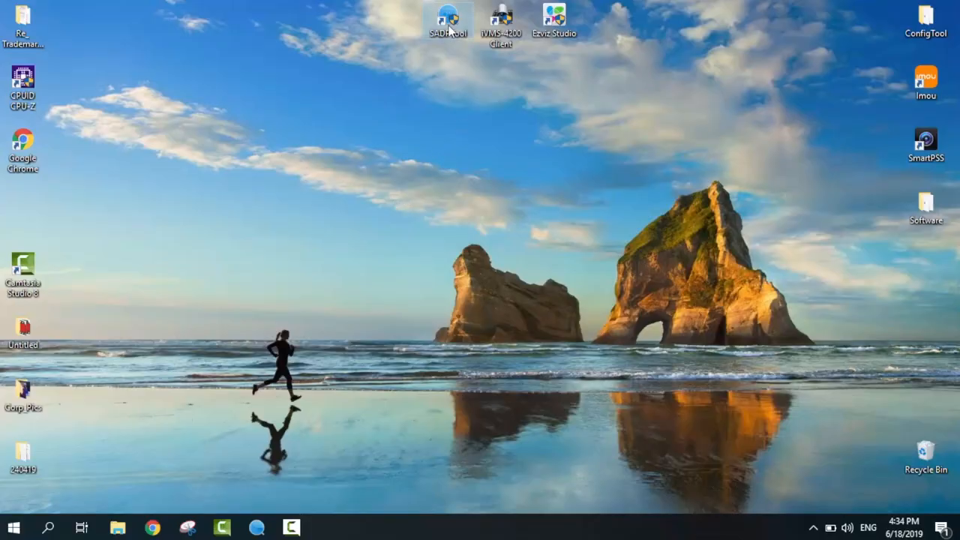
- Launch SADPTool, dismiss the already-running notice and show the online device list
double_click(448, 19)
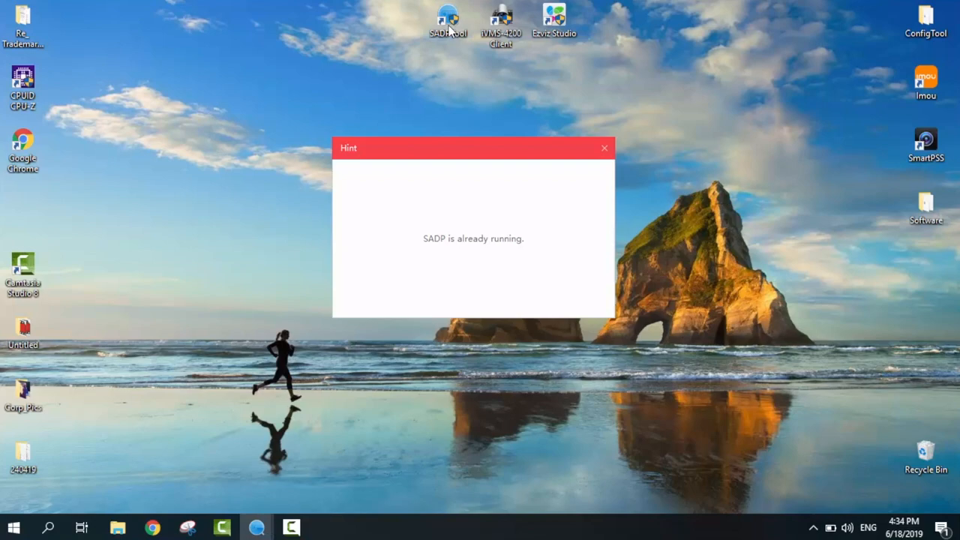
click(604, 147)
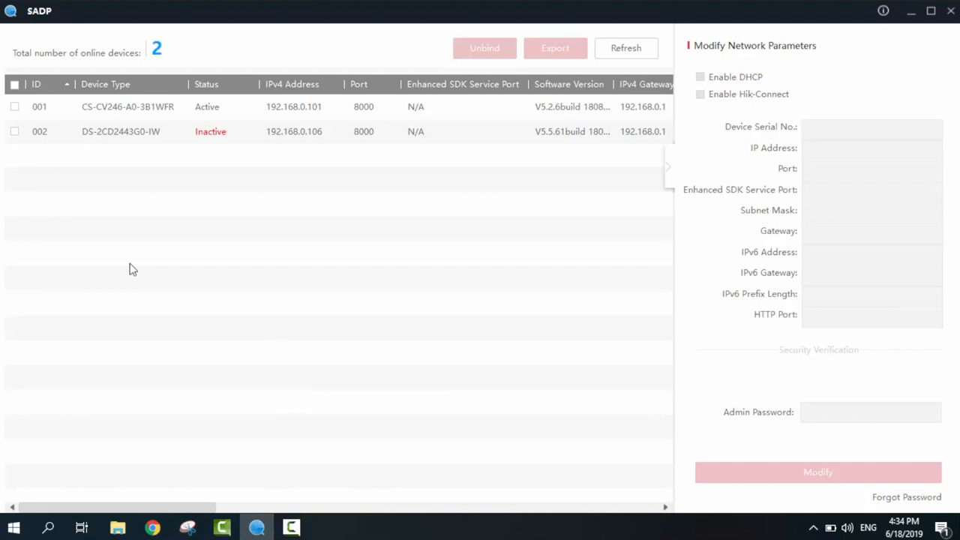
mouse_move(149, 214)
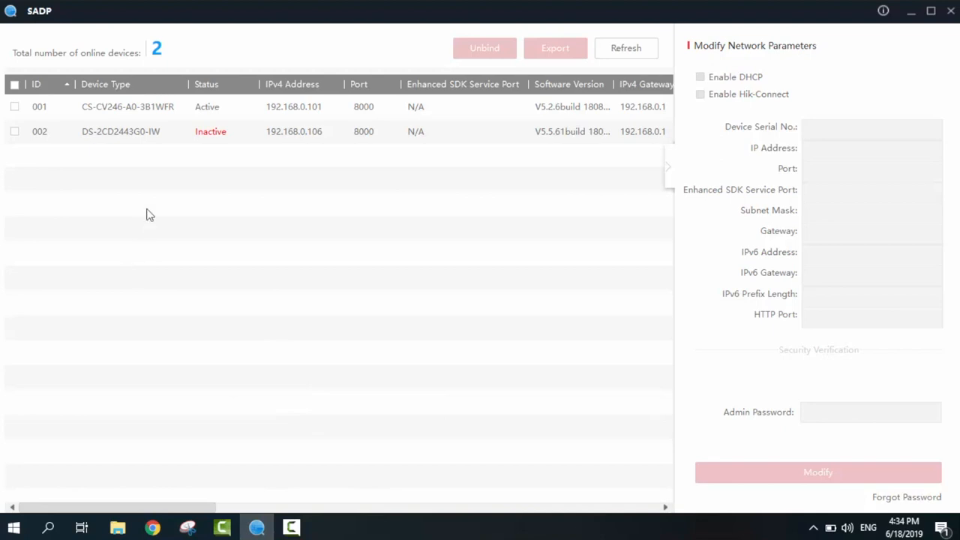
click(14, 131)
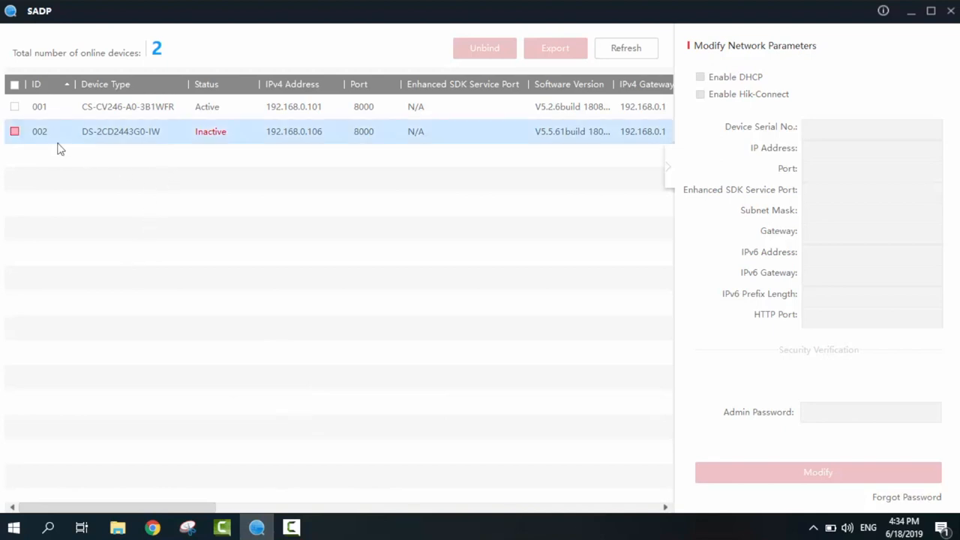
mouse_move(211, 131)
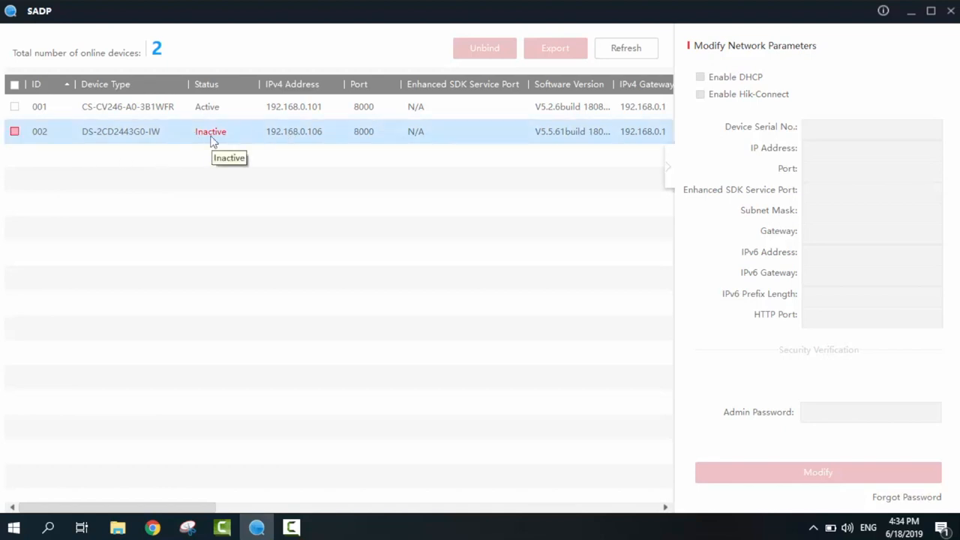
mouse_move(154, 133)
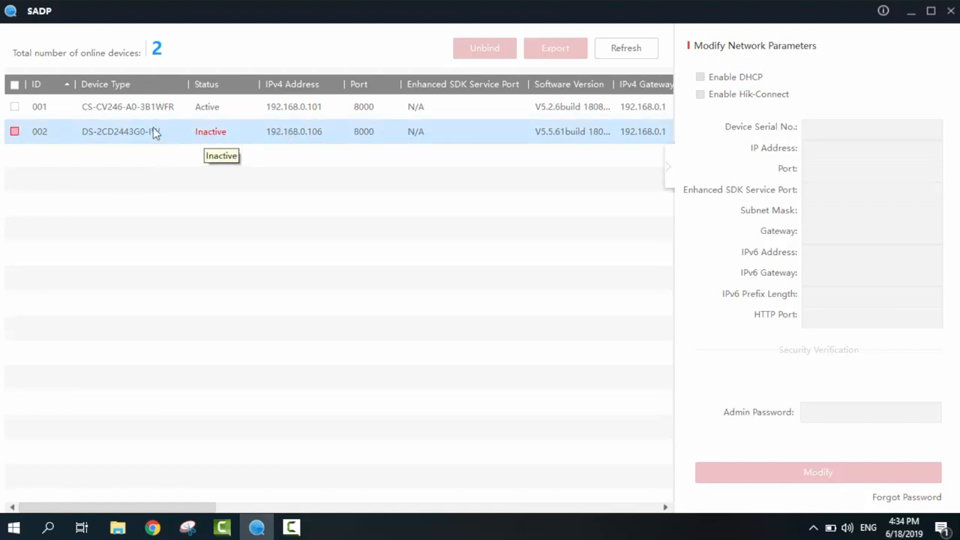
- Select the inactive DS-2CD2443G0-IW camera and enter a strong activation password
click(40, 131)
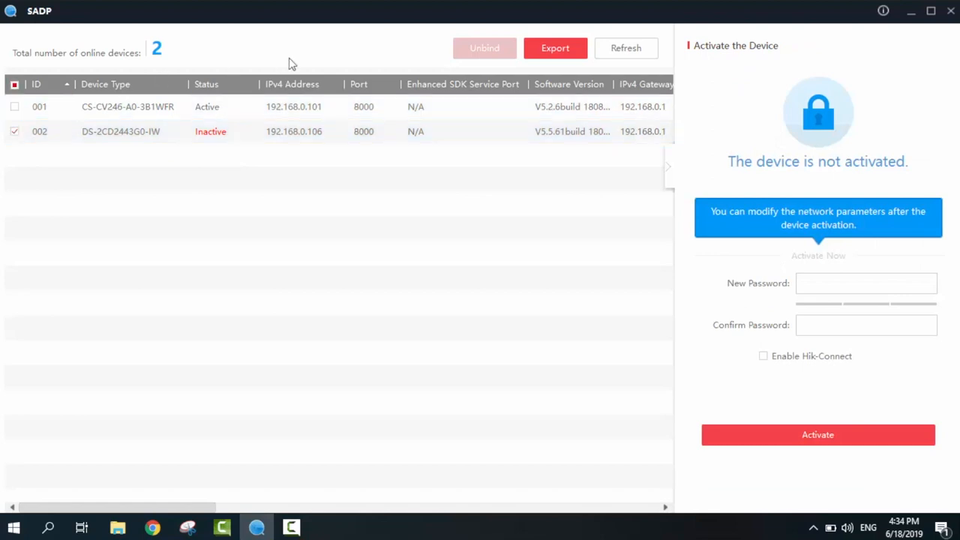
mouse_move(688, 262)
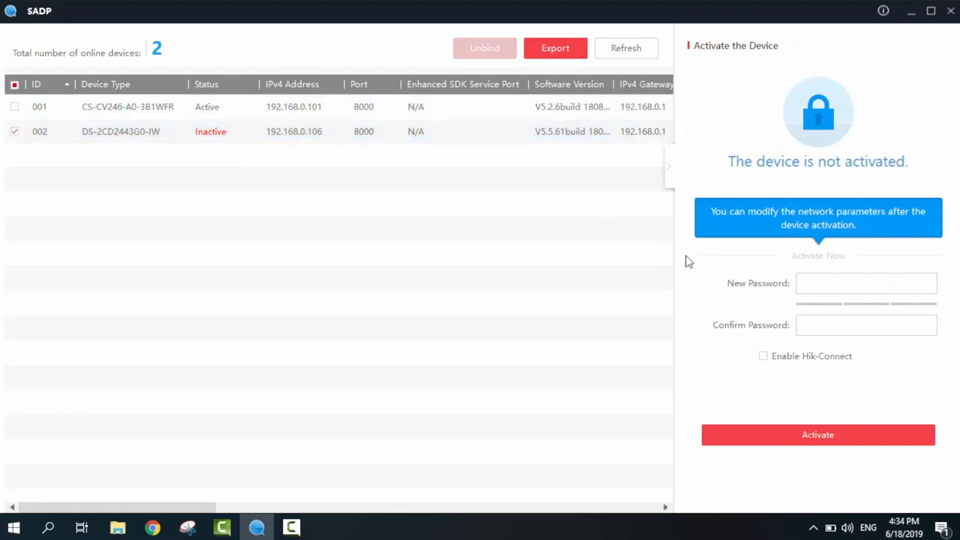
mouse_move(746, 268)
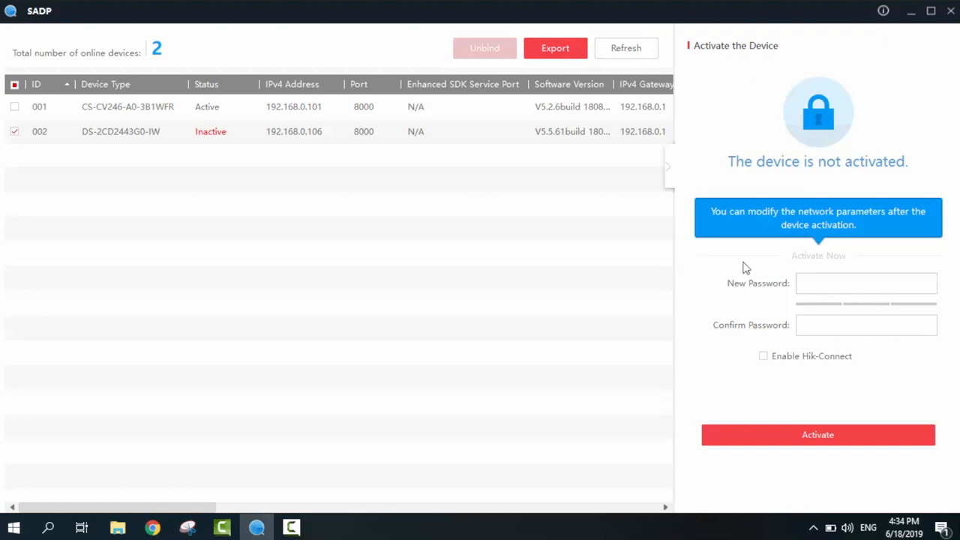
click(866, 283)
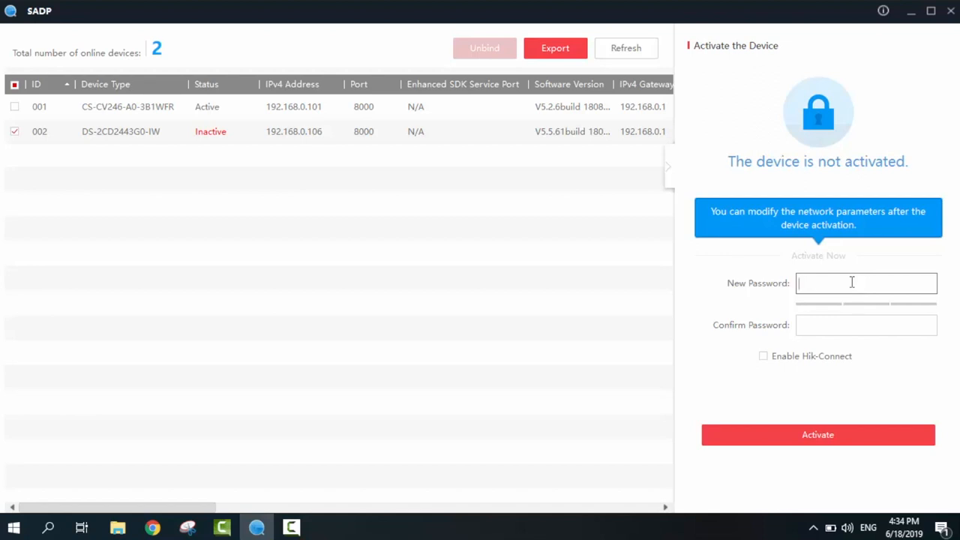
text(•)
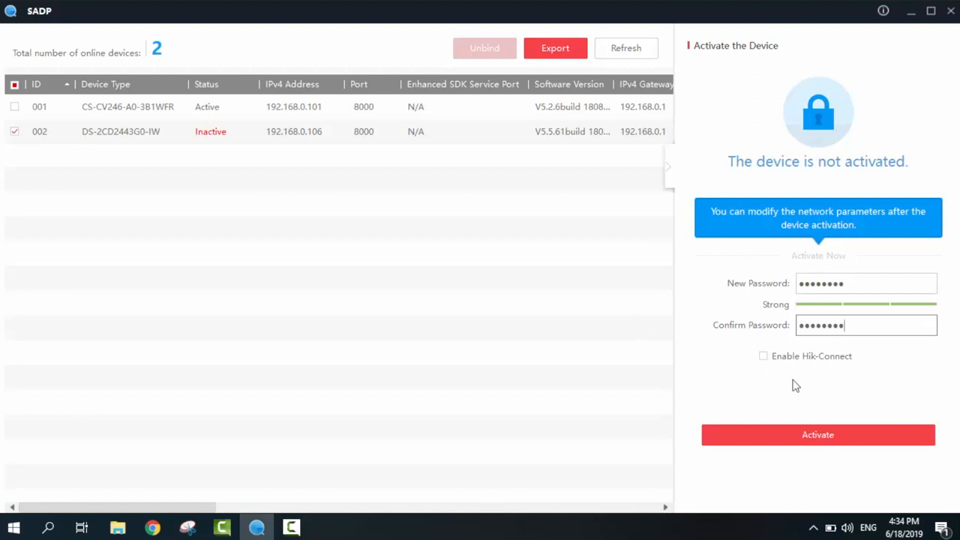
- Enable Hik-Connect for the camera and confirm its verification code
click(763, 356)
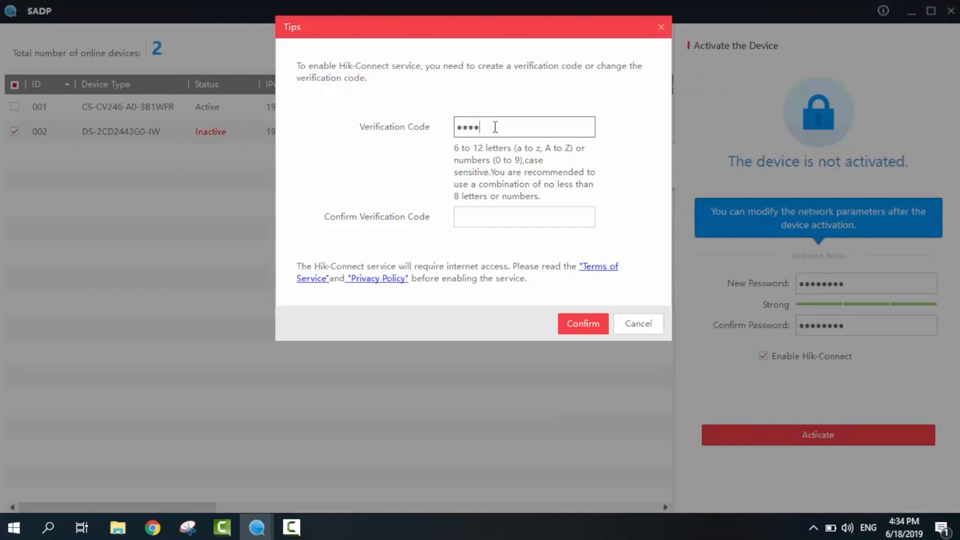
text(••••)
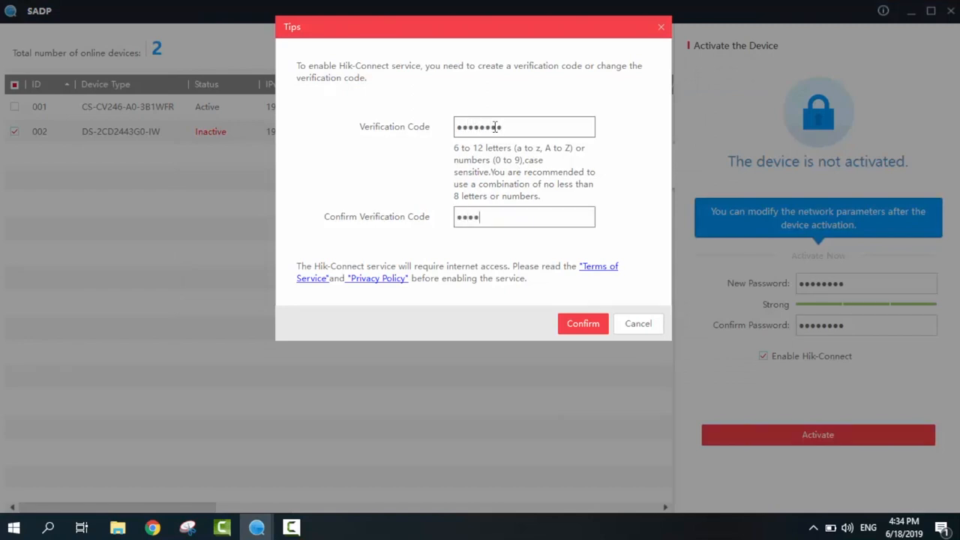
click(637, 324)
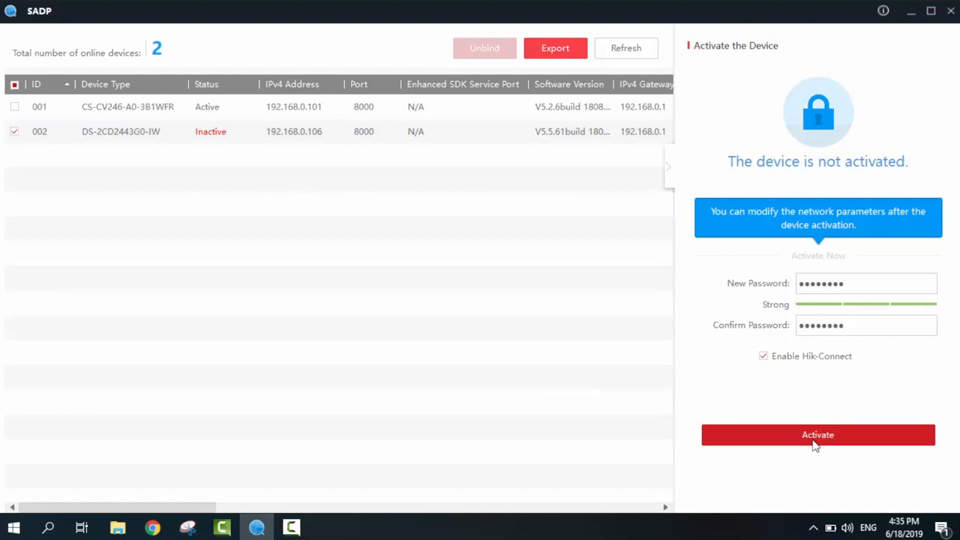
- Activate the camera with the new password and open the security question settings
click(817, 435)
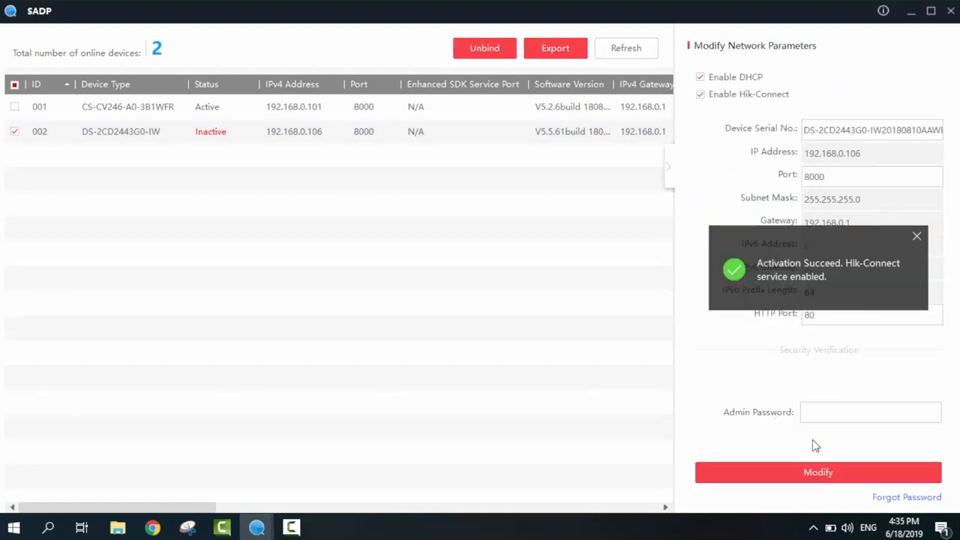
click(555, 47)
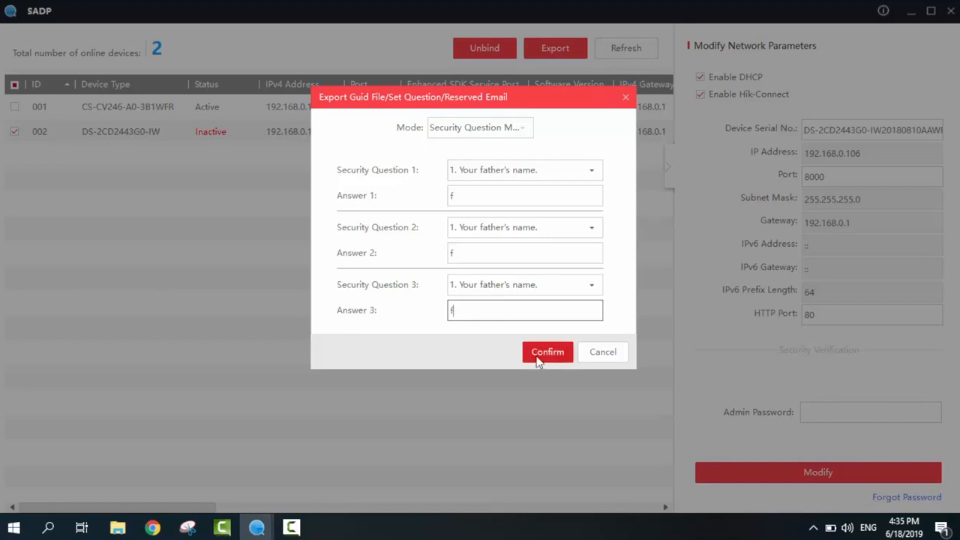
- Set three different security questions with answers and save them
click(547, 352)
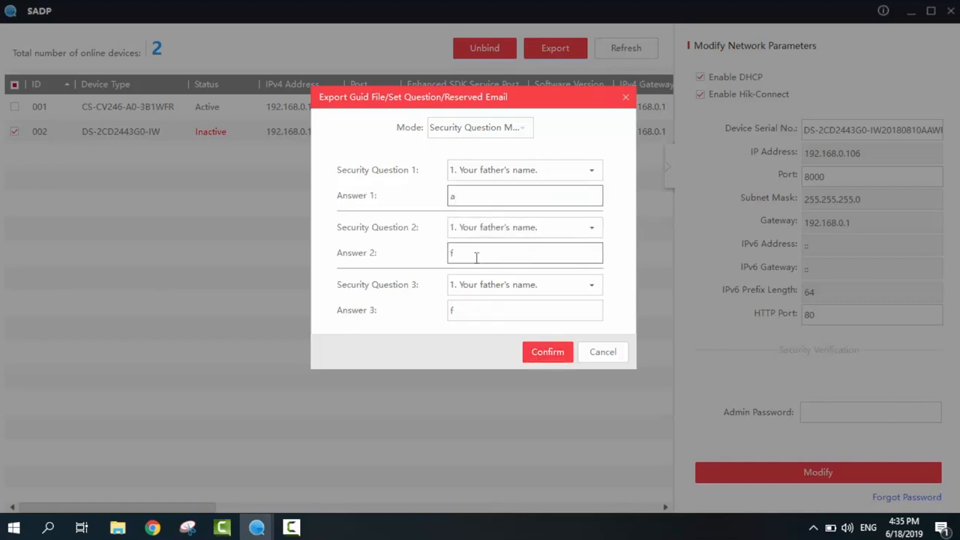
text(b)
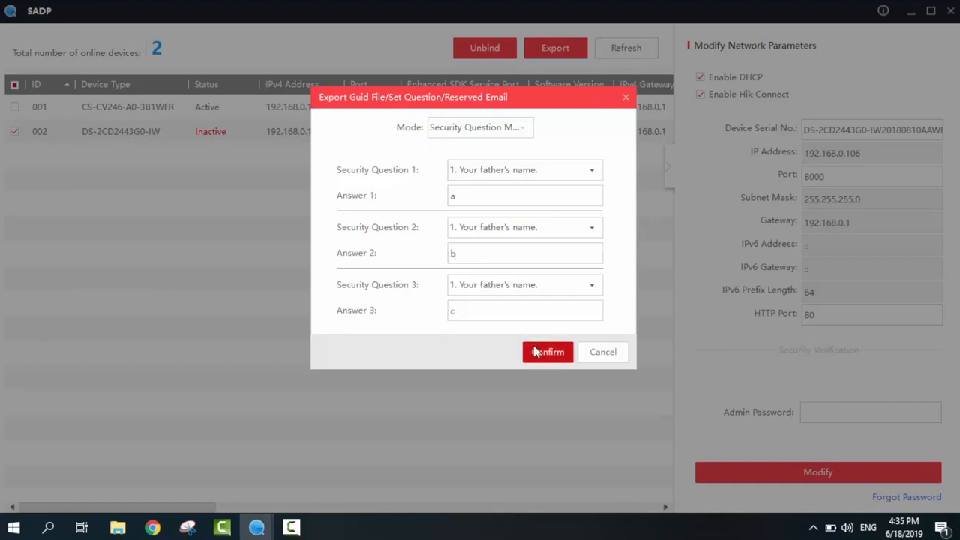
click(548, 351)
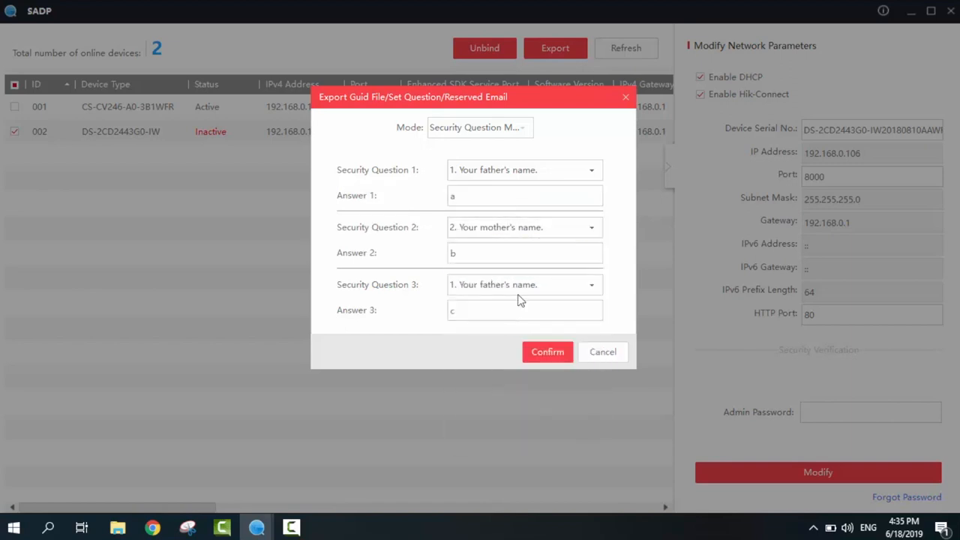
click(548, 352)
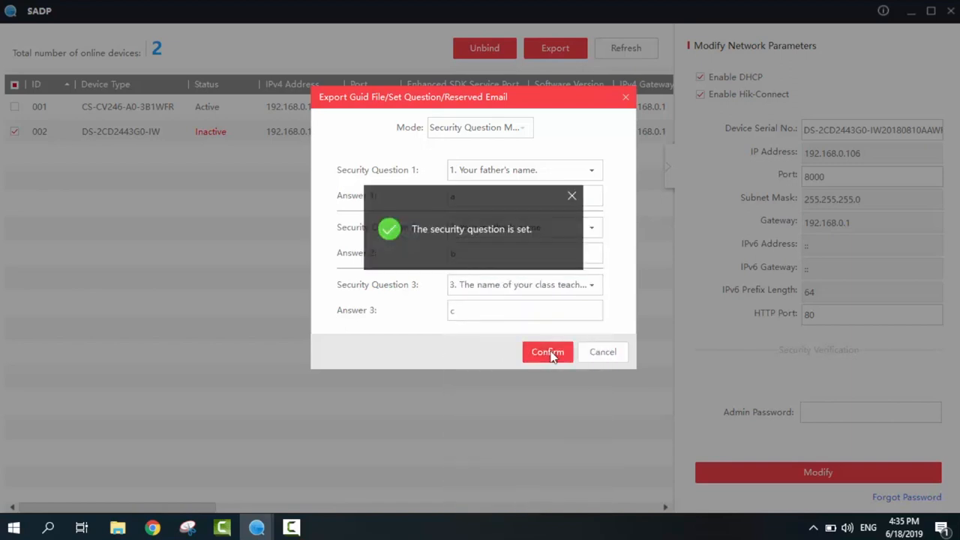
click(547, 352)
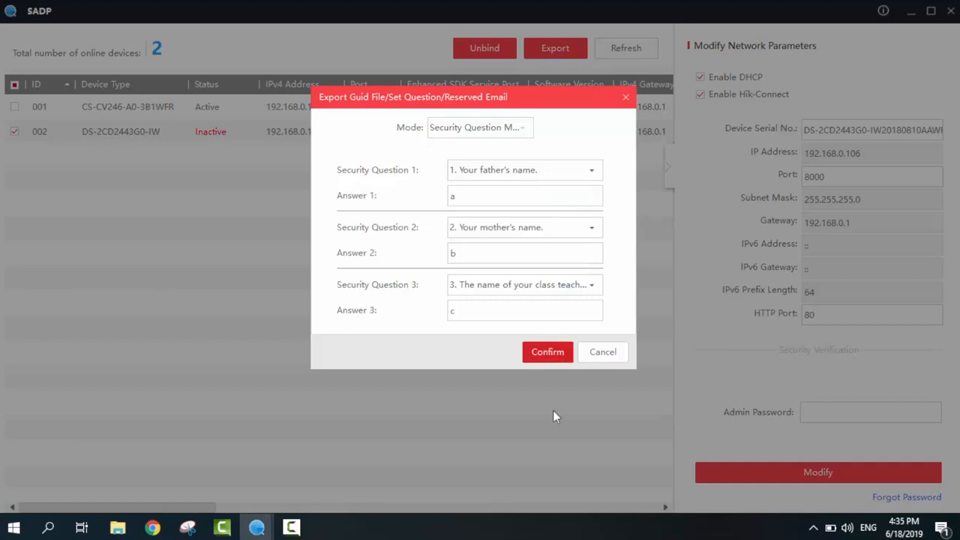
mouse_move(550, 397)
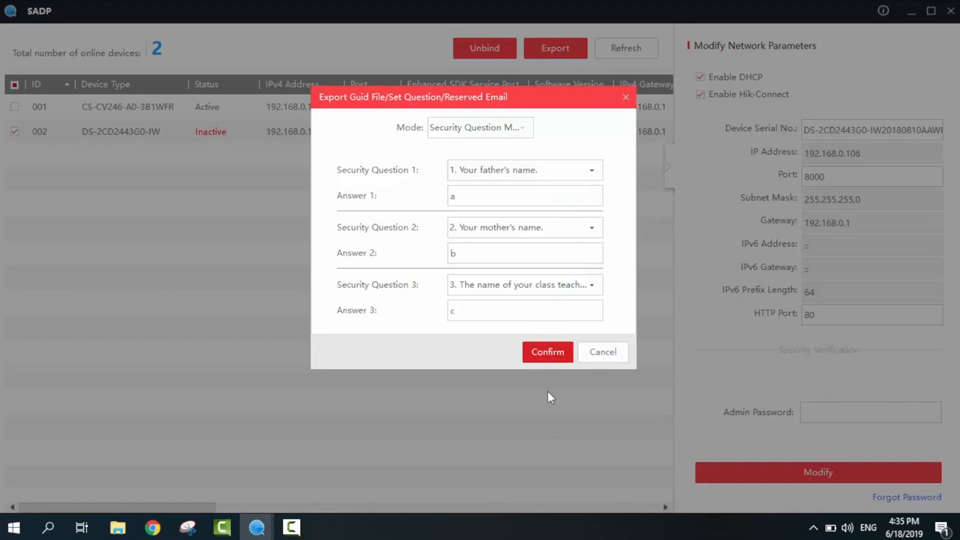
click(547, 352)
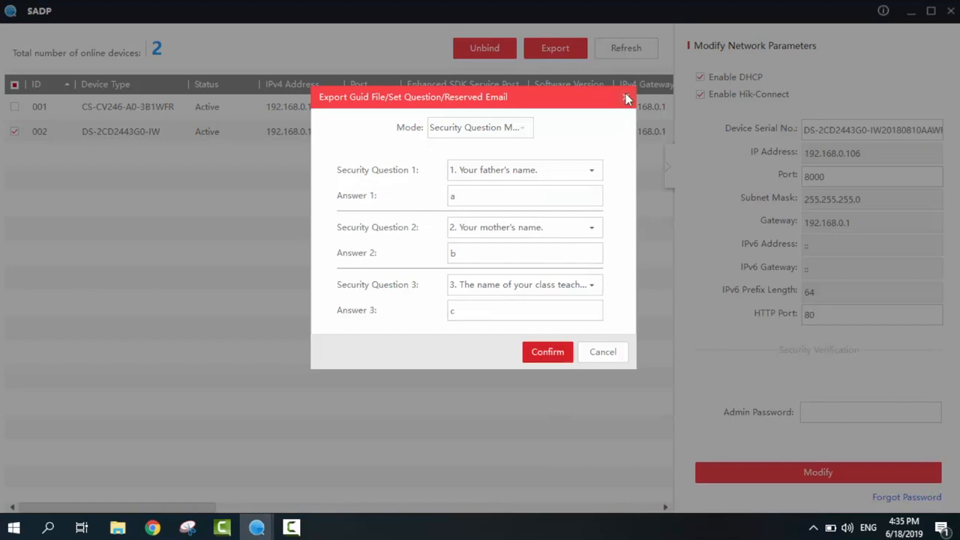
- Close SADP and select the iVMS-4200 Client shortcut on the desktop
click(627, 97)
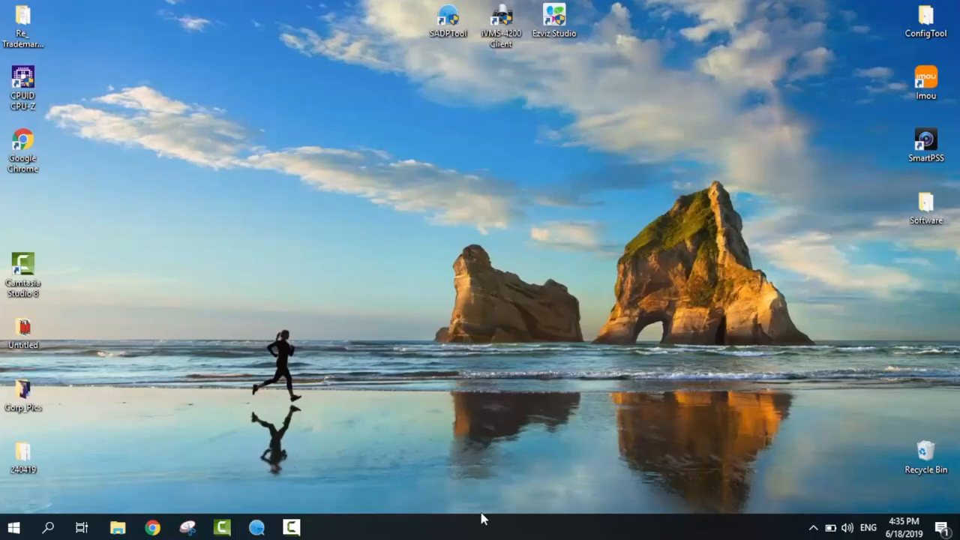
mouse_move(482, 503)
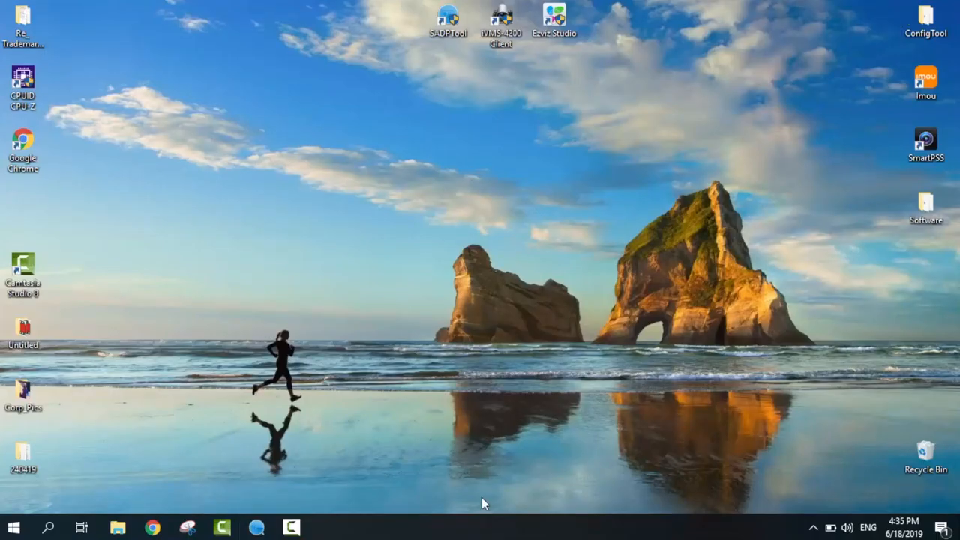
click(501, 22)
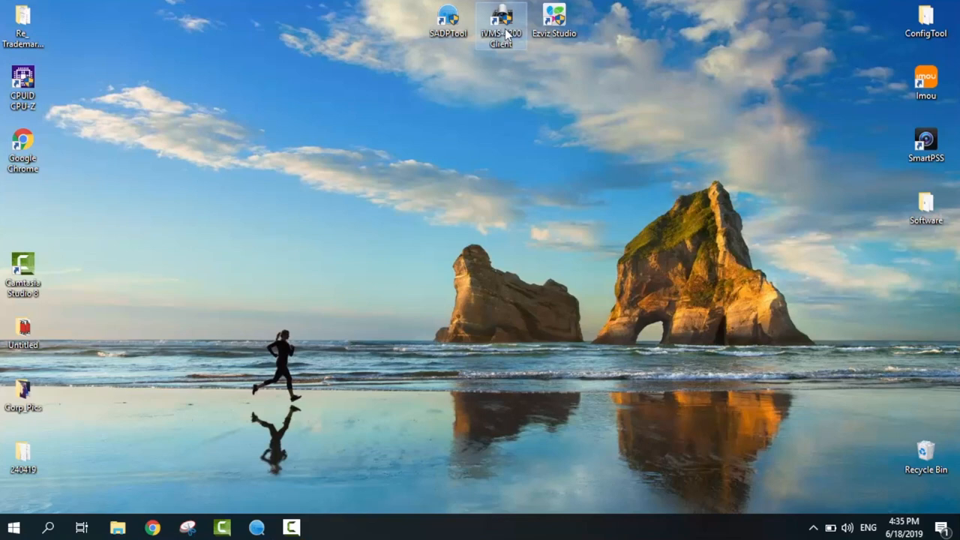
mouse_move(789, 90)
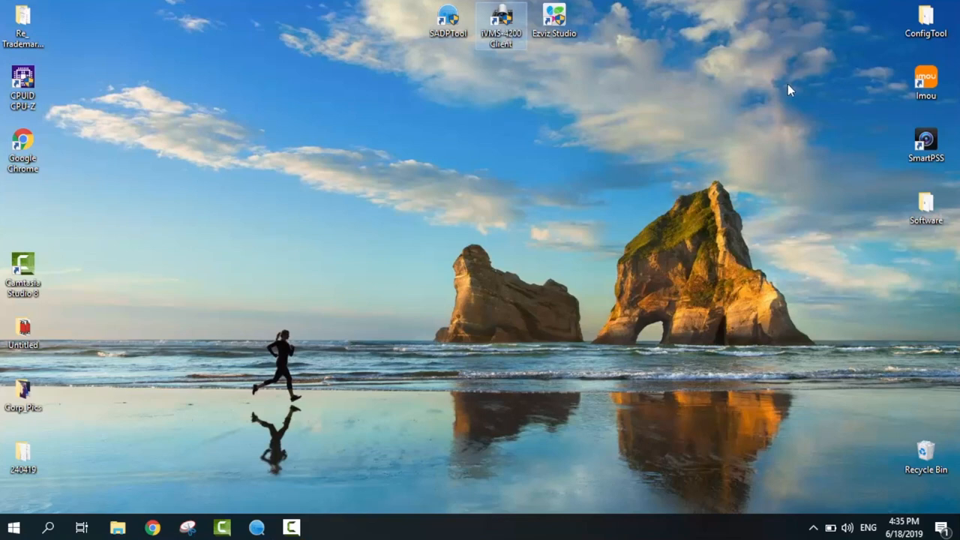
mouse_move(698, 105)
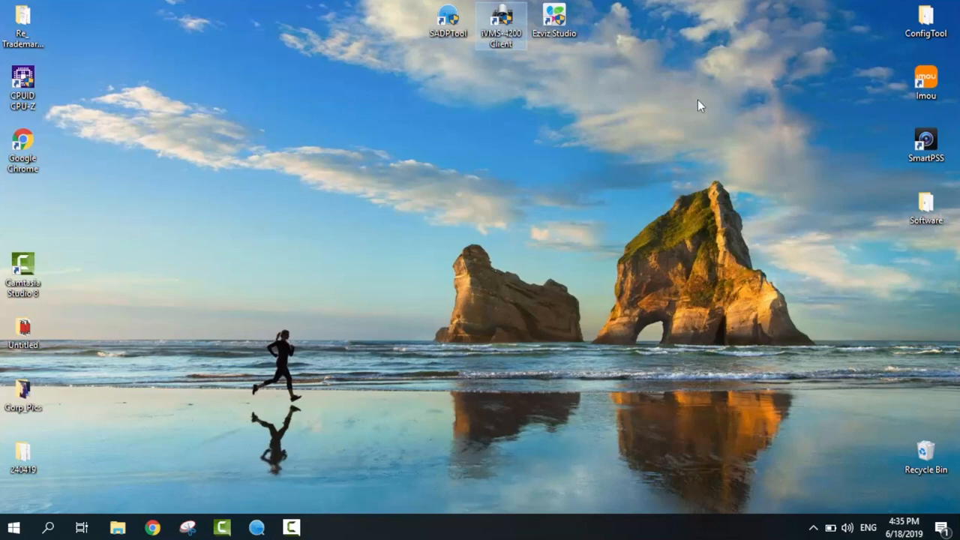
- Launch the iVMS-4200 client to reach device management listing Cam1 and Camera
double_click(501, 22)
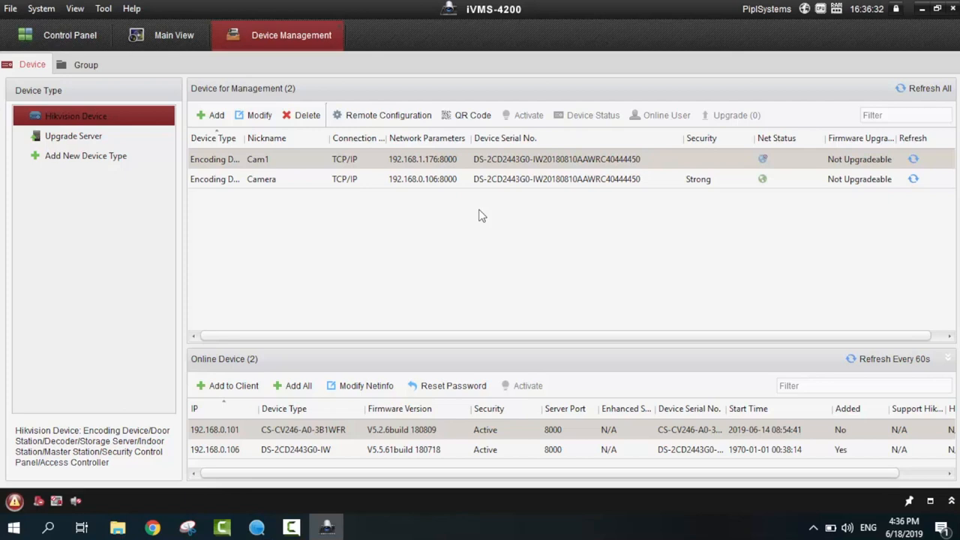
mouse_move(546, 315)
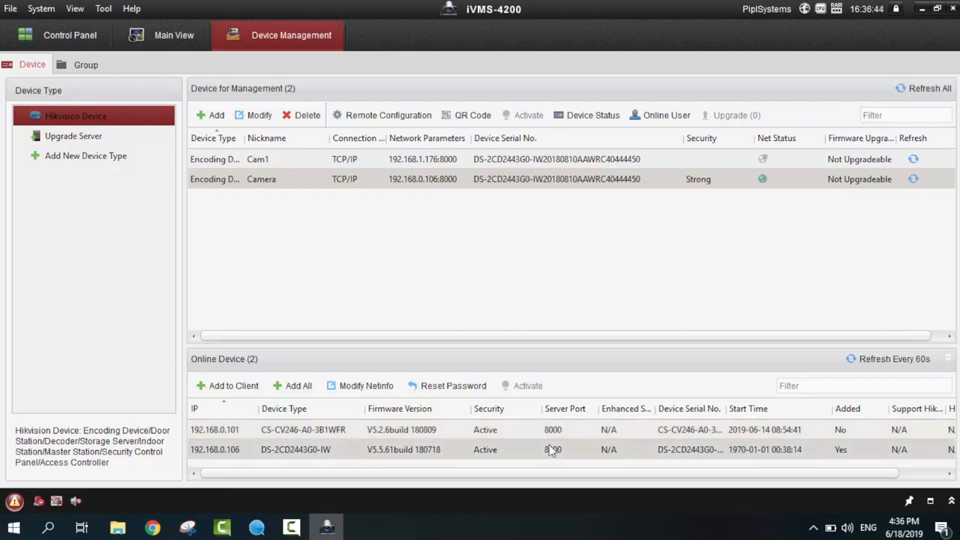
mouse_move(483, 263)
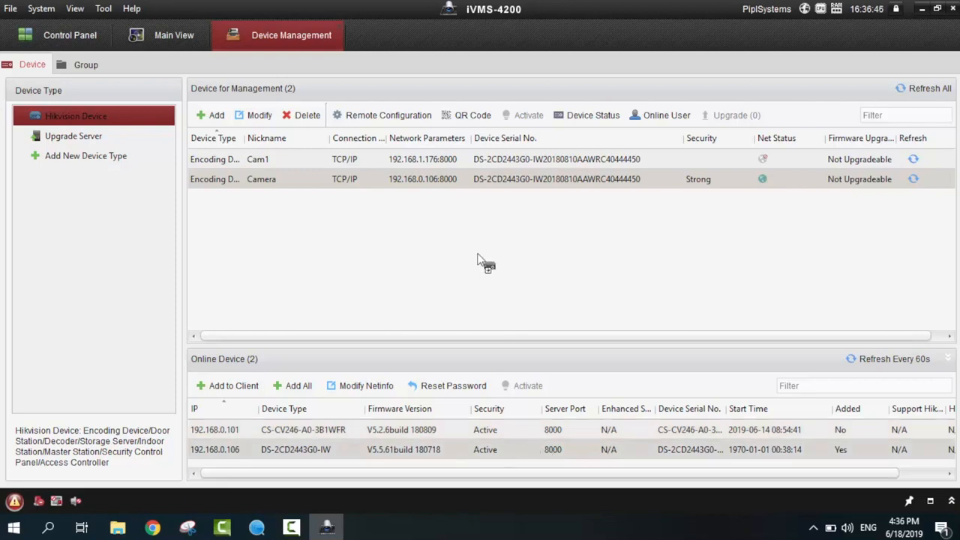
- Fill the Add Device form with nickname, user name admin and the camera password
click(216, 115)
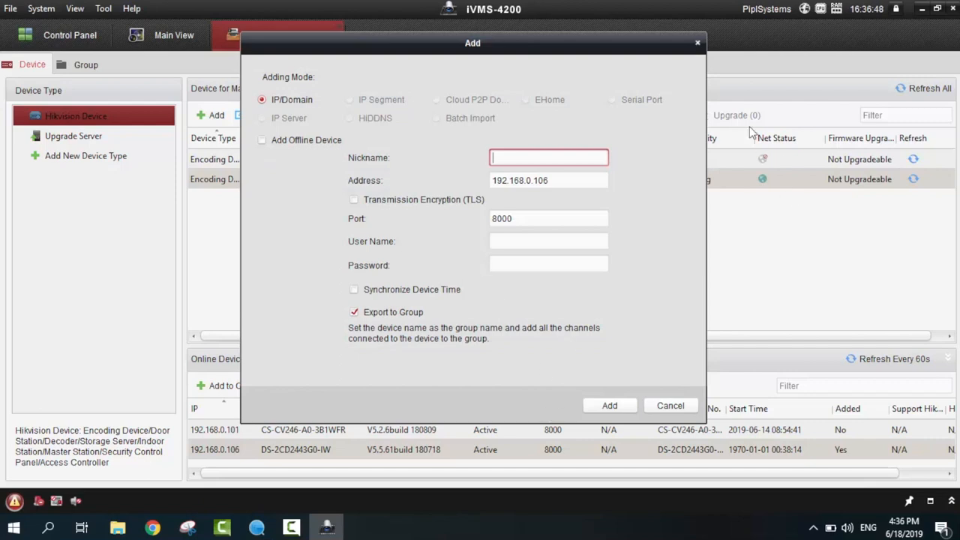
click(609, 405)
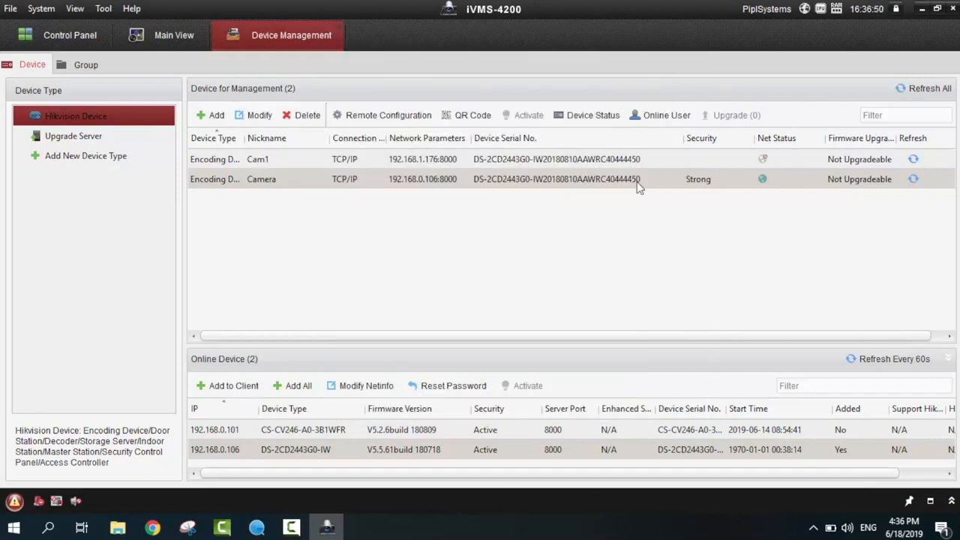
mouse_move(638, 178)
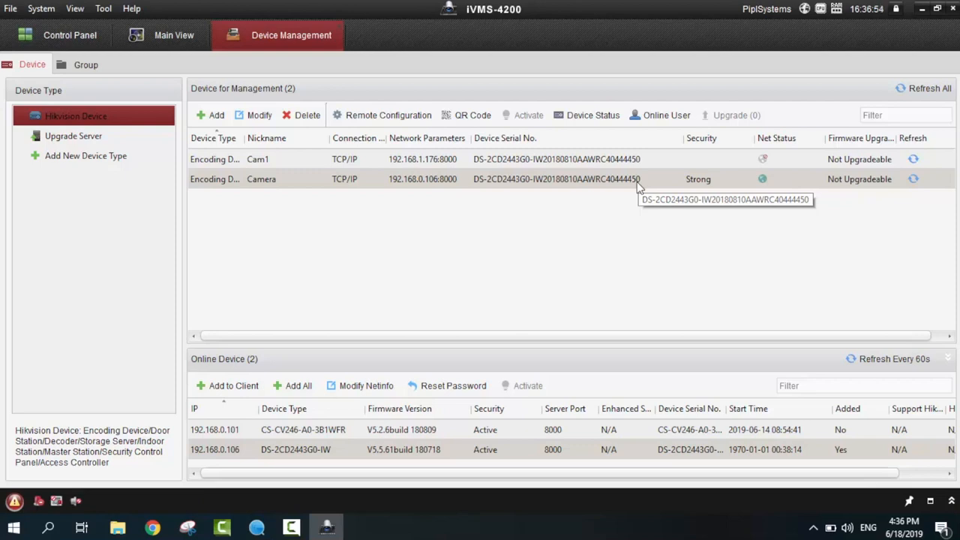
mouse_move(387, 343)
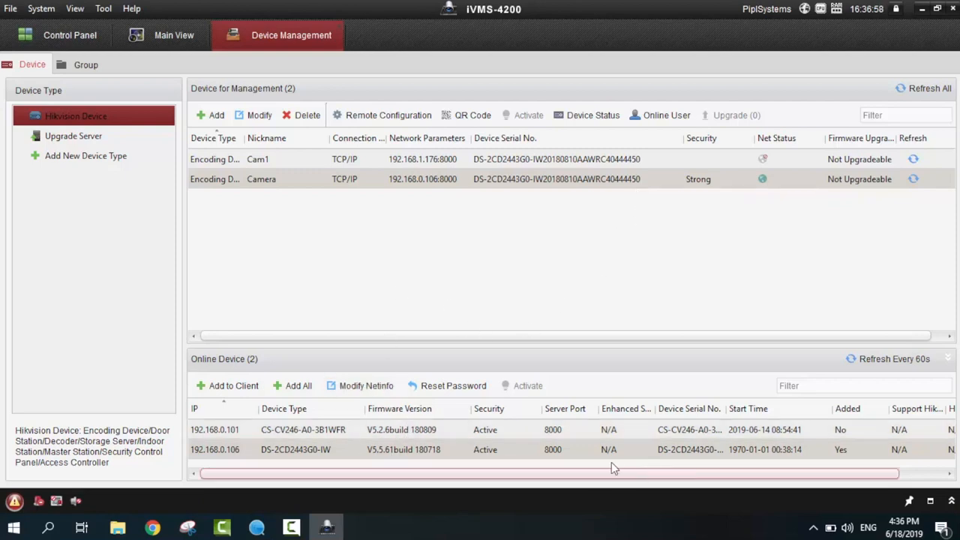
mouse_move(499, 452)
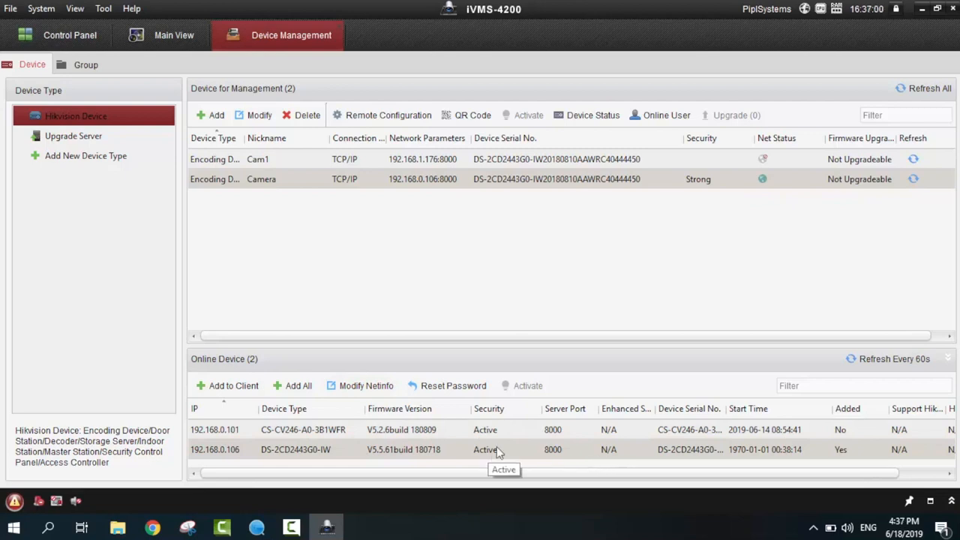
mouse_move(439, 278)
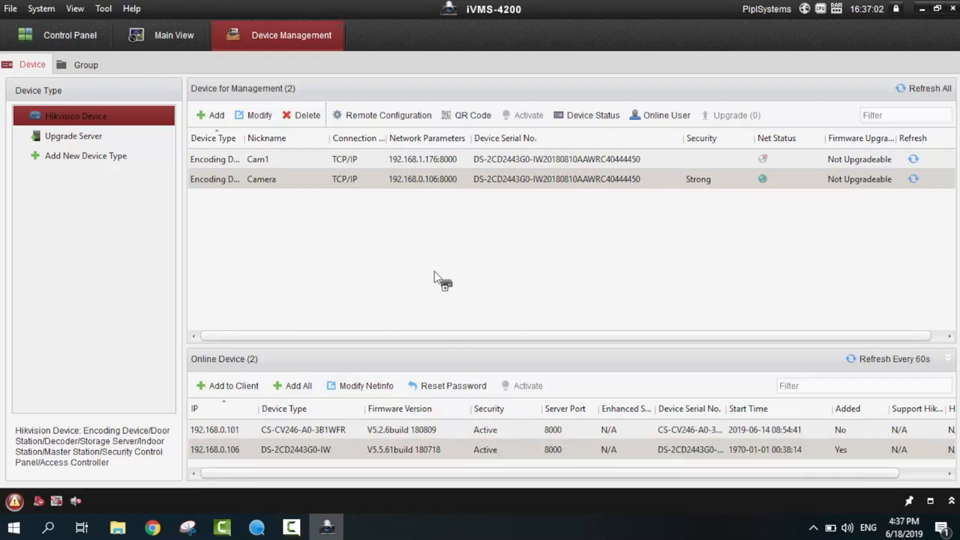
click(216, 115)
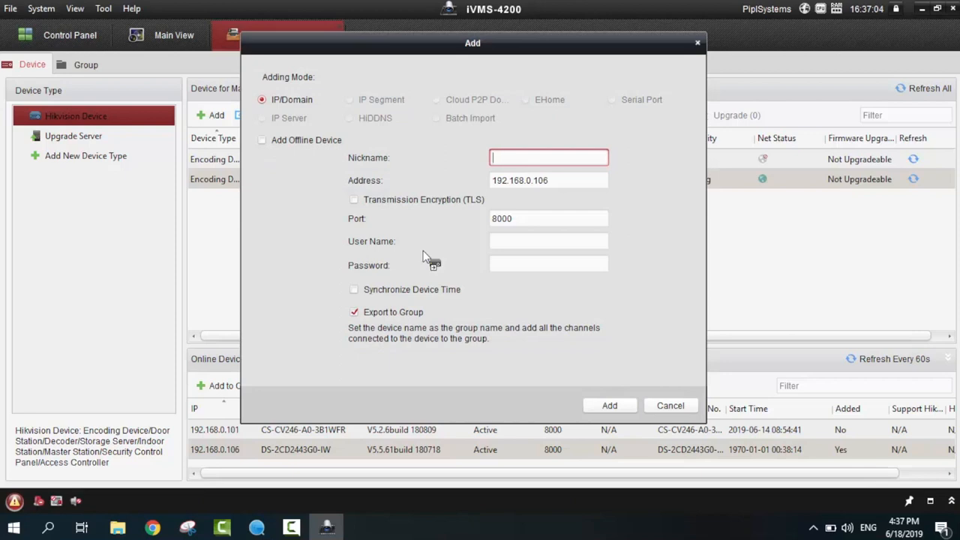
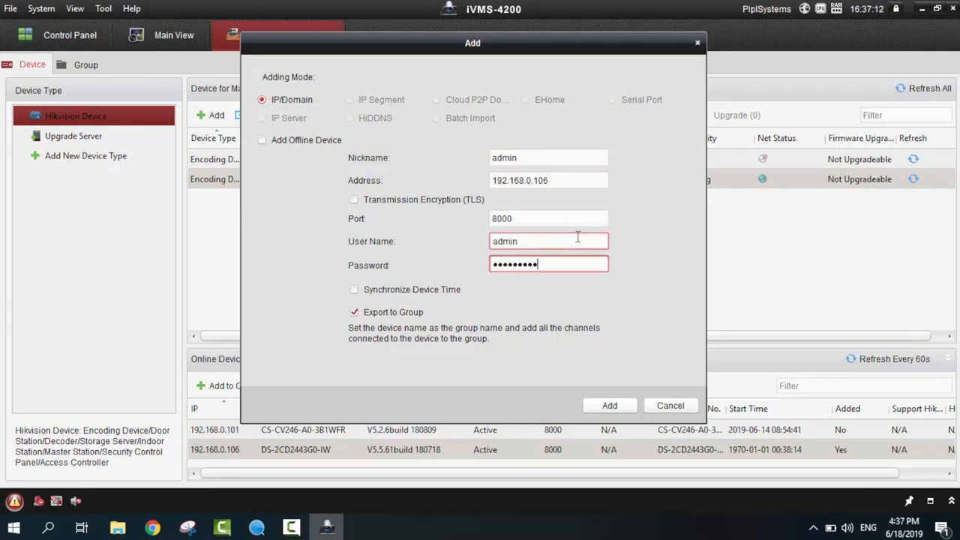
key(backspace)
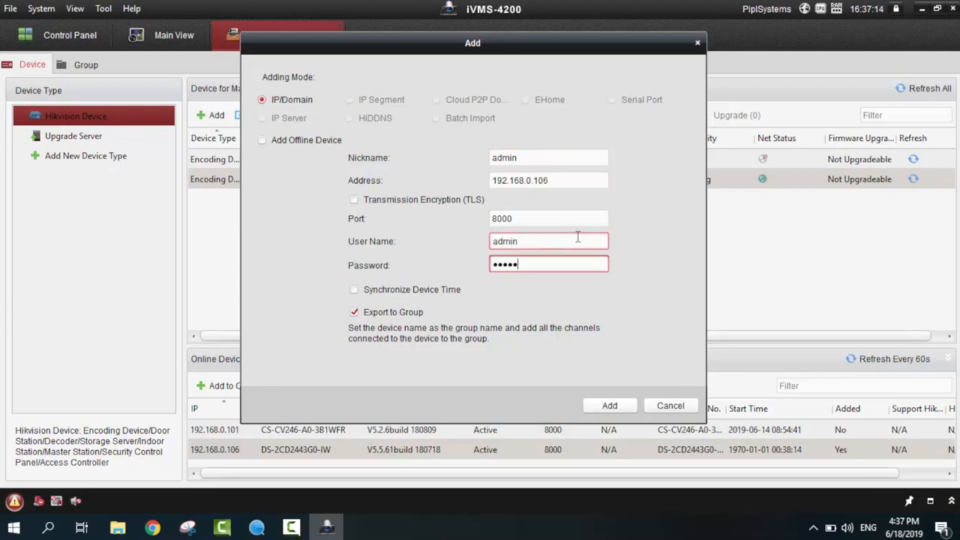
key(backspace)
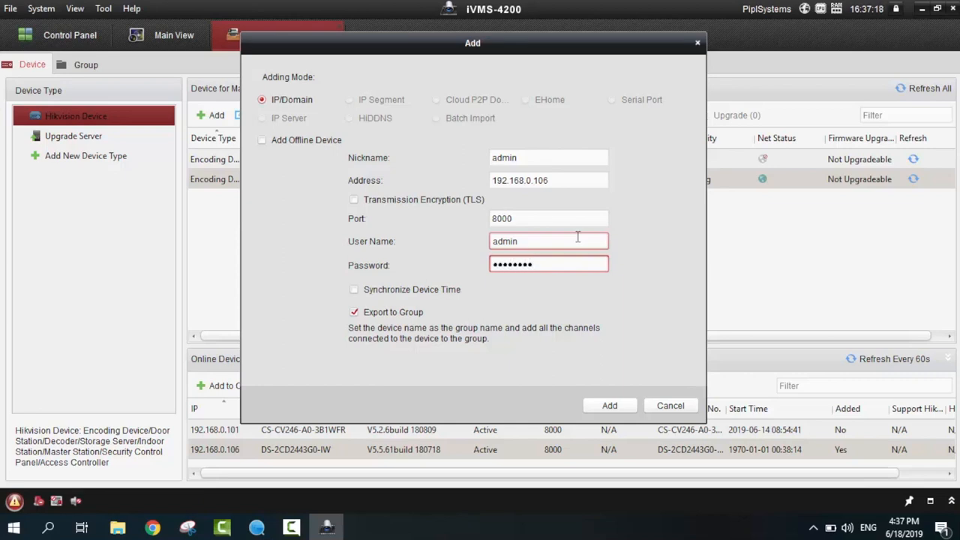
click(548, 264)
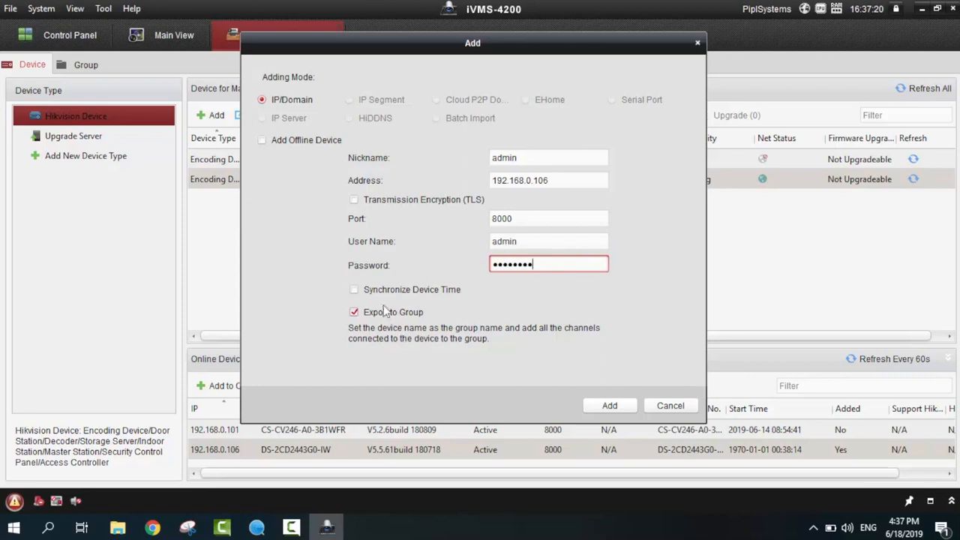
- Tick Synchronize Device Time and submit; the 192.168.0.106 camera is rejected as already existing
click(353, 290)
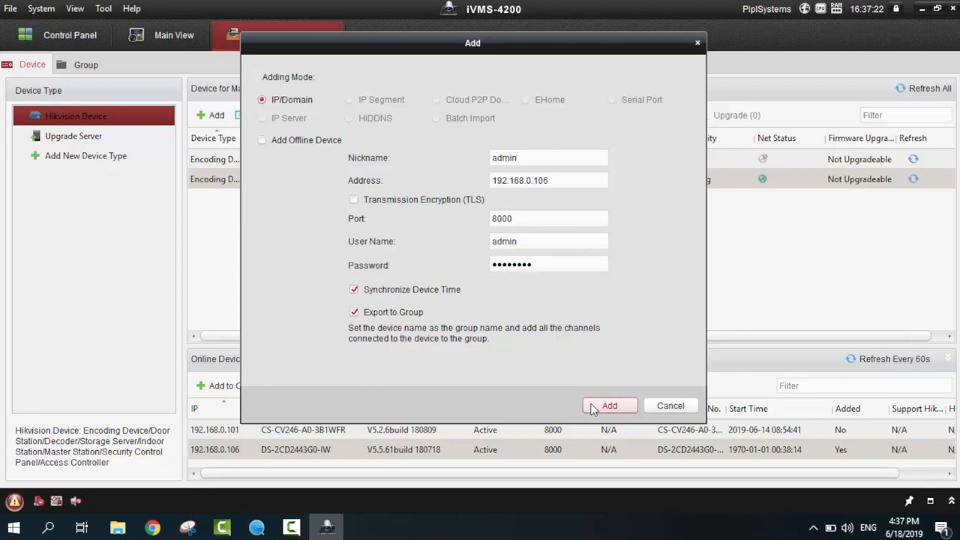
click(609, 405)
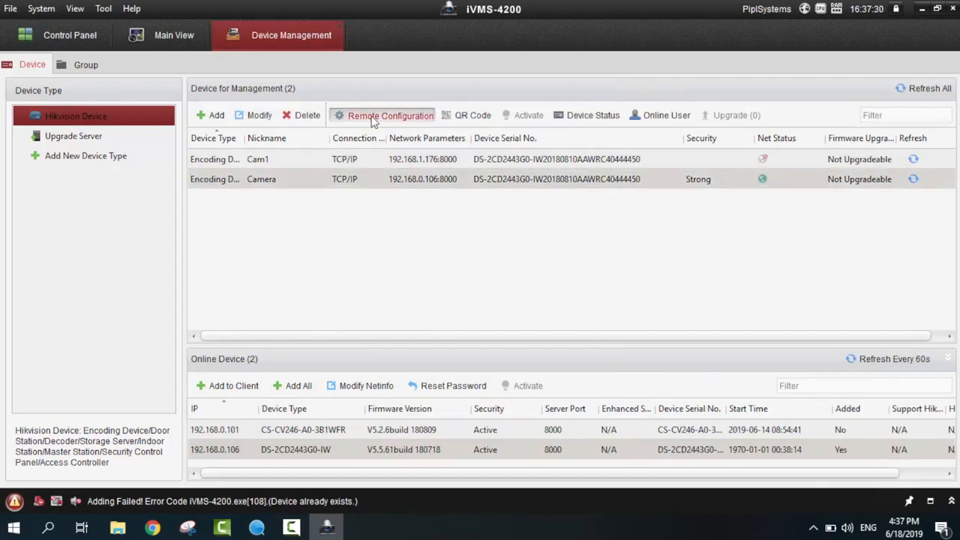
- Open the camera's Remote Configuration > General page for 192.168.0.106
click(389, 115)
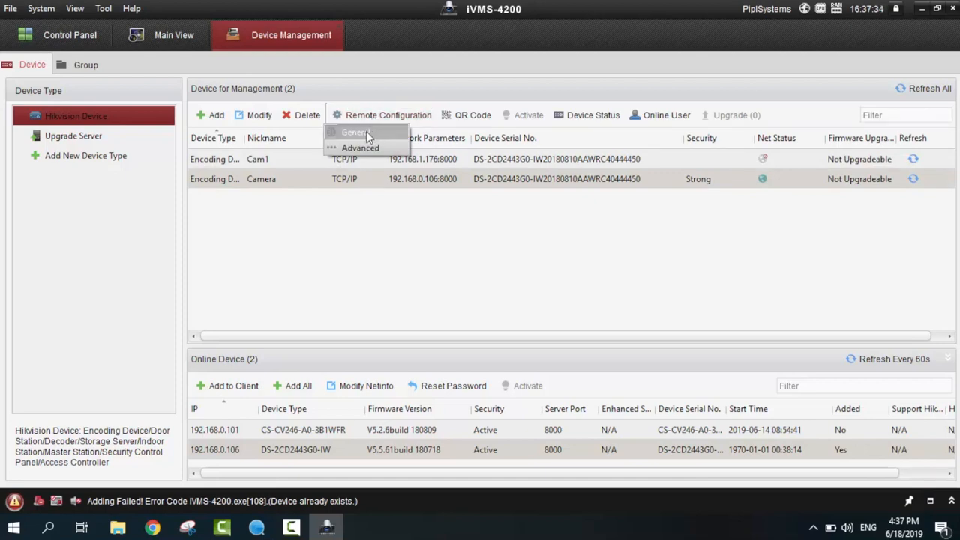
click(352, 132)
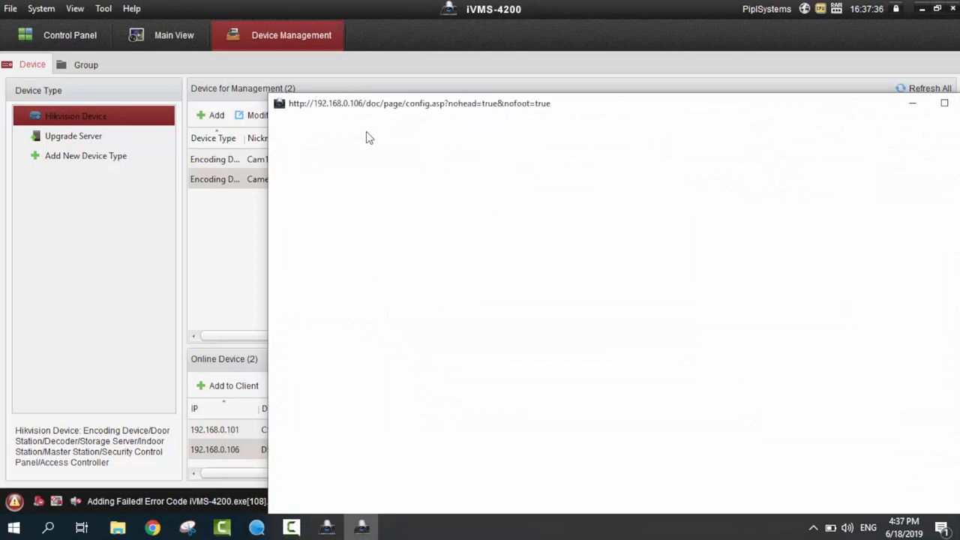
mouse_move(656, 89)
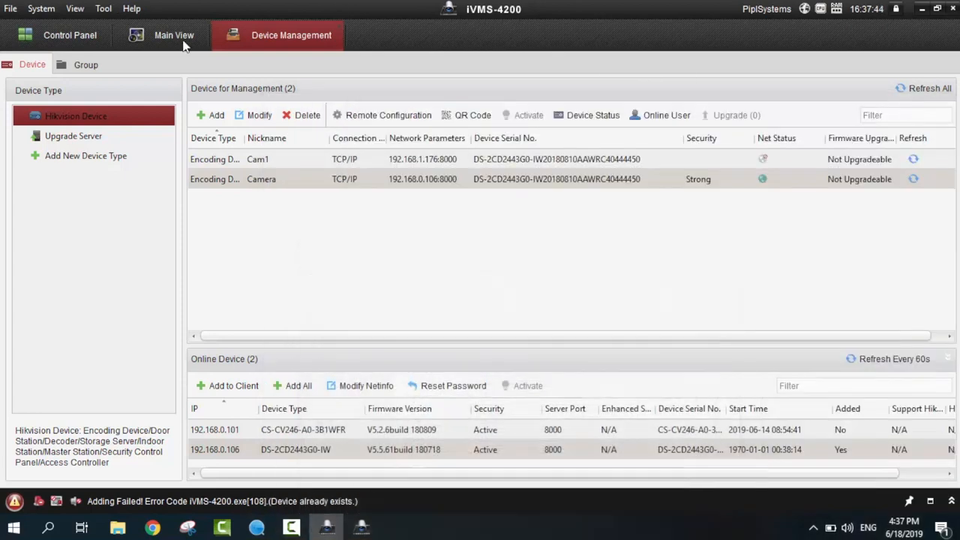
- Switch to Main View to play the live feed from Camera 01
click(173, 36)
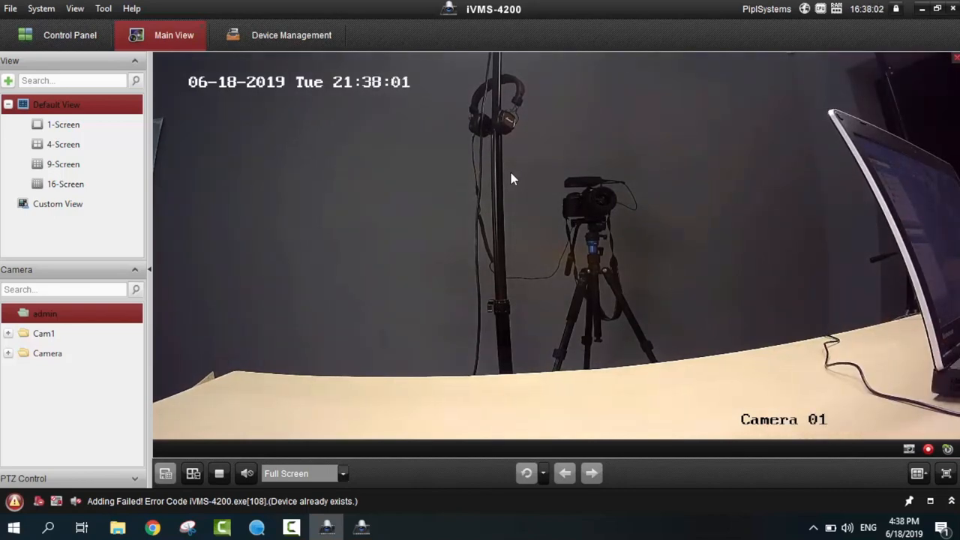
mouse_move(591, 165)
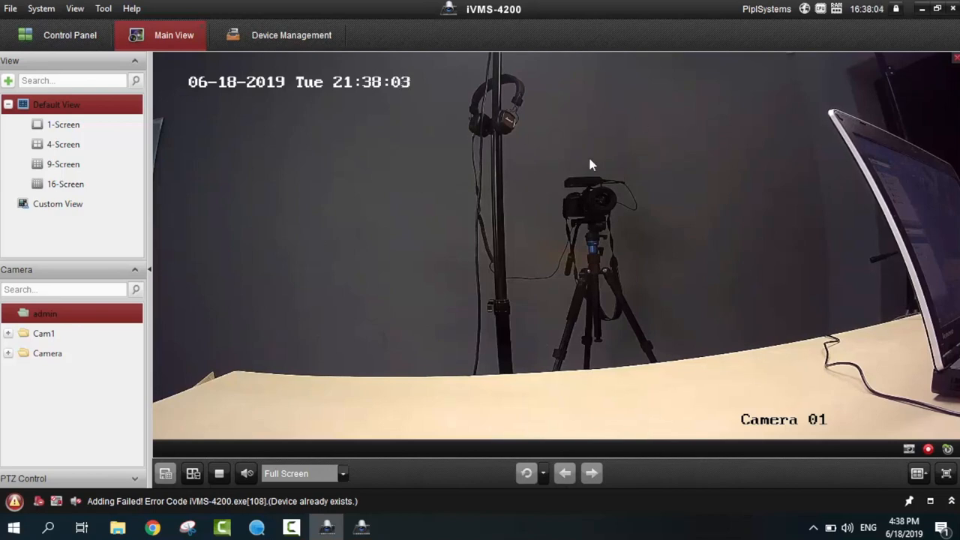
mouse_move(444, 247)
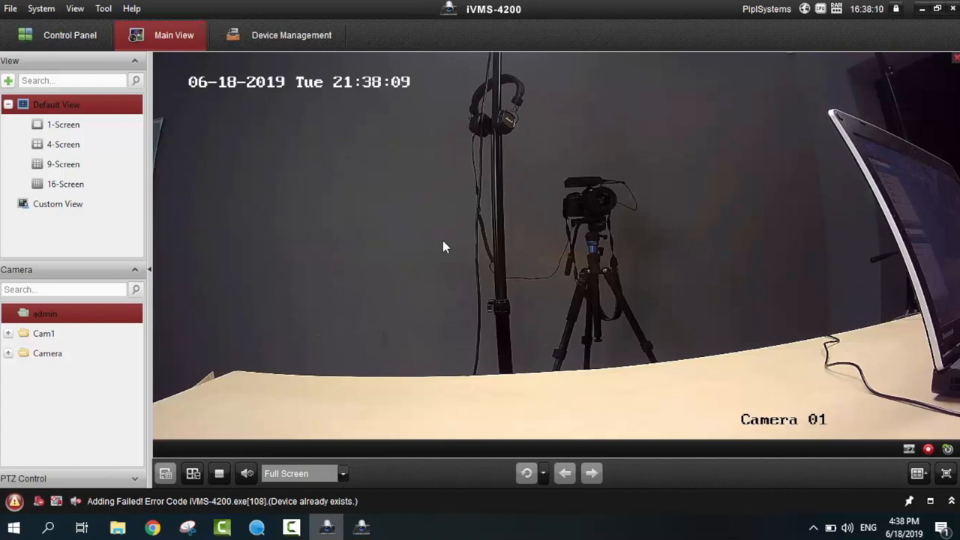
mouse_move(551, 355)
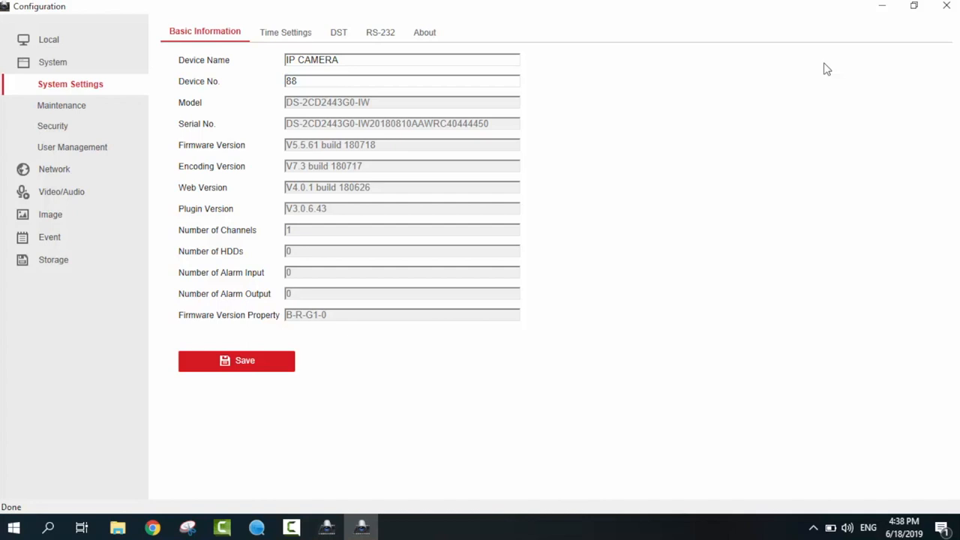
mouse_move(181, 113)
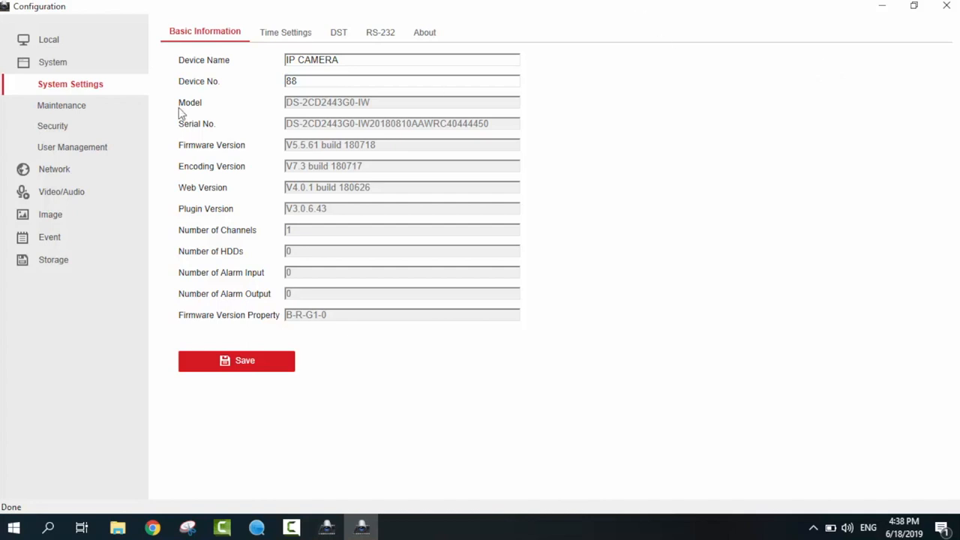
- Navigate from Local through System Settings to the camera's Time Settings
click(49, 39)
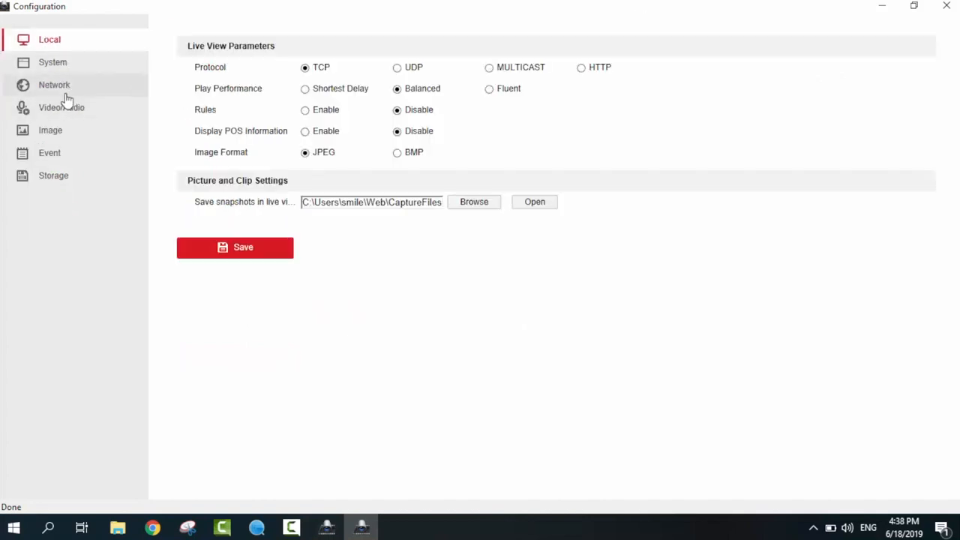
click(52, 62)
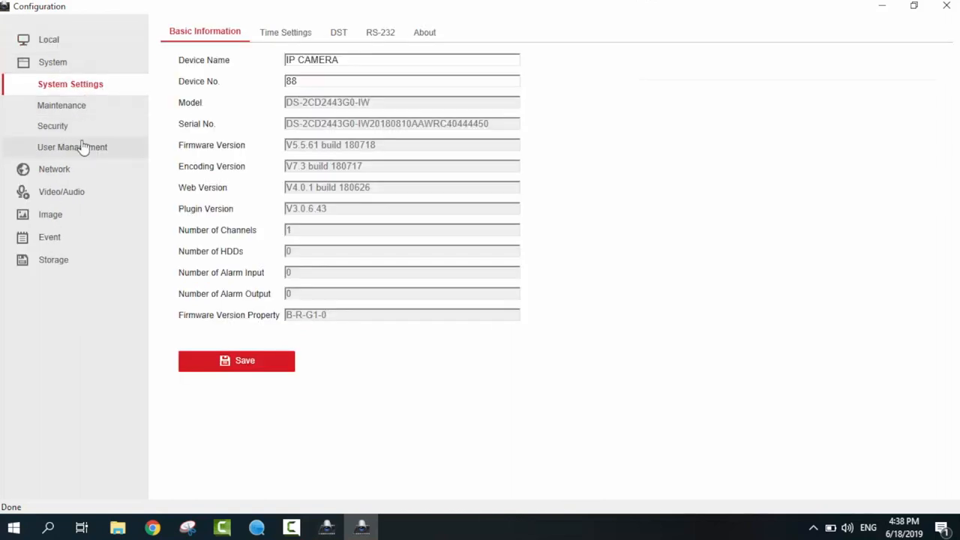
click(281, 32)
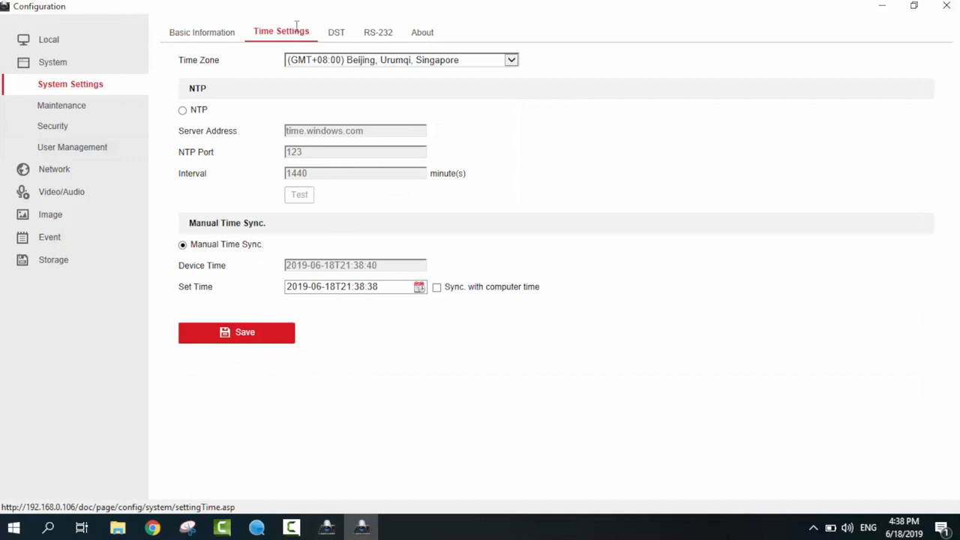
- Set the time zone to (GMT+02:00) Athens, Jerusalem, sync with computer time and save
click(510, 60)
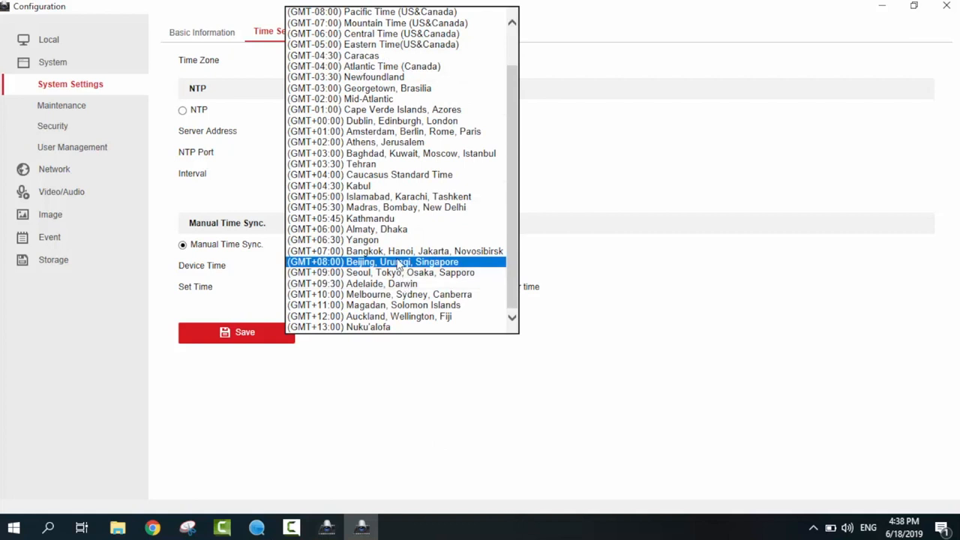
click(372, 261)
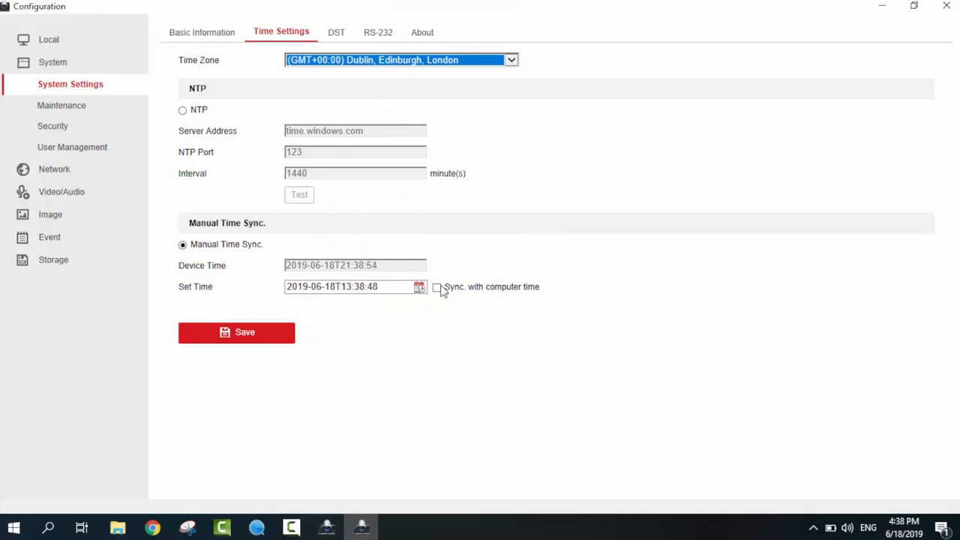
click(437, 287)
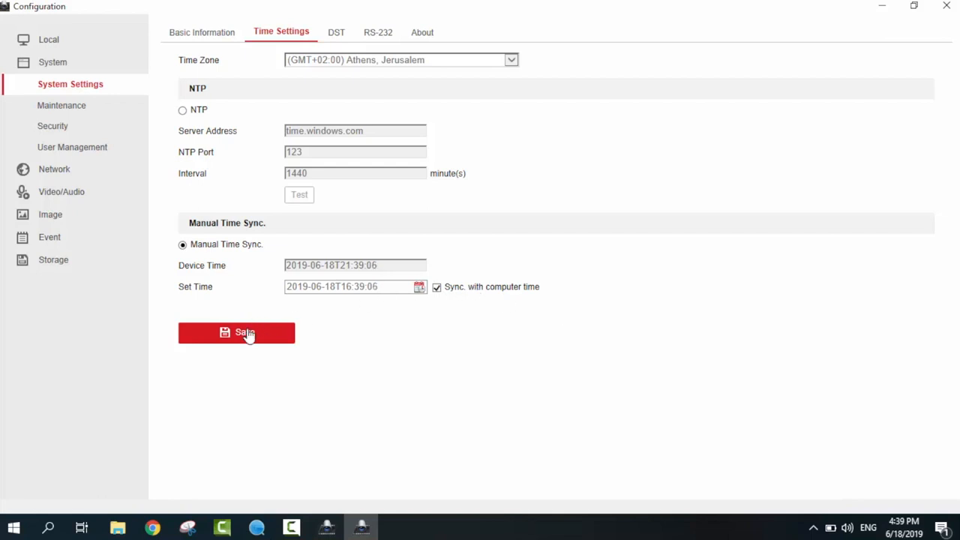
click(236, 332)
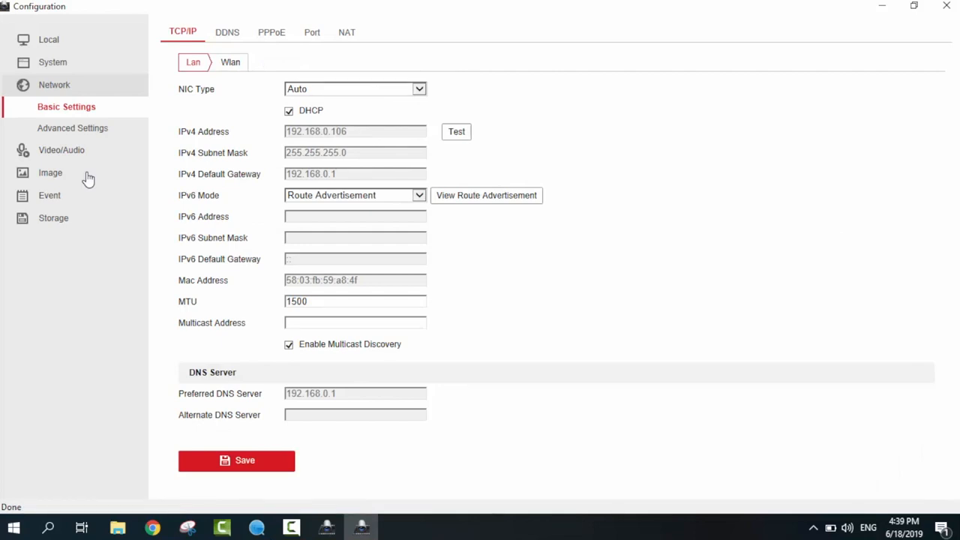
mouse_move(173, 15)
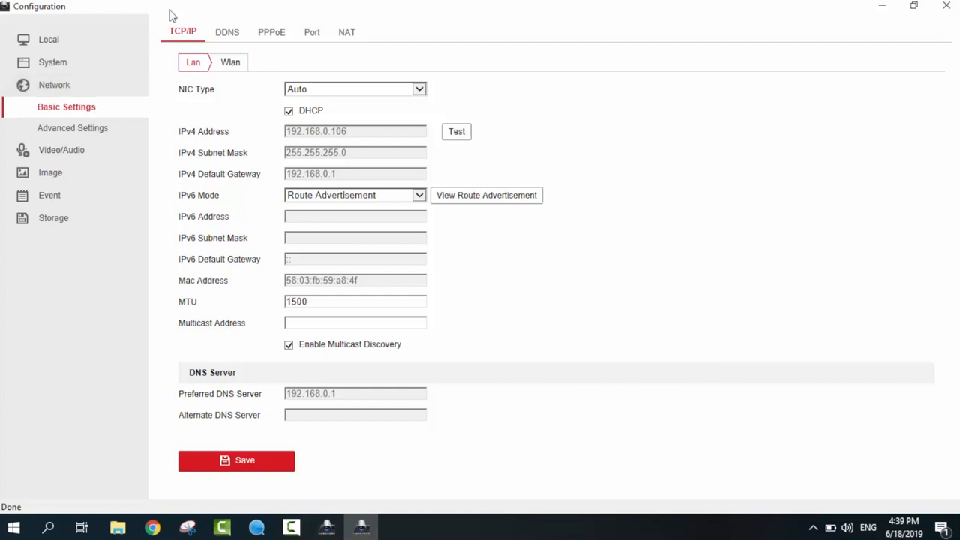
- Enable Wi-Fi under Network > Advanced Settings so nearby wireless networks are scanned
click(75, 127)
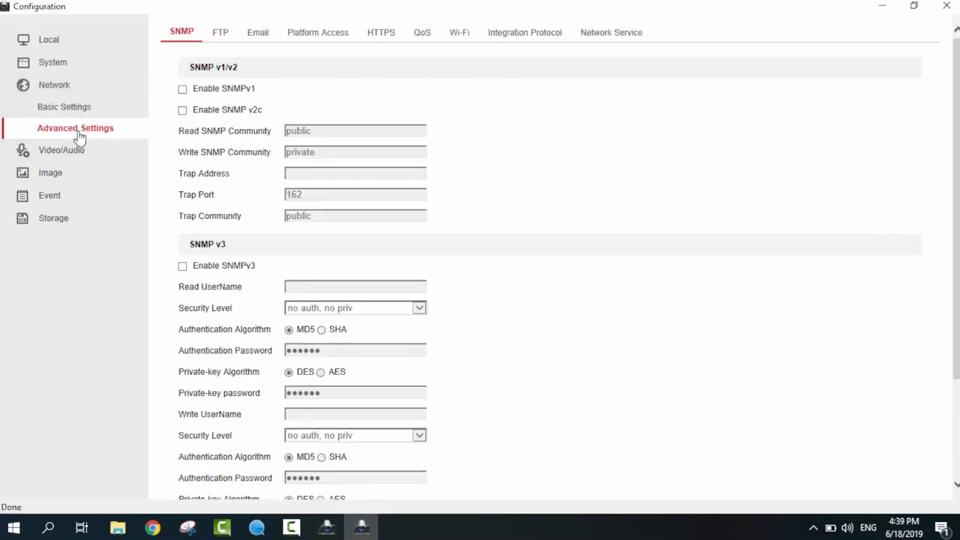
click(459, 33)
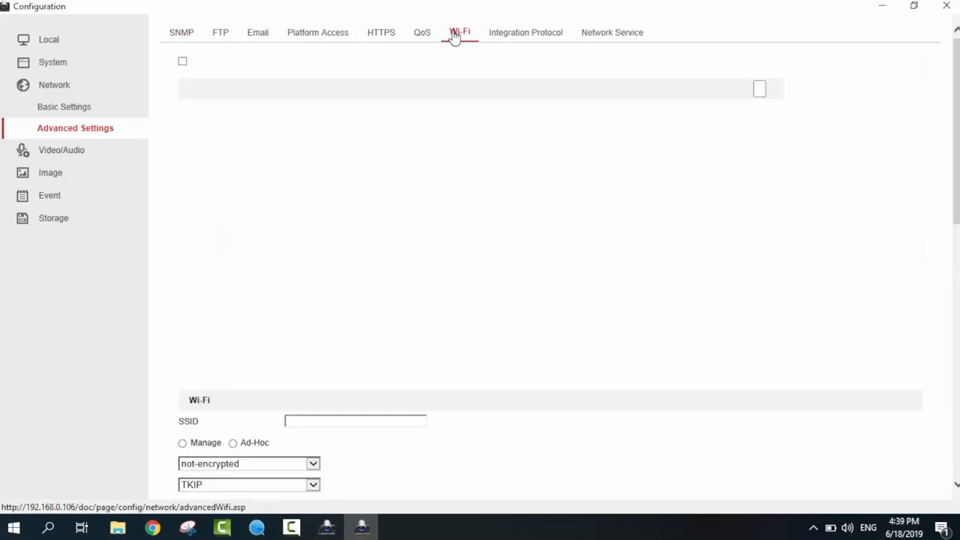
click(182, 60)
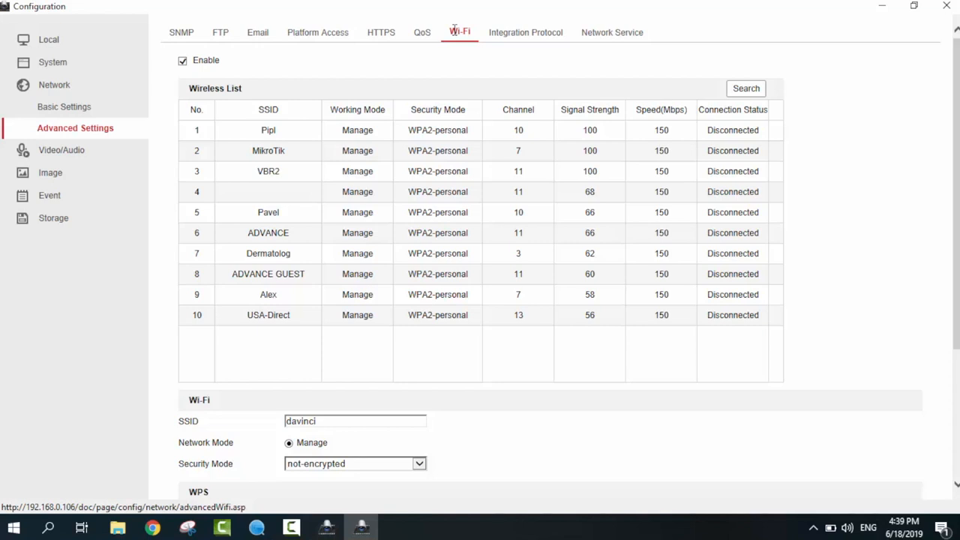
mouse_move(313, 270)
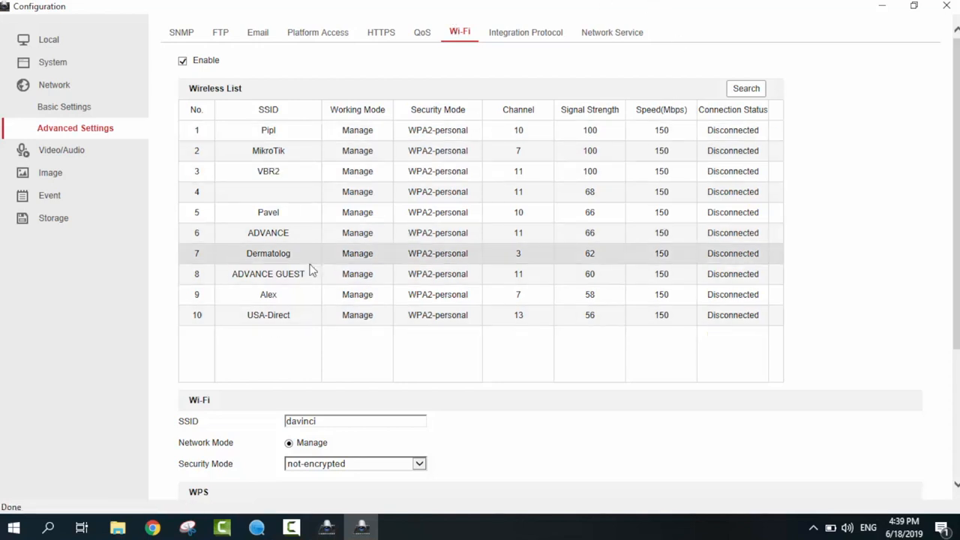
mouse_move(334, 151)
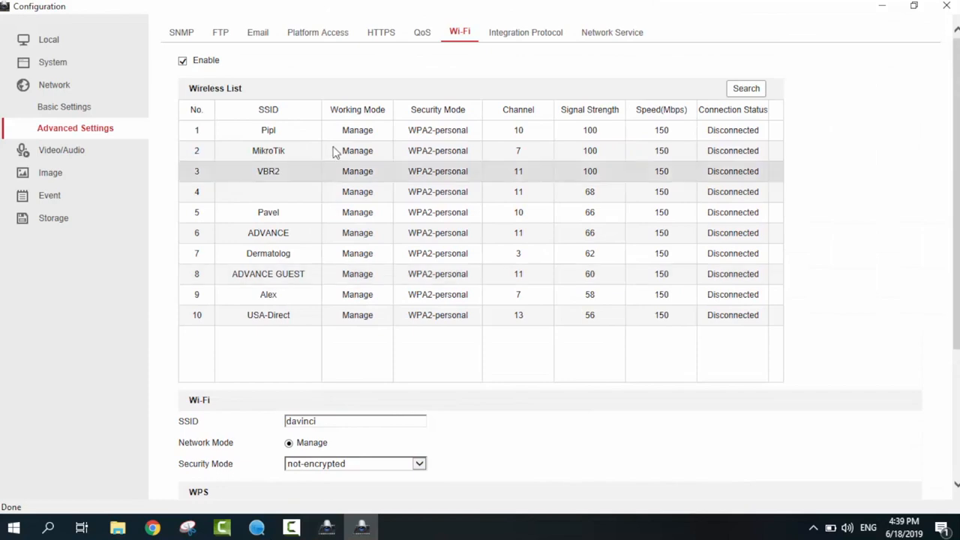
- Select the Pipl network from the Wireless List and enter its WPA2-personal key in Key 1
click(268, 130)
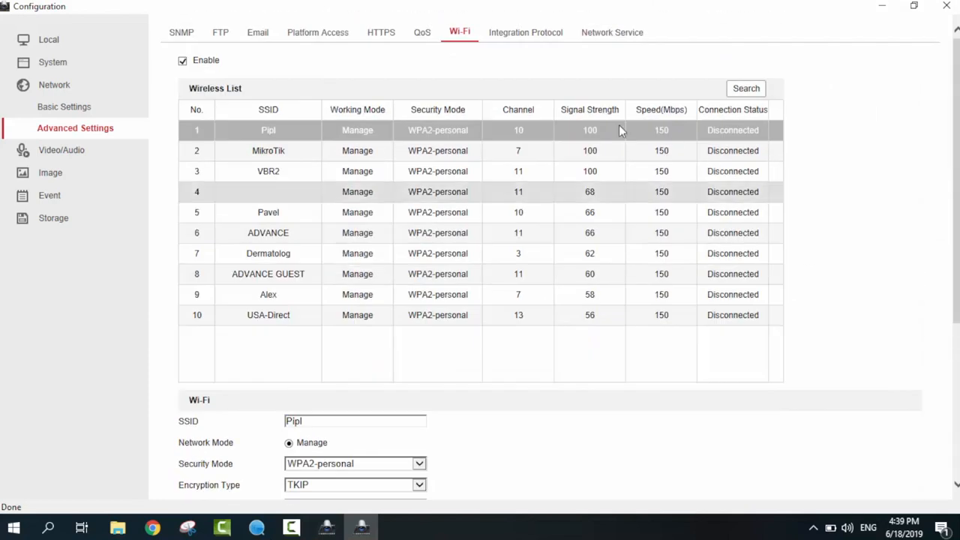
scroll(down, 3)
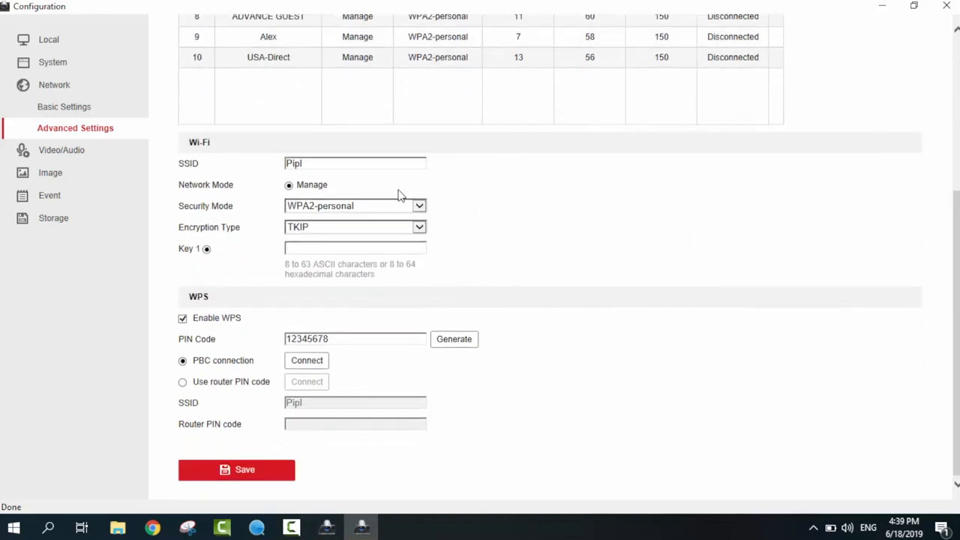
click(355, 247)
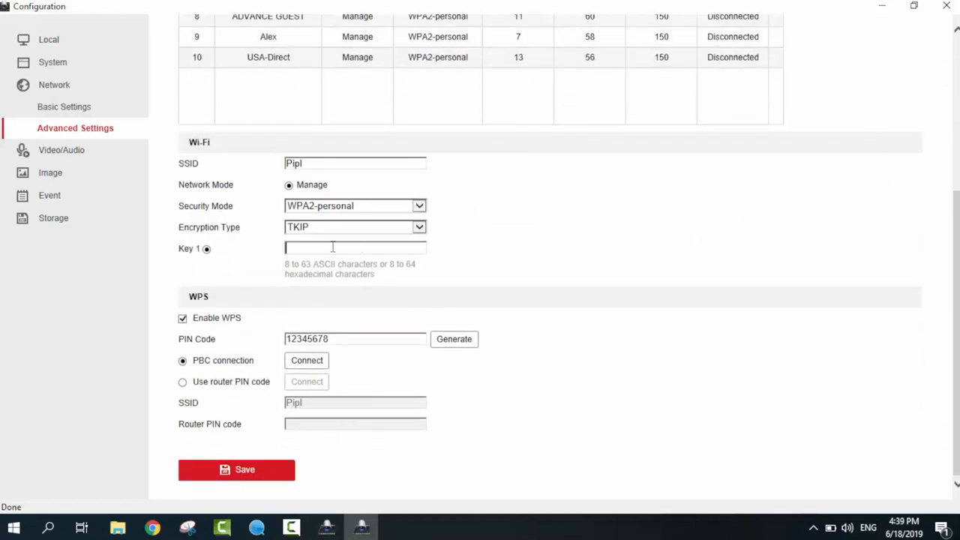
text(1)
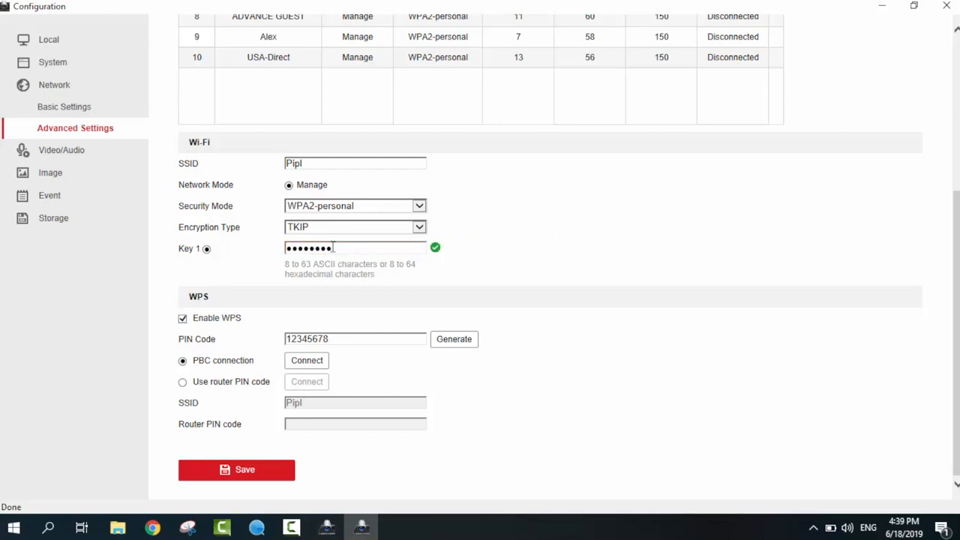
mouse_move(497, 389)
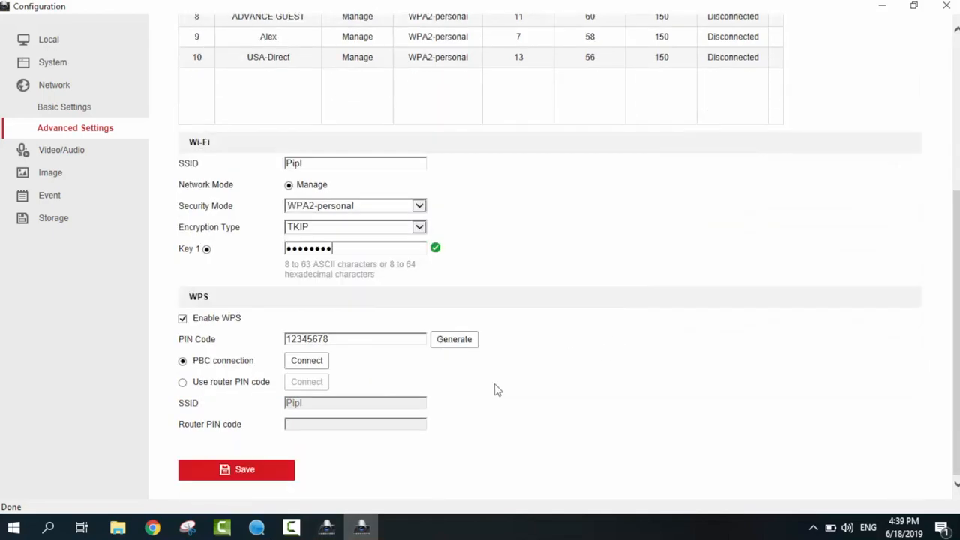
click(237, 469)
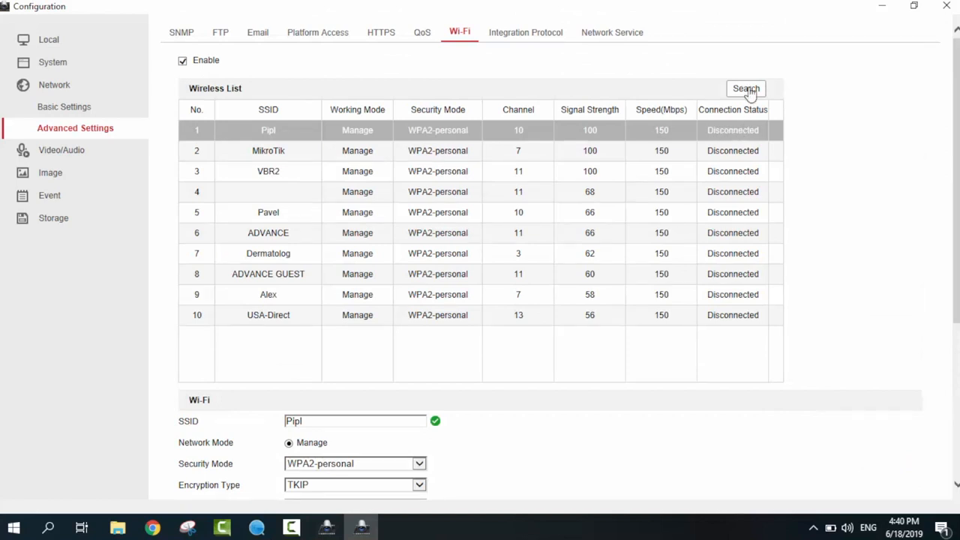
- Rescan the Wireless List, then go to the Video/Audio settings showing the 2688*1520 main stream
click(745, 88)
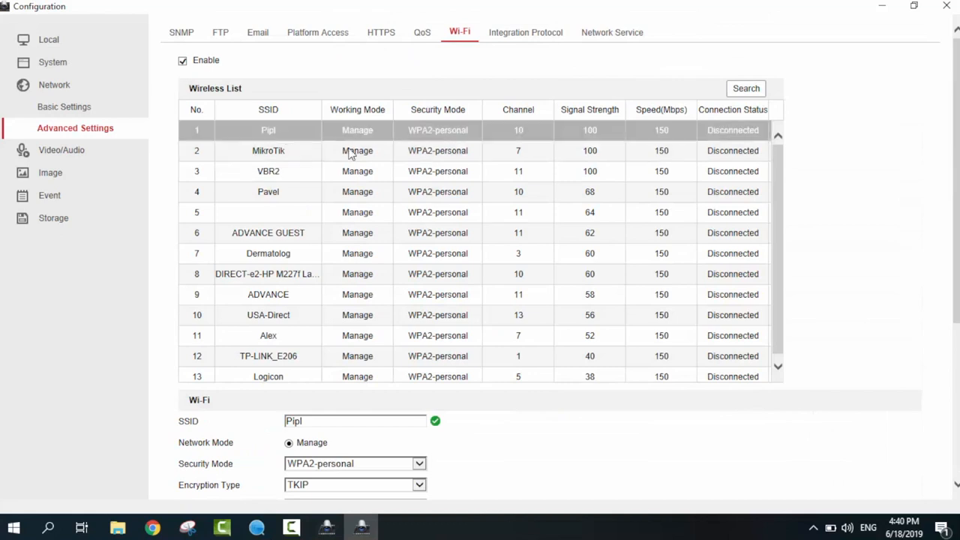
click(745, 87)
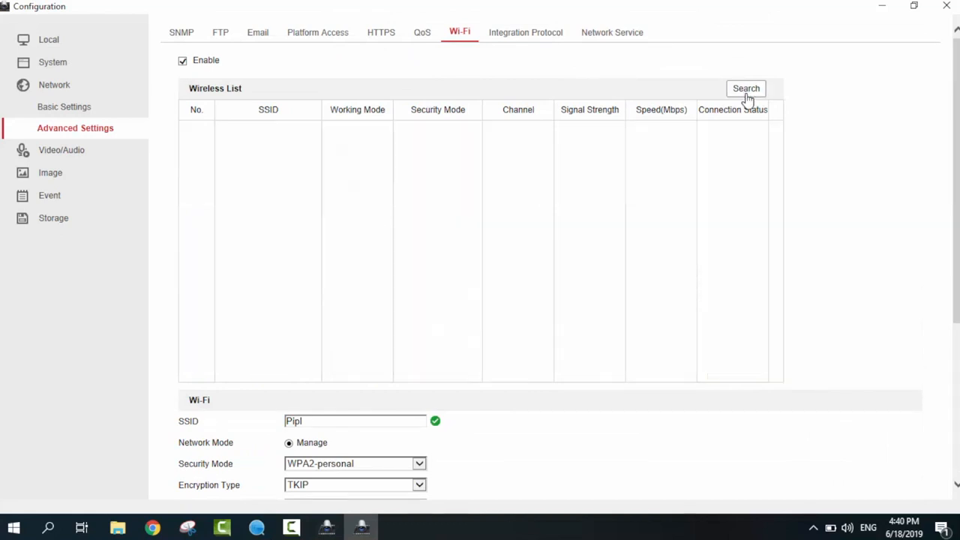
click(745, 88)
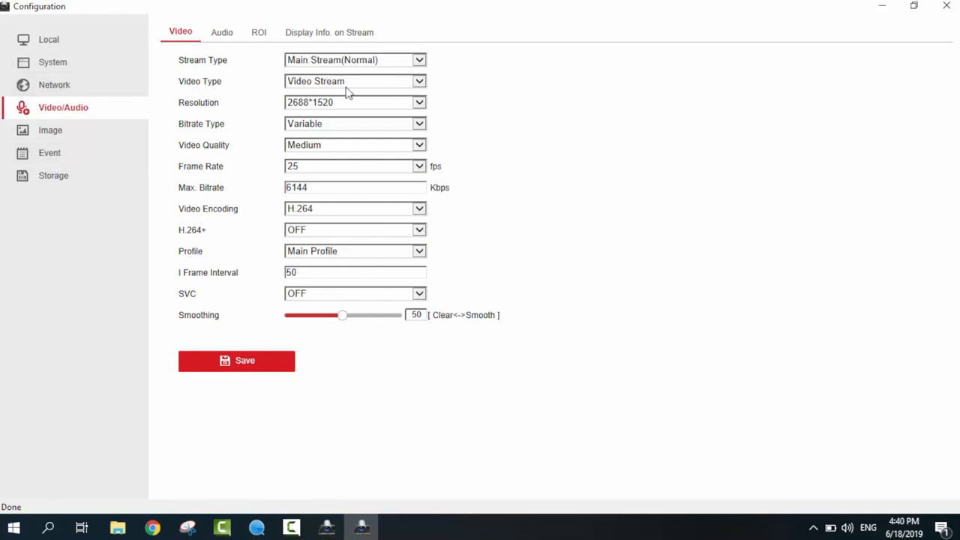
- Set the main stream video type to Video&Audio and keep the 2688*1520 resolution
click(352, 59)
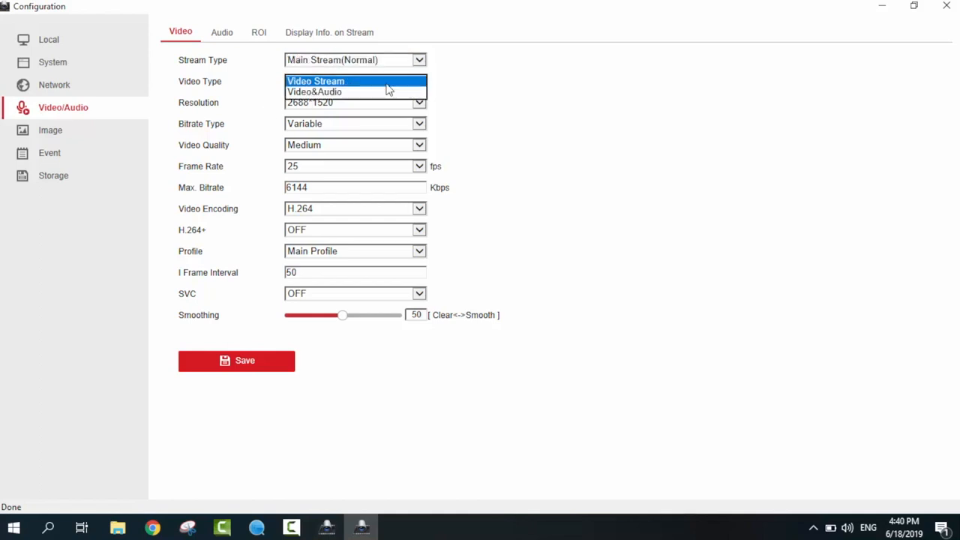
mouse_move(347, 91)
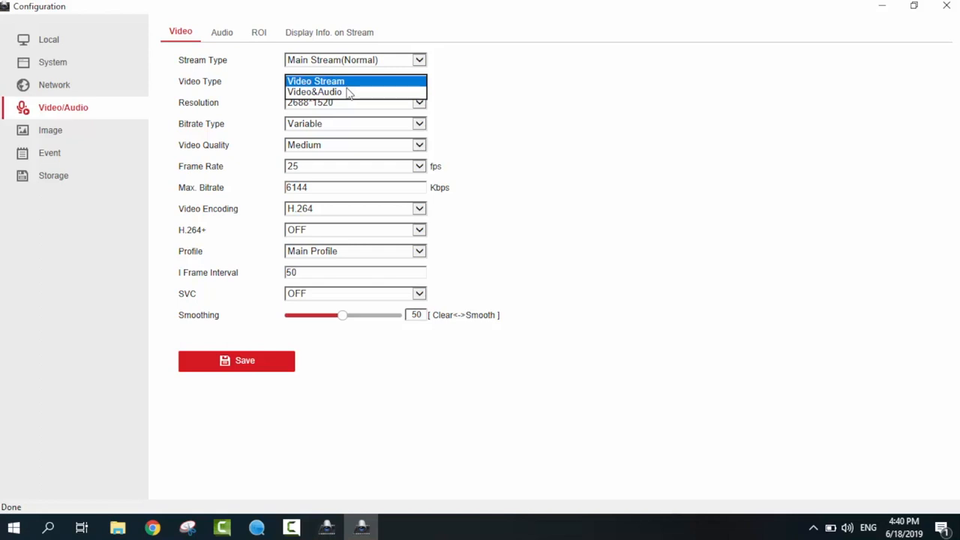
click(313, 91)
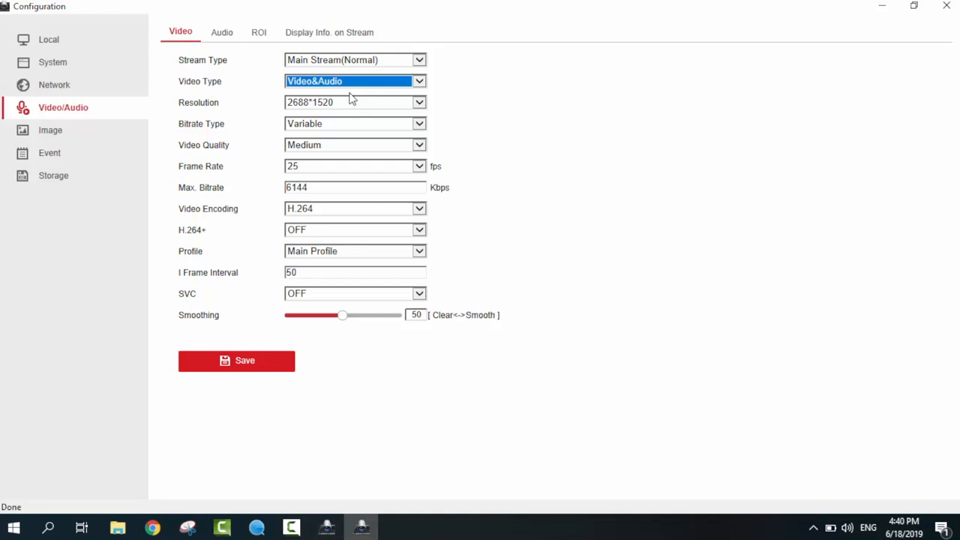
mouse_move(439, 81)
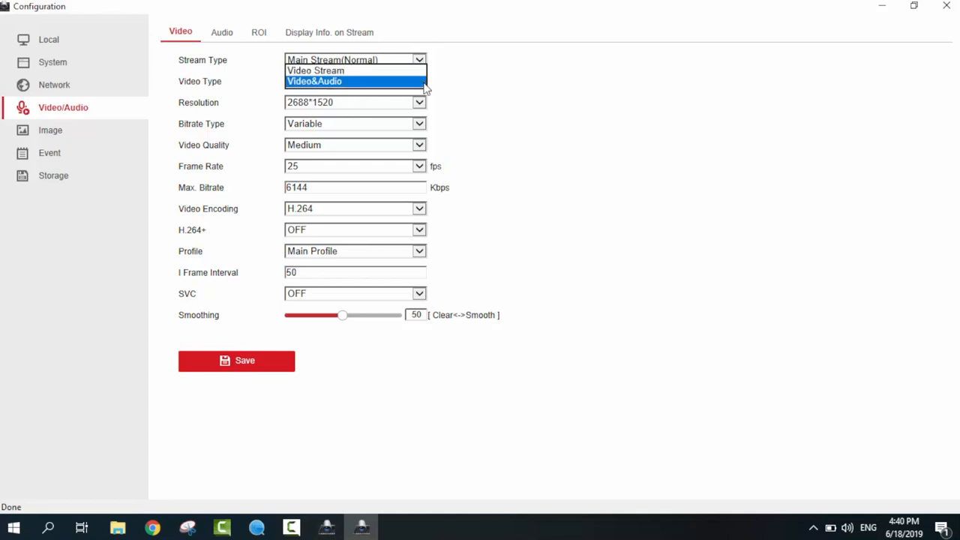
click(314, 81)
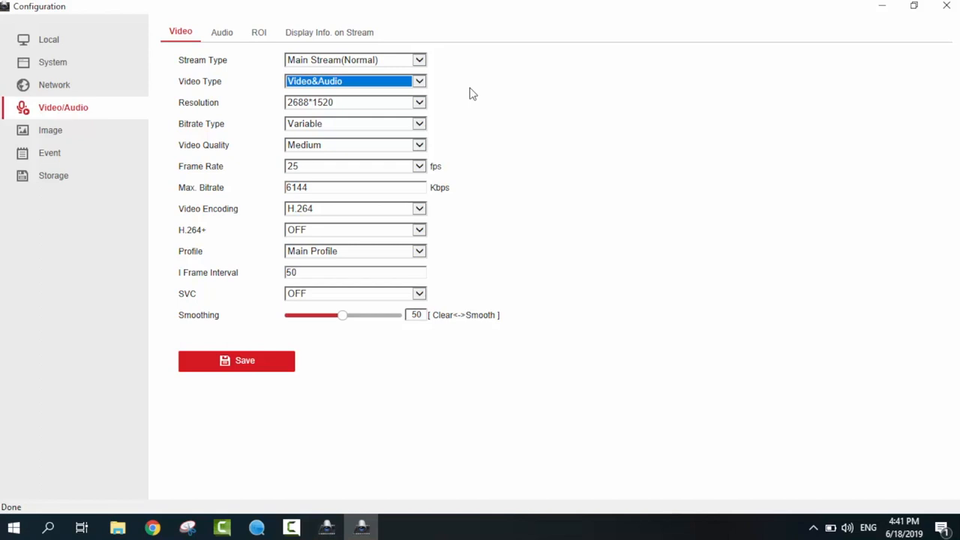
click(418, 102)
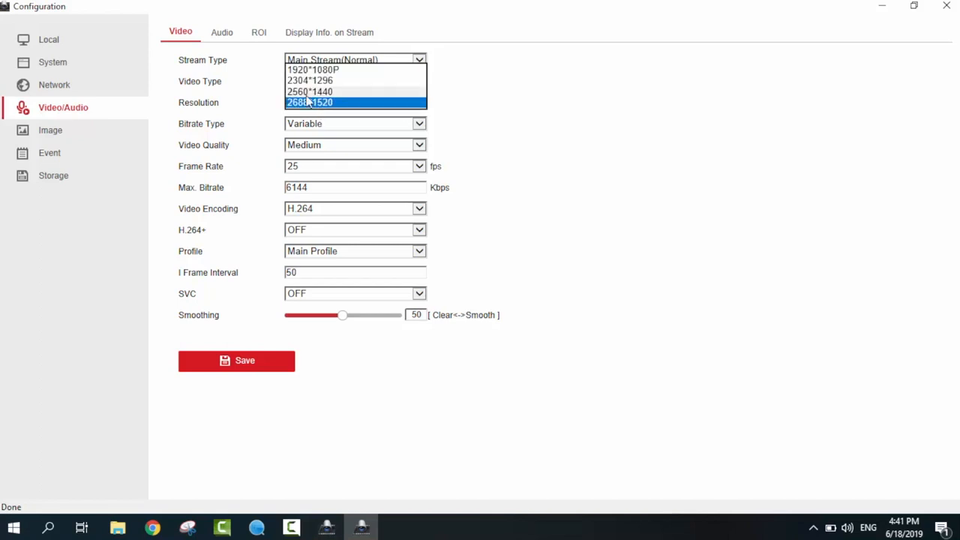
click(310, 102)
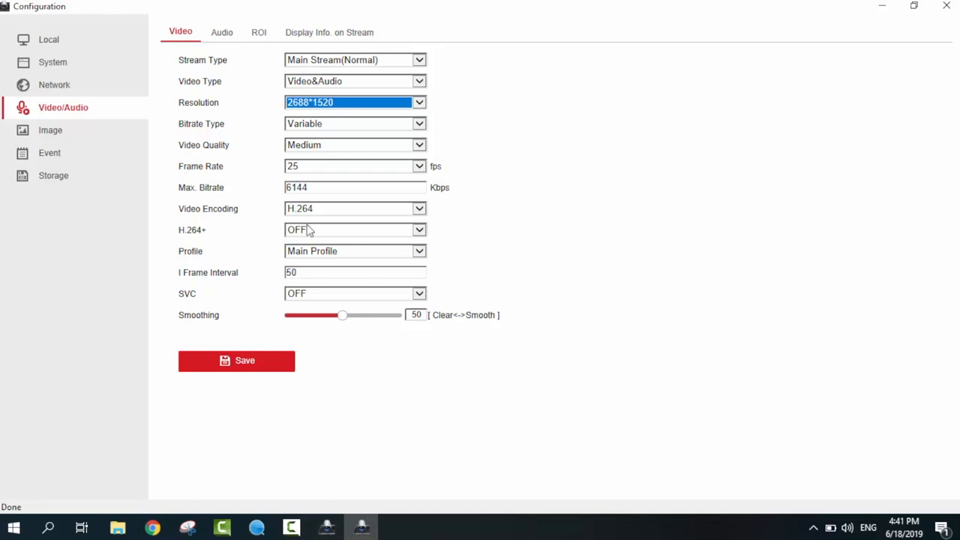
mouse_move(342, 103)
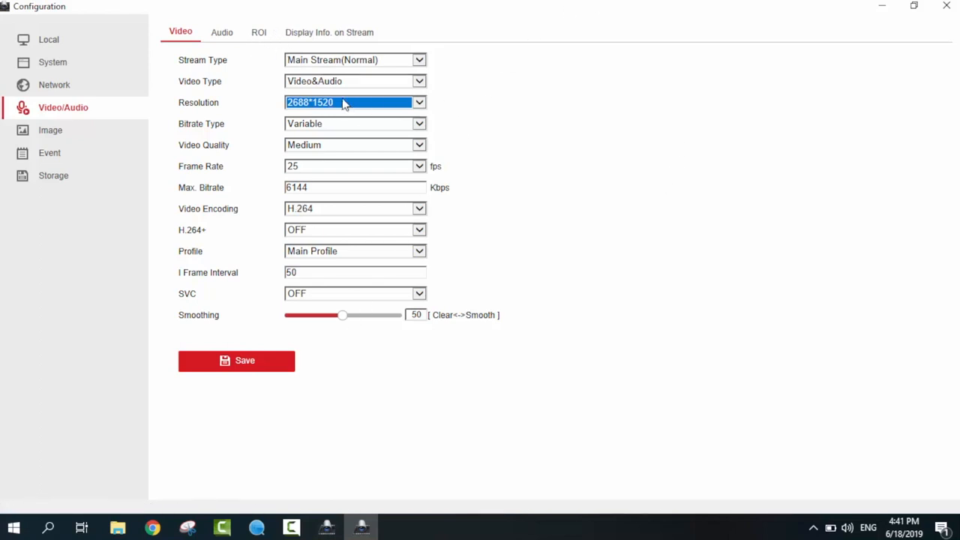
mouse_move(239, 374)
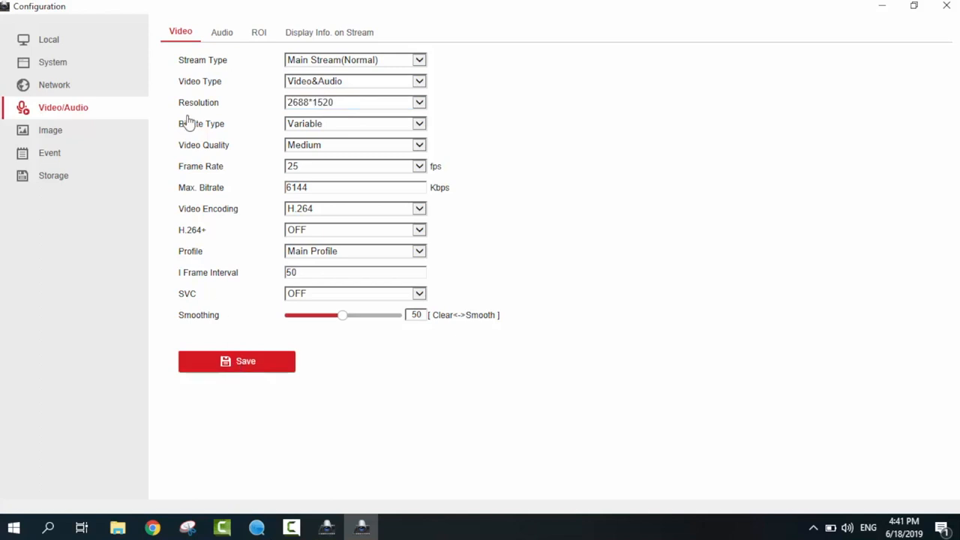
click(221, 32)
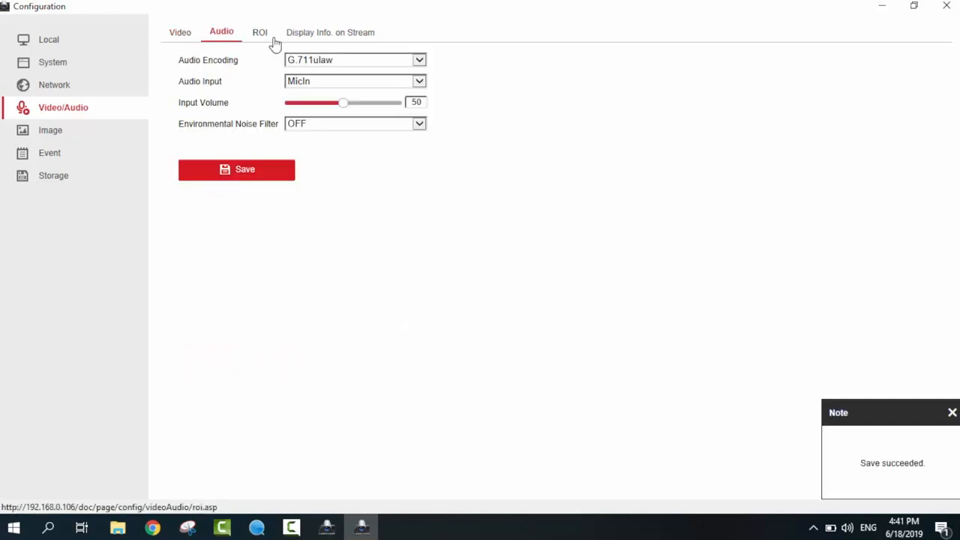
click(257, 32)
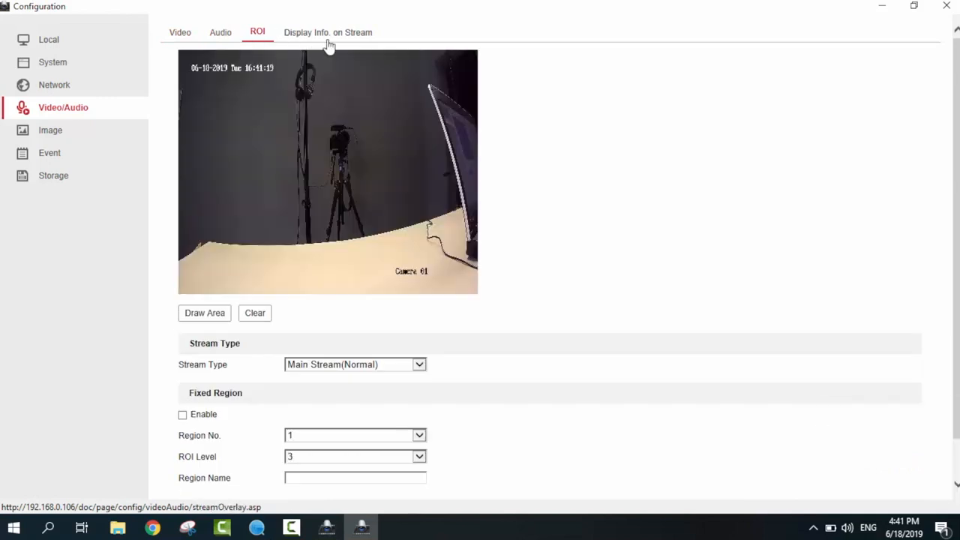
click(180, 33)
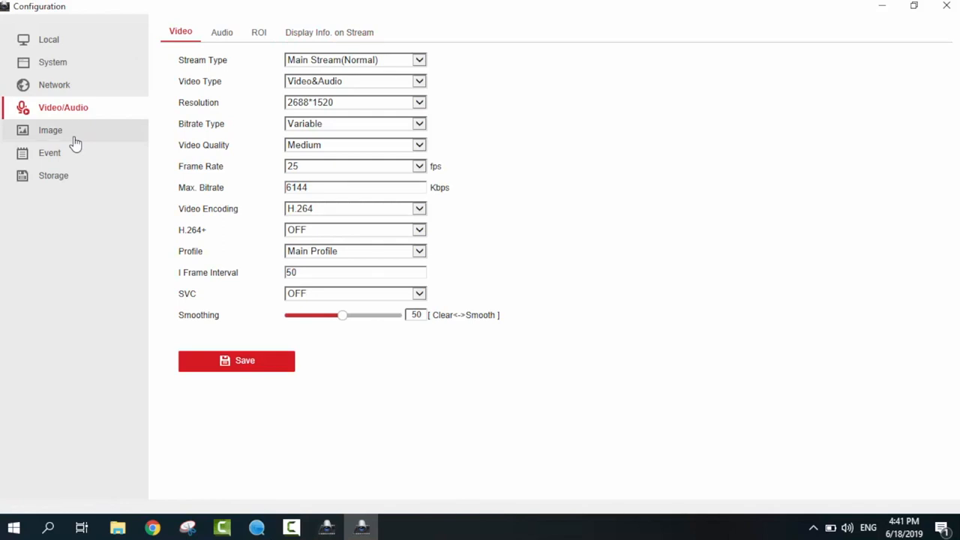
- View Image display settings with Exposure expanded (manual iris, 1/25), briefly checking OSD Settings
click(50, 130)
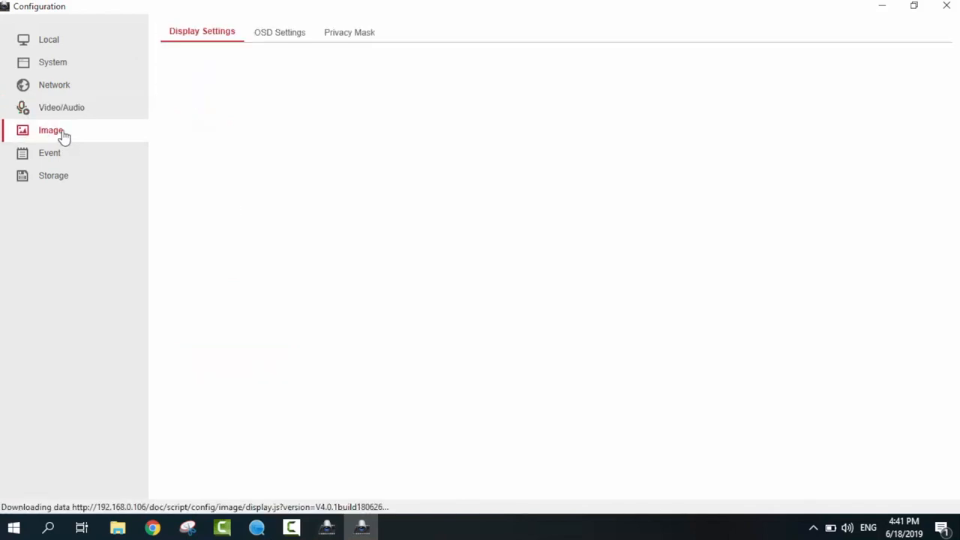
click(51, 130)
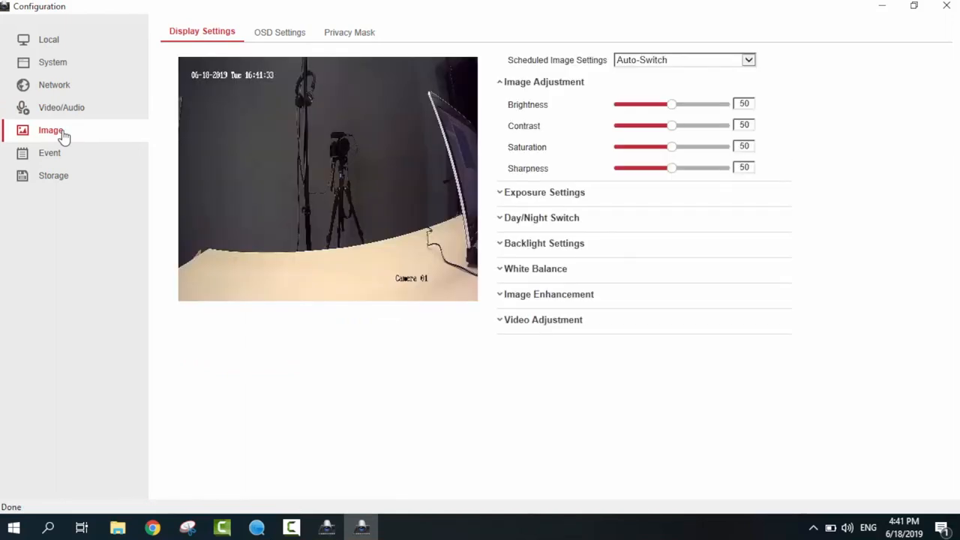
mouse_move(811, 160)
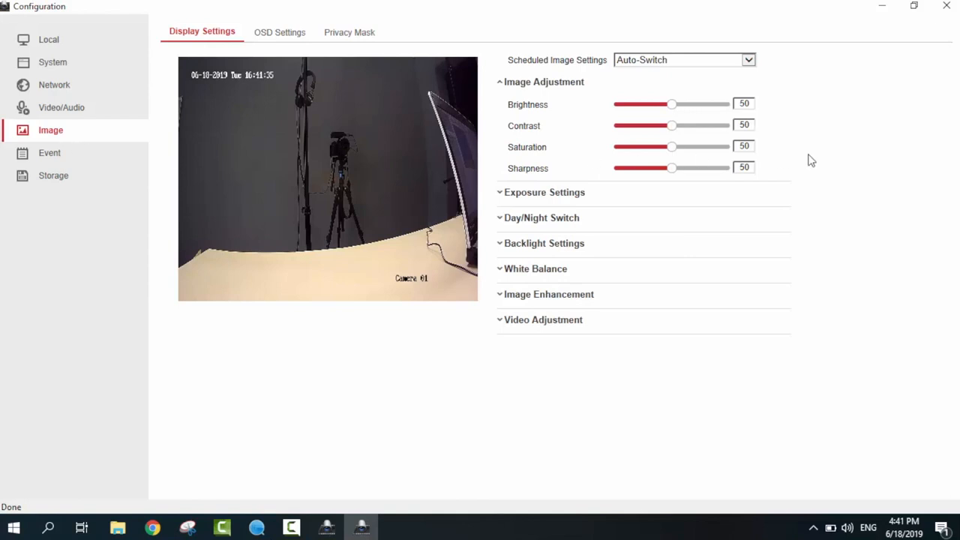
mouse_move(654, 141)
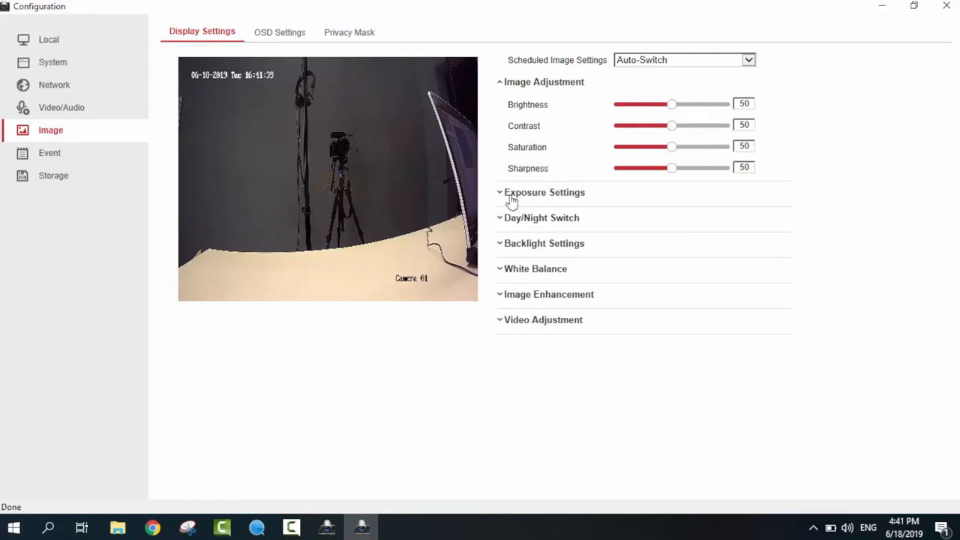
click(545, 192)
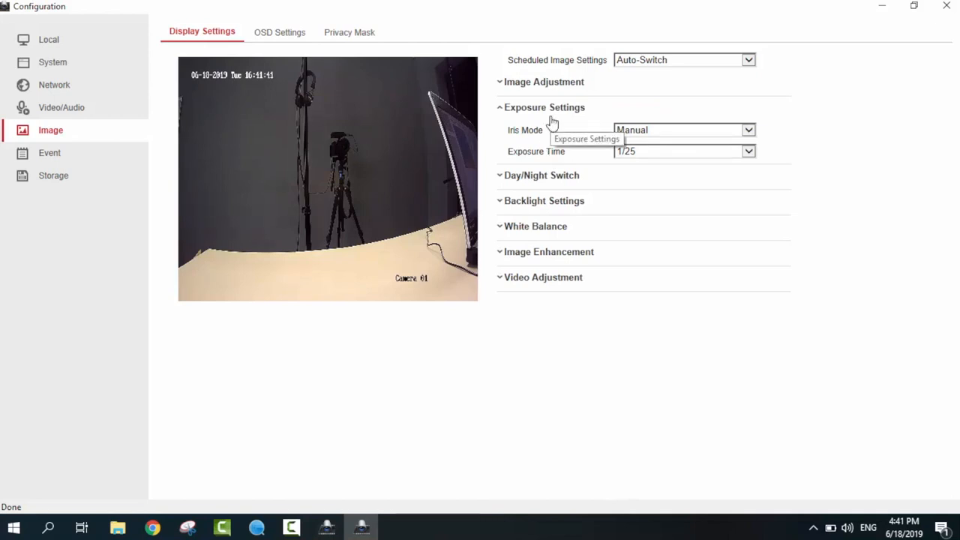
click(276, 32)
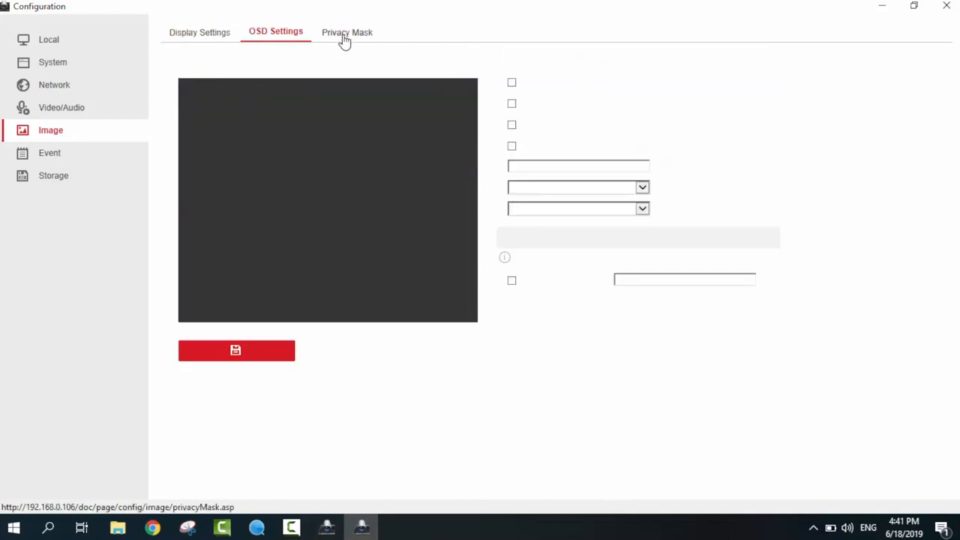
click(202, 33)
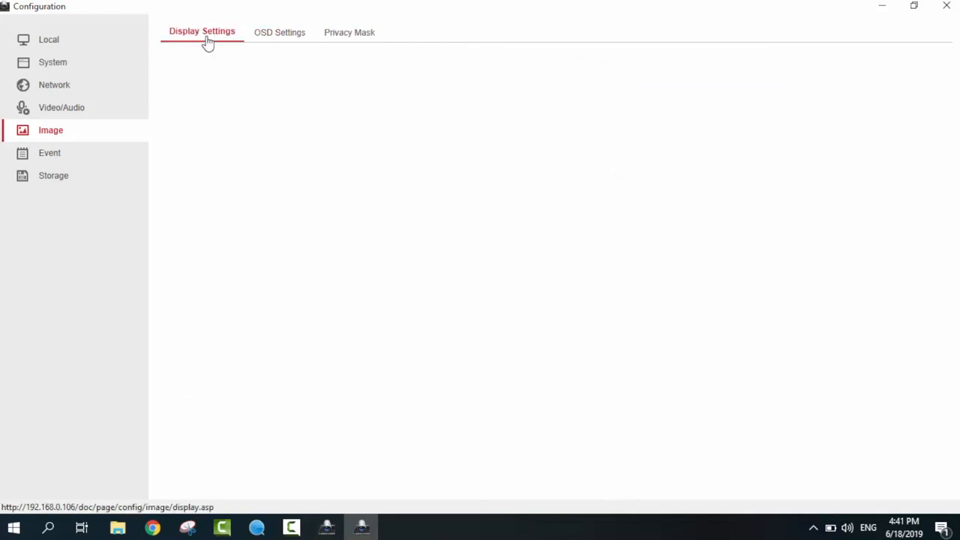
click(202, 31)
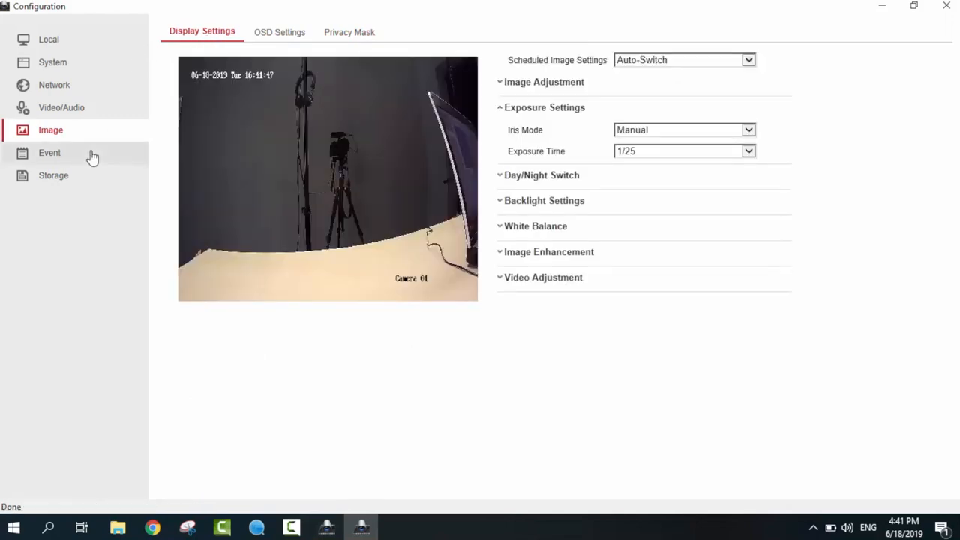
mouse_move(89, 159)
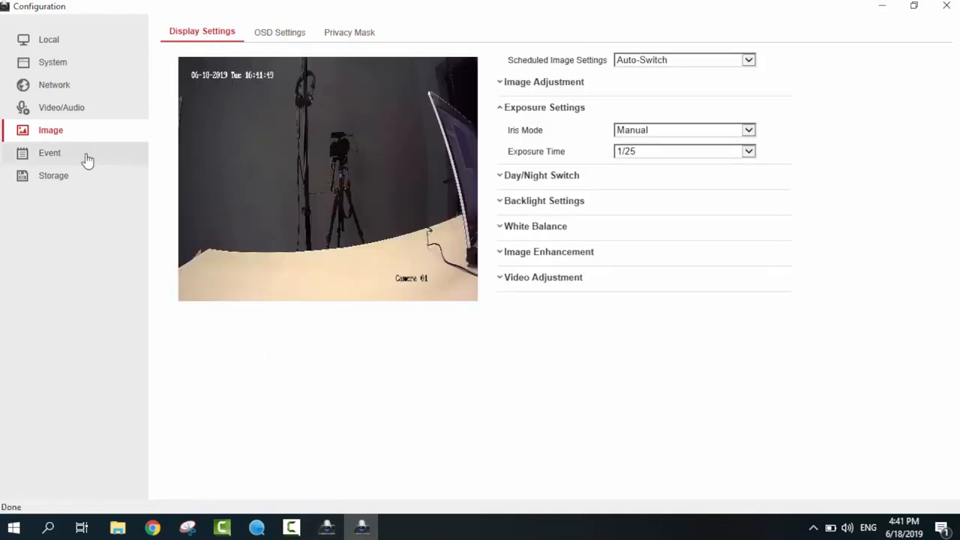
- Enable motion detection and draw a detection area over the left part of the preview
click(49, 152)
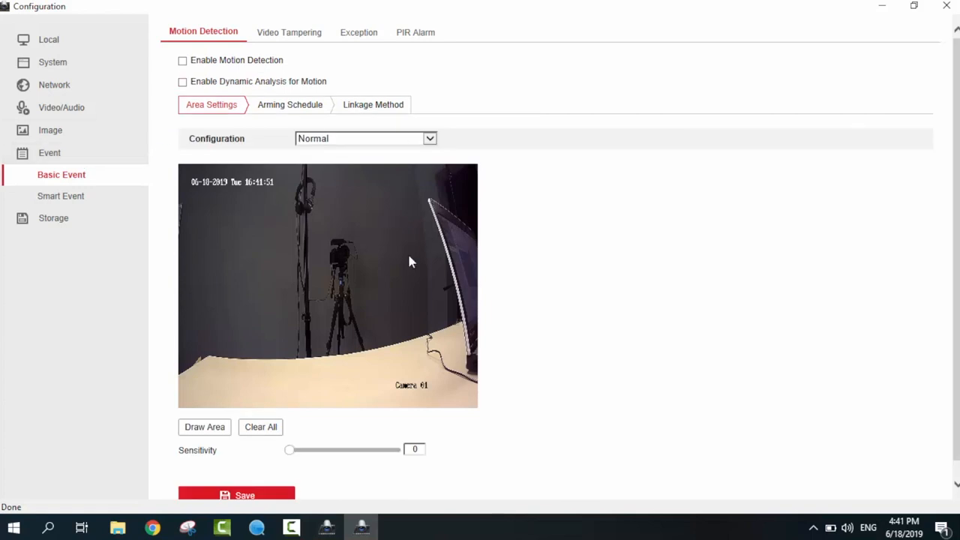
mouse_move(304, 232)
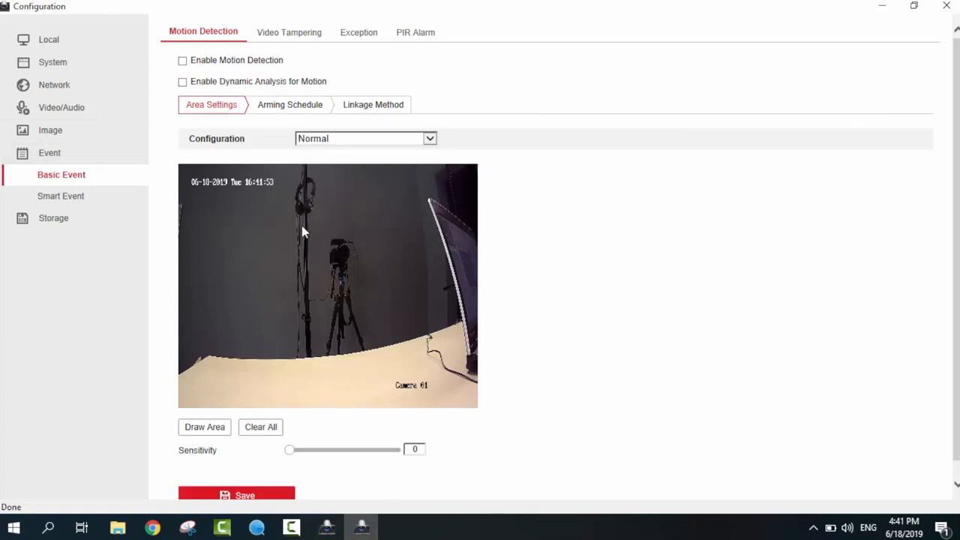
click(182, 81)
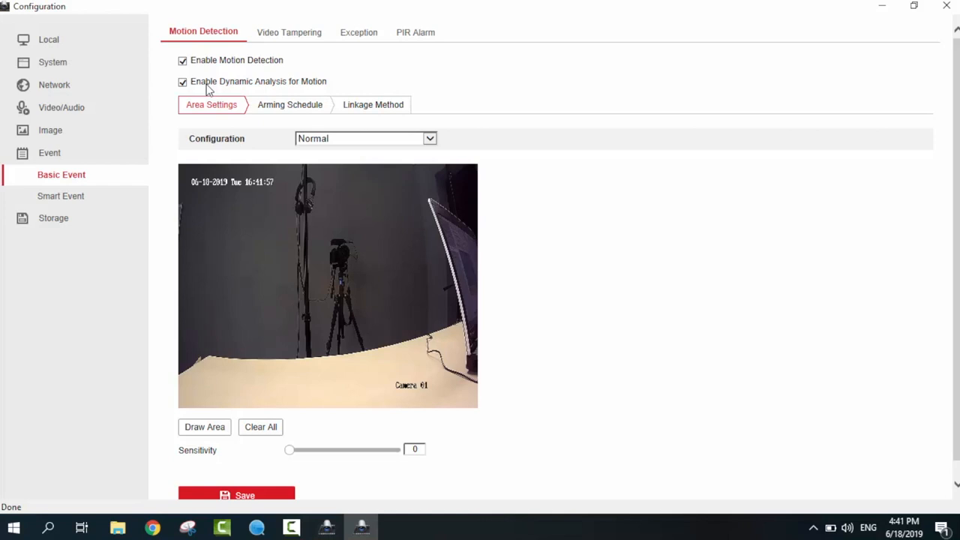
mouse_move(549, 288)
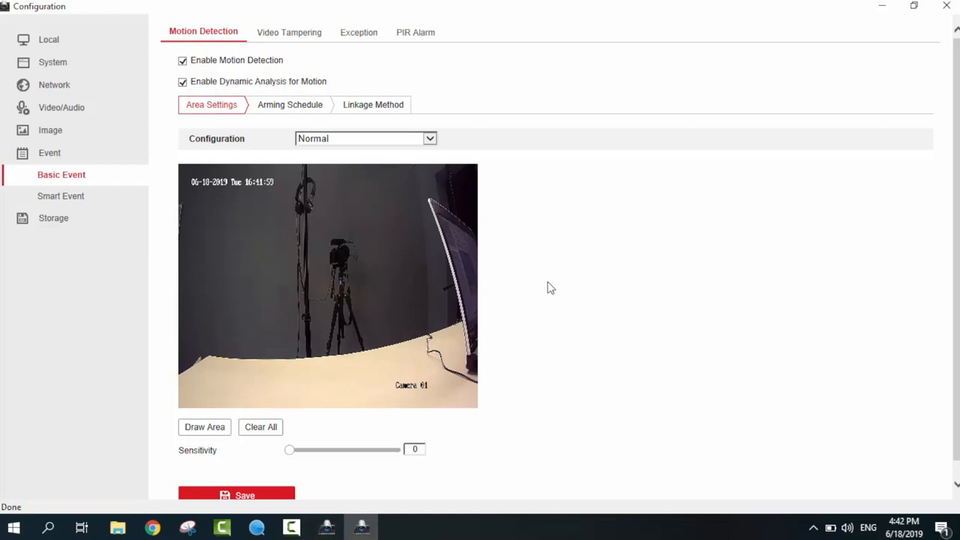
click(204, 427)
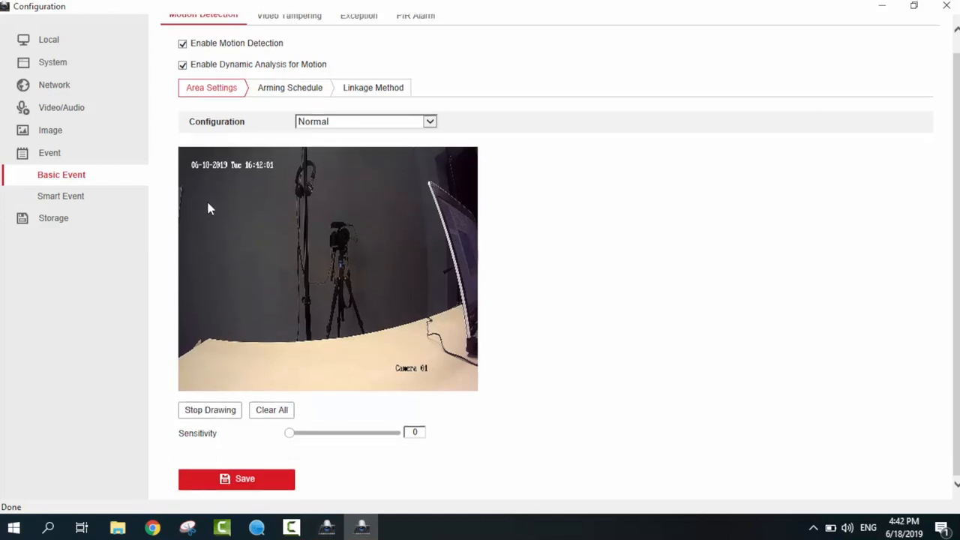
drag(208, 205, 274, 301)
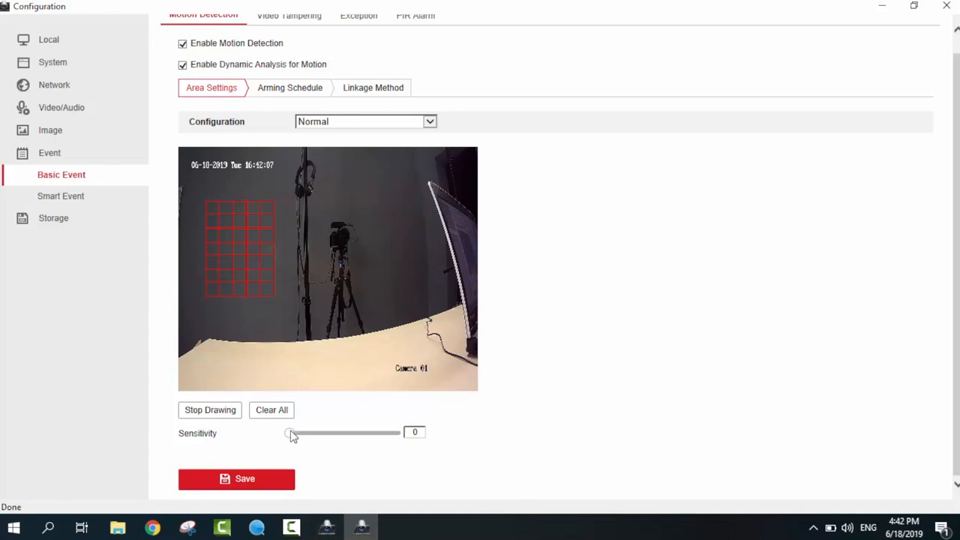
- Set motion sensitivity to 80, stop drawing, and go to the Linkage Method page
drag(290, 433, 374, 433)
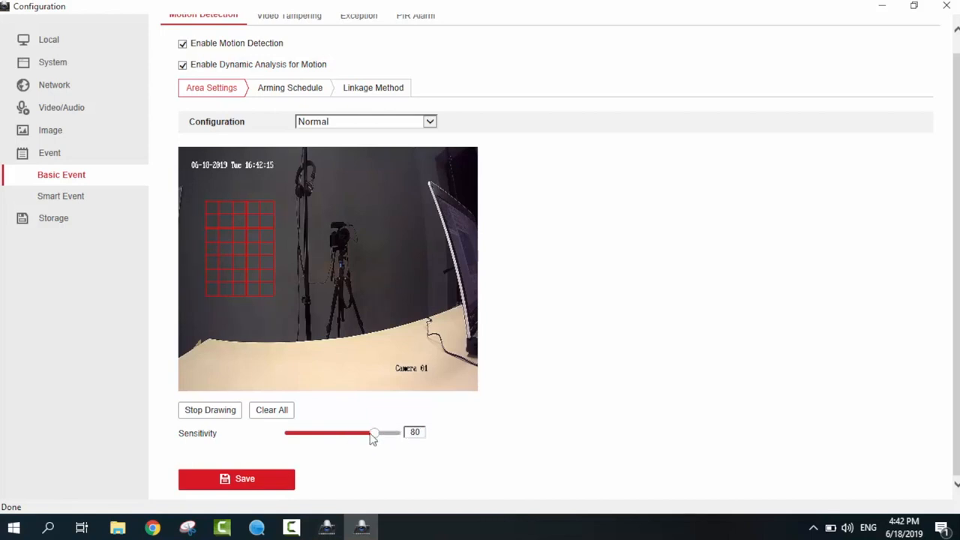
click(237, 478)
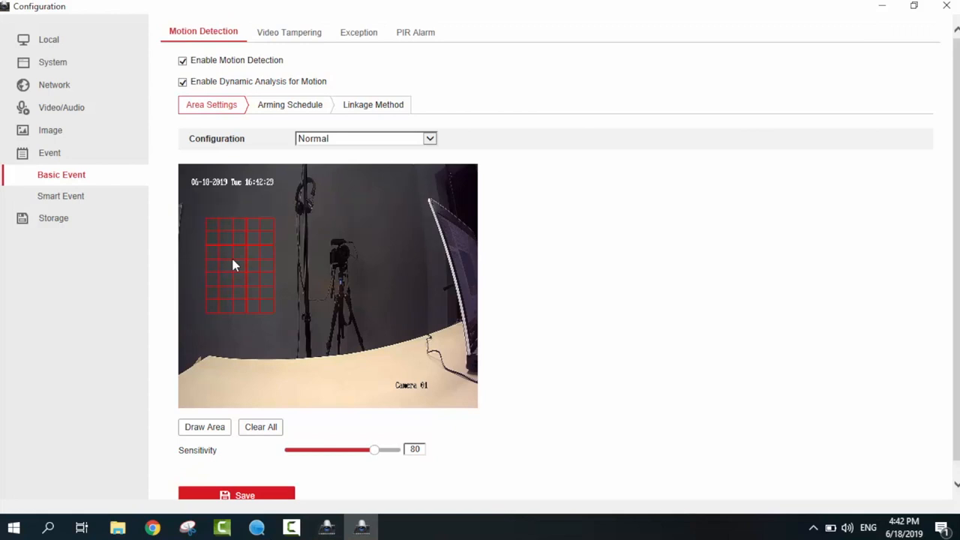
scroll(down, 3)
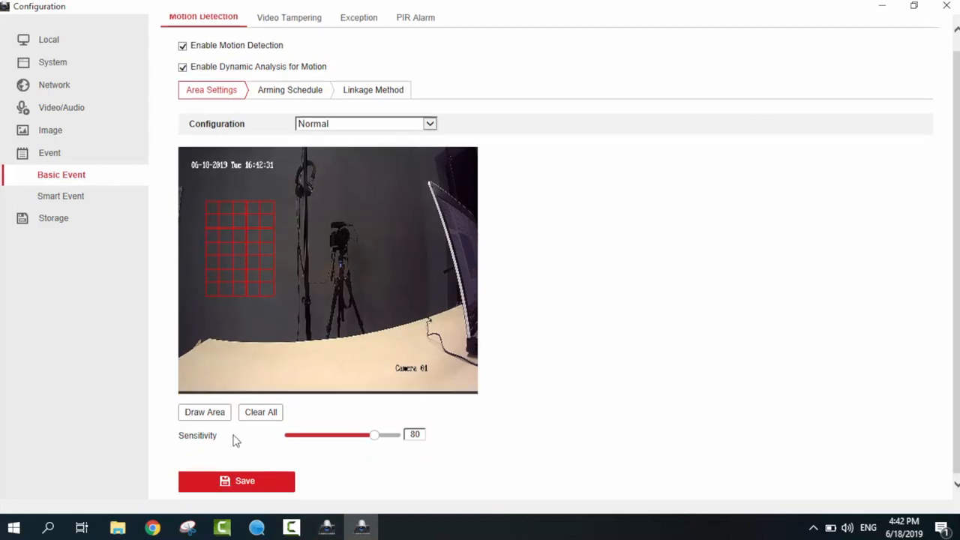
click(236, 481)
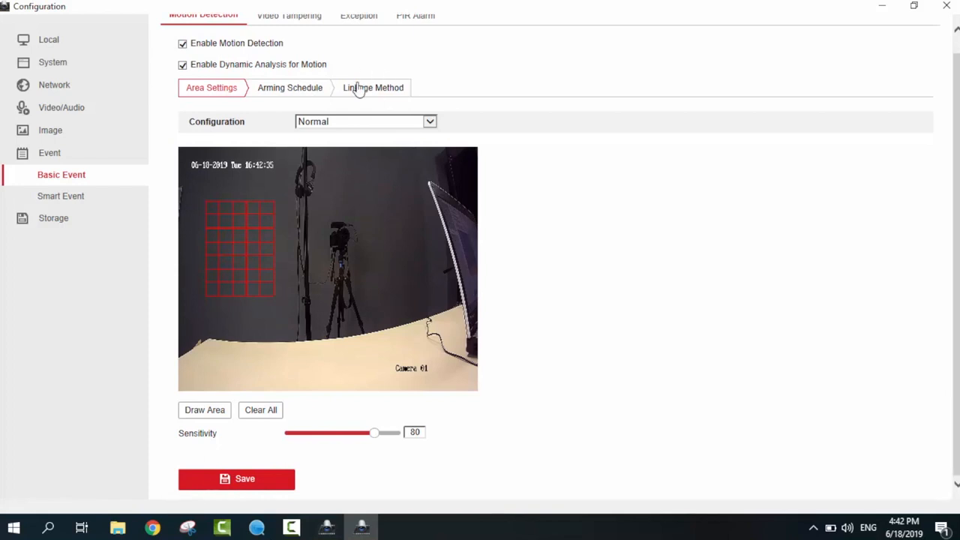
click(372, 87)
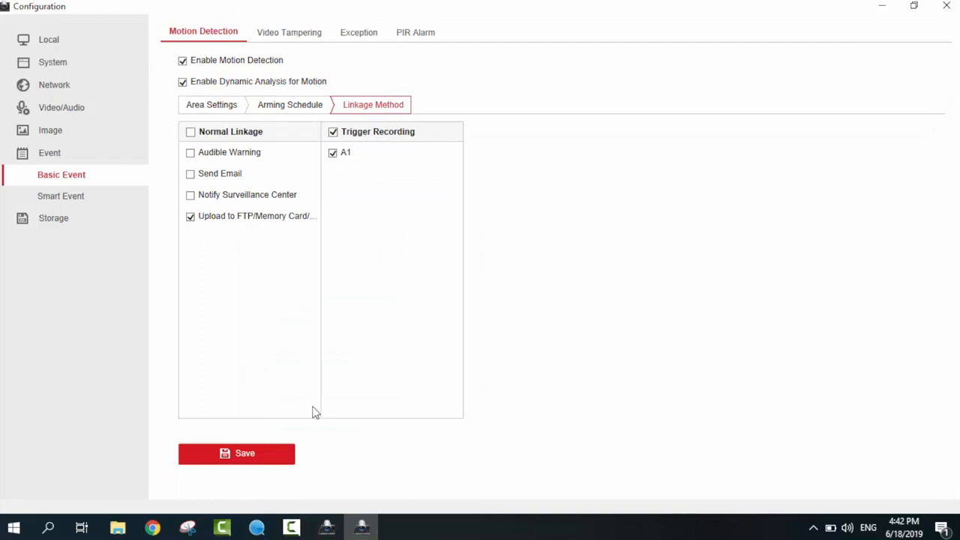
- Save the linkage settings, browse Basic and Smart Event, then go to Storage > Schedule Settings
click(237, 453)
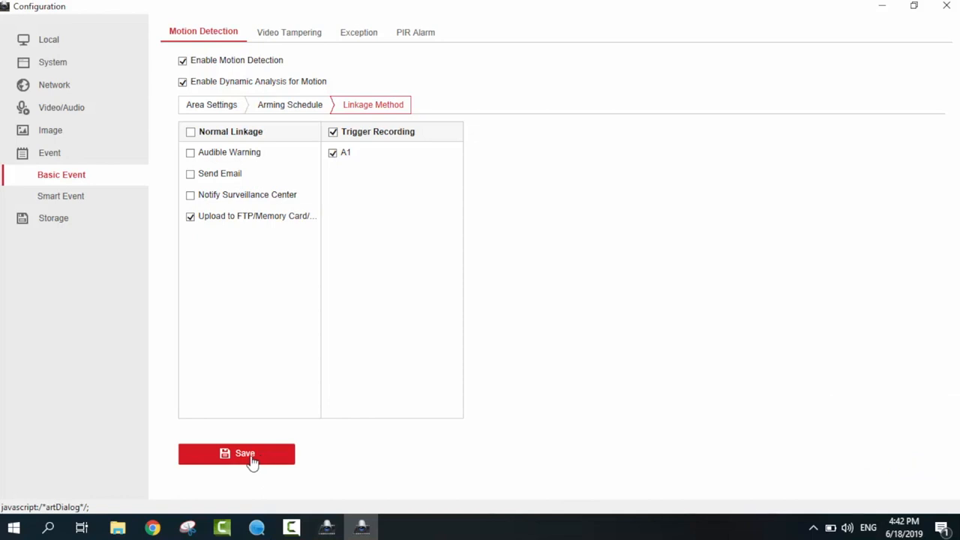
click(62, 196)
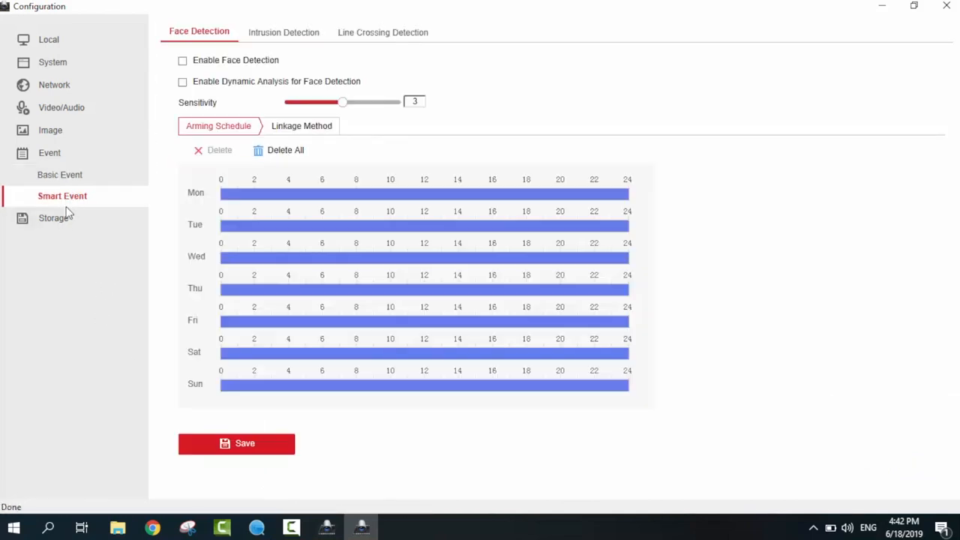
mouse_move(22, 235)
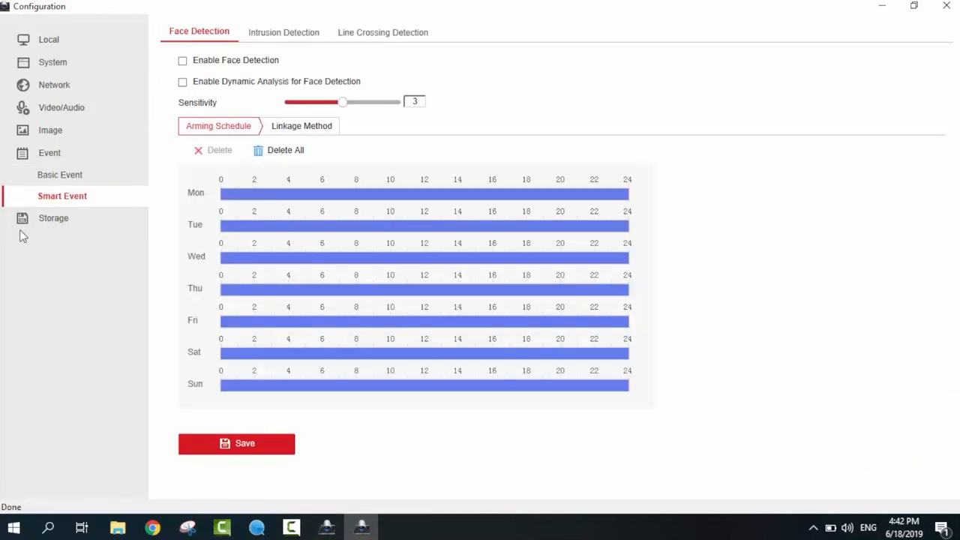
click(53, 175)
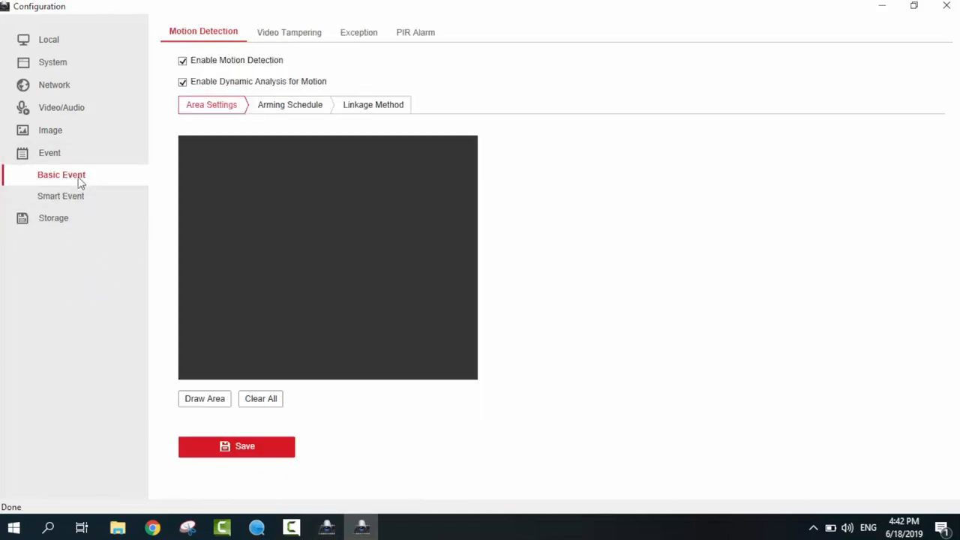
click(61, 196)
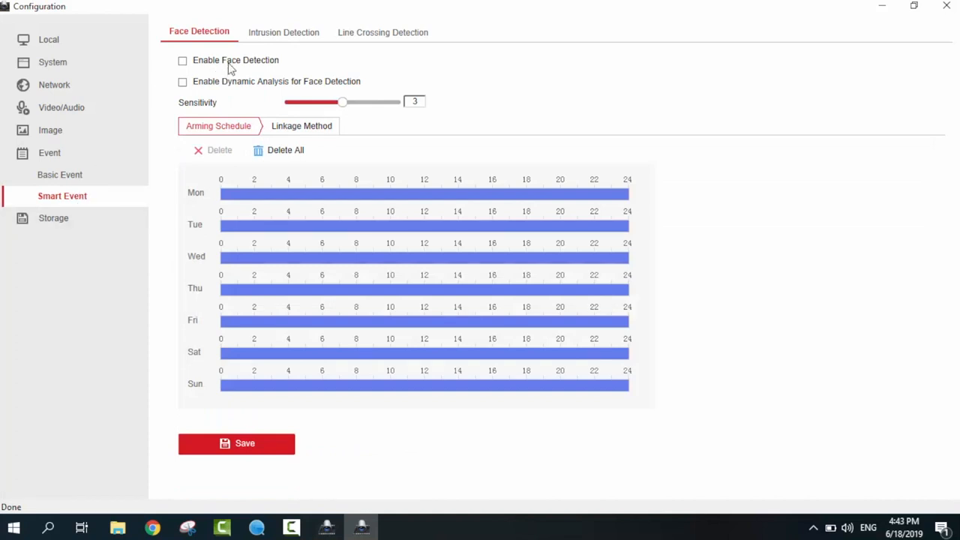
mouse_move(640, 220)
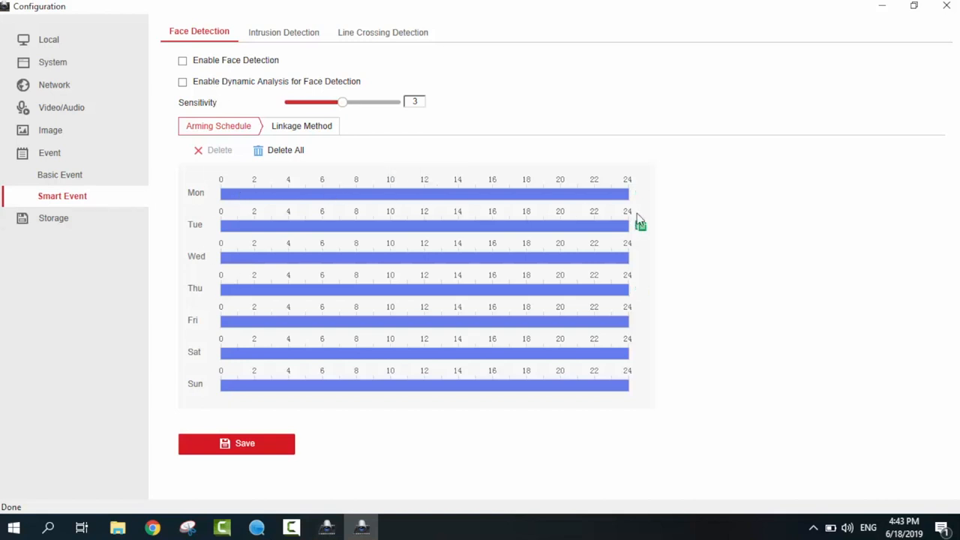
click(53, 175)
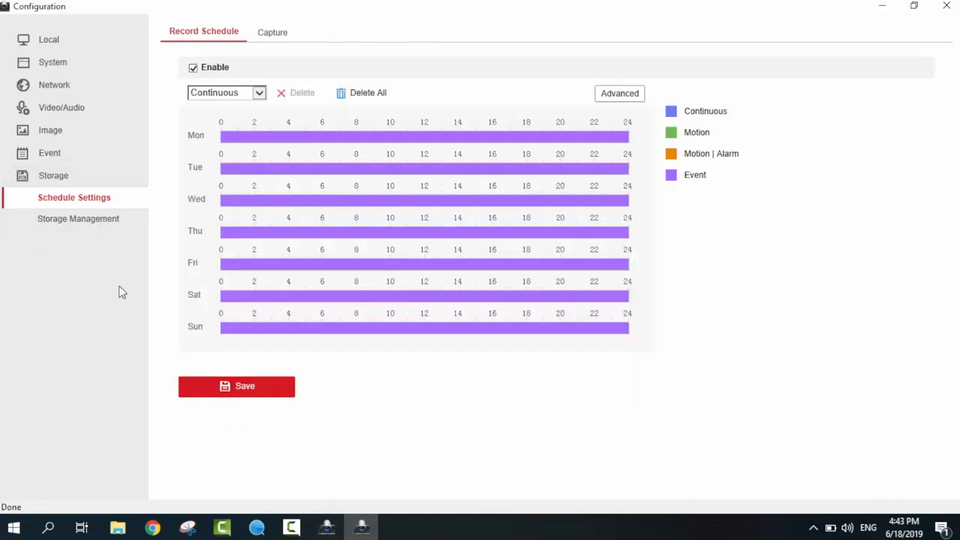
mouse_move(255, 101)
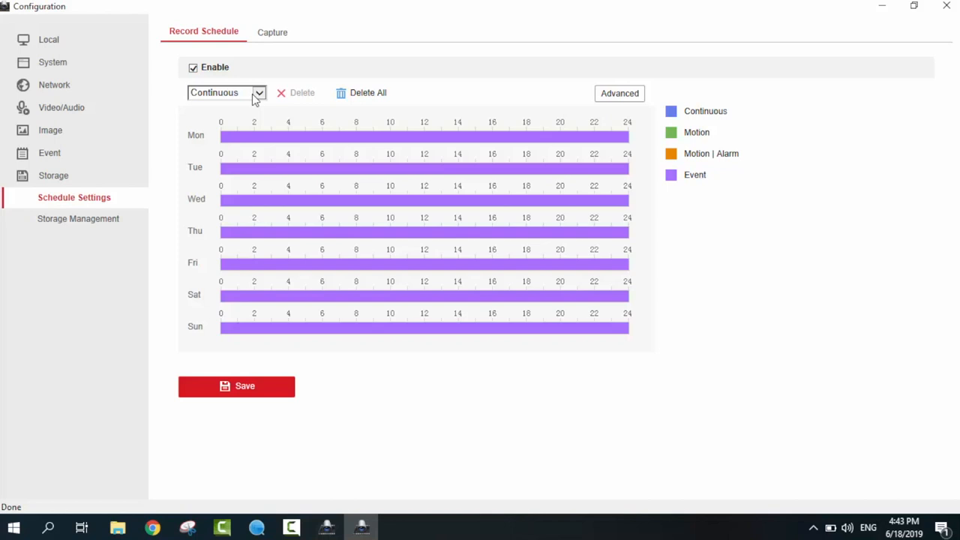
- Clear the existing schedule and set Event as the recording type for Monday 0–24
click(226, 92)
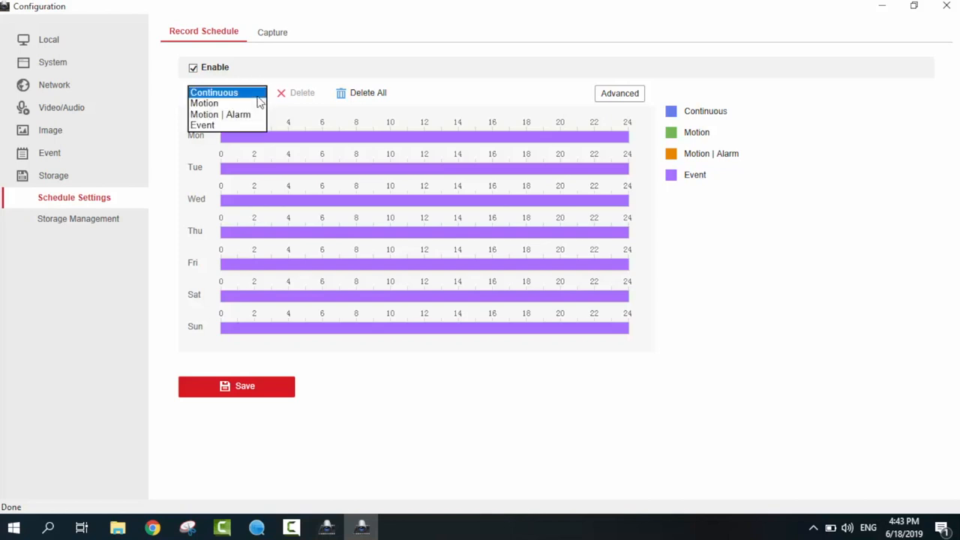
click(202, 125)
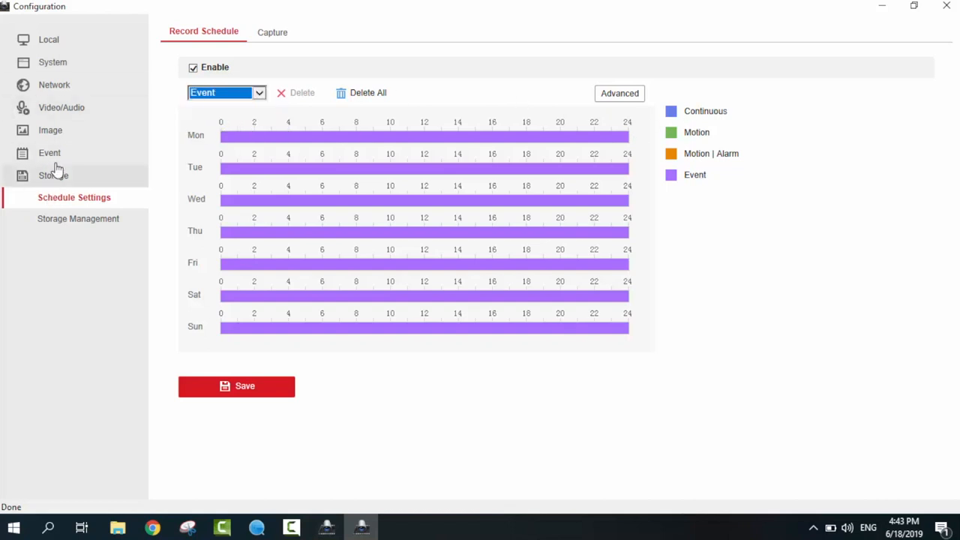
click(49, 152)
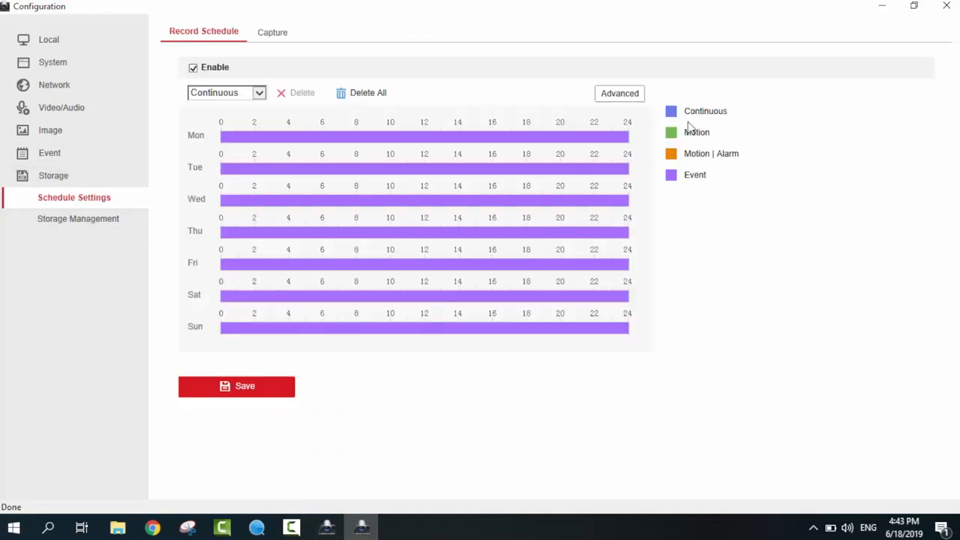
click(368, 92)
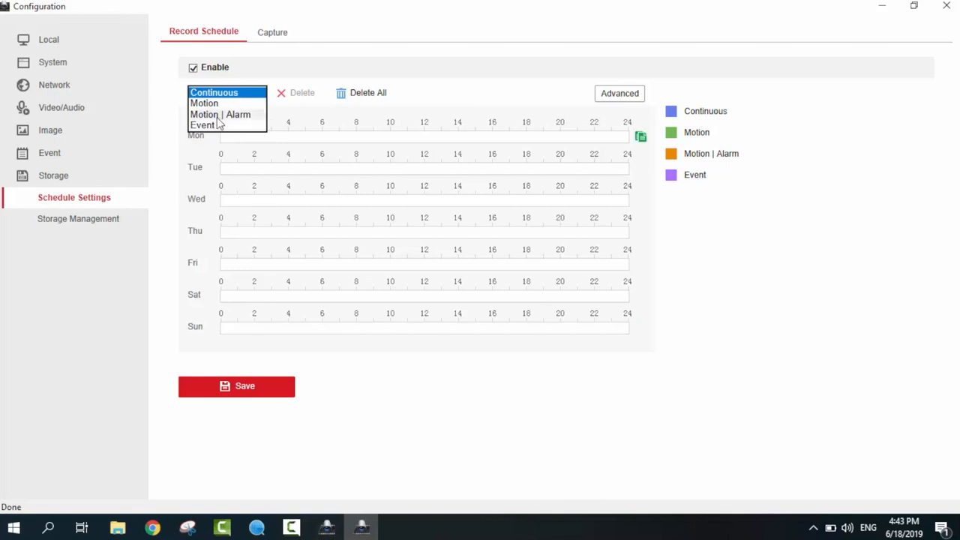
click(204, 124)
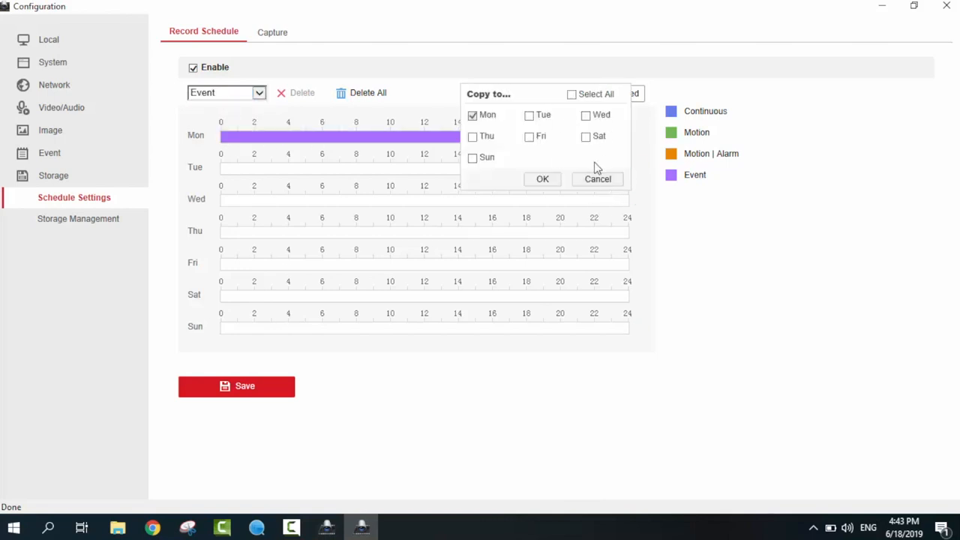
- Copy Monday's Event schedule to every day with Select All and OK
click(571, 93)
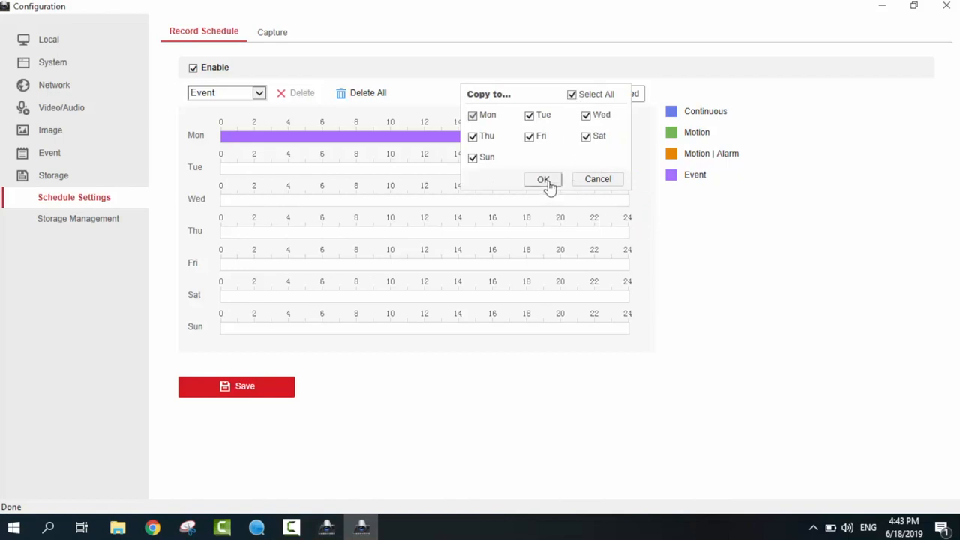
click(543, 180)
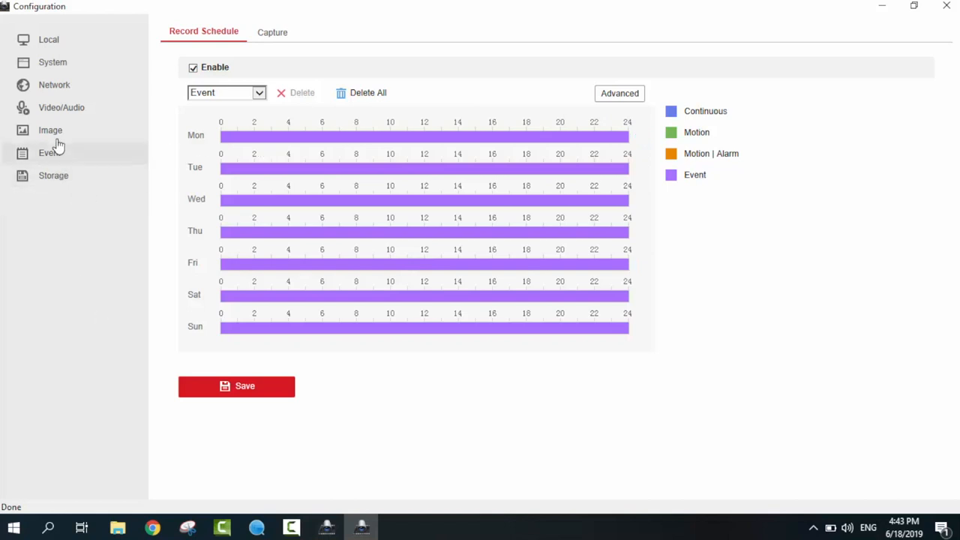
click(50, 152)
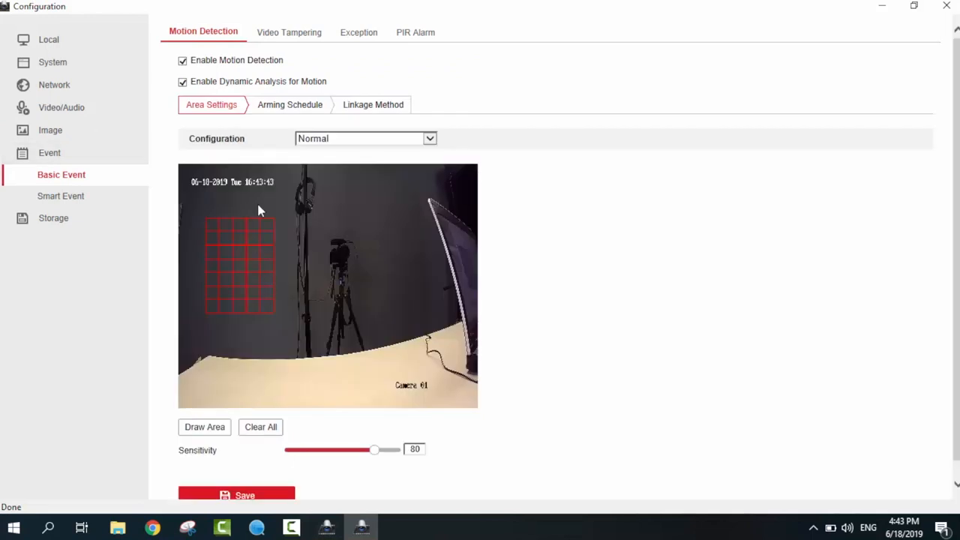
mouse_move(249, 358)
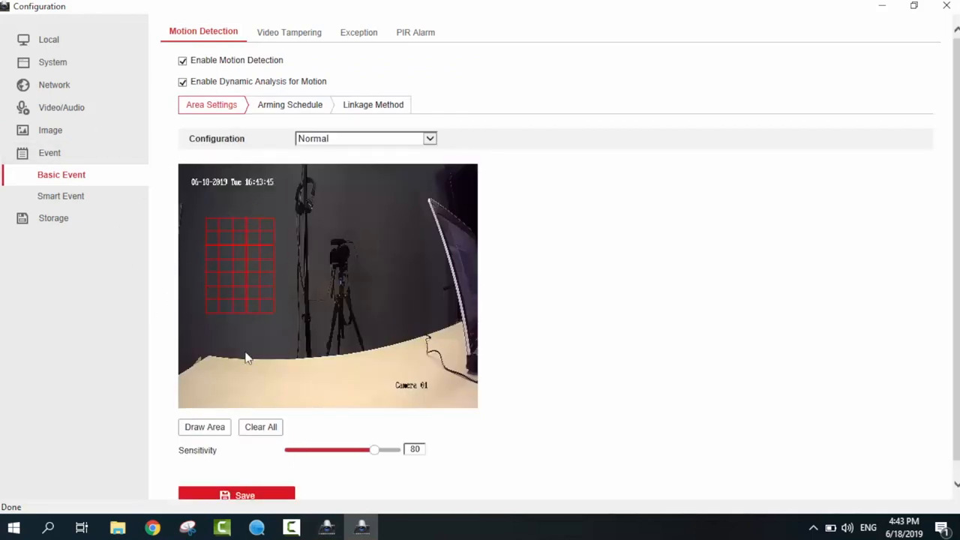
mouse_move(180, 305)
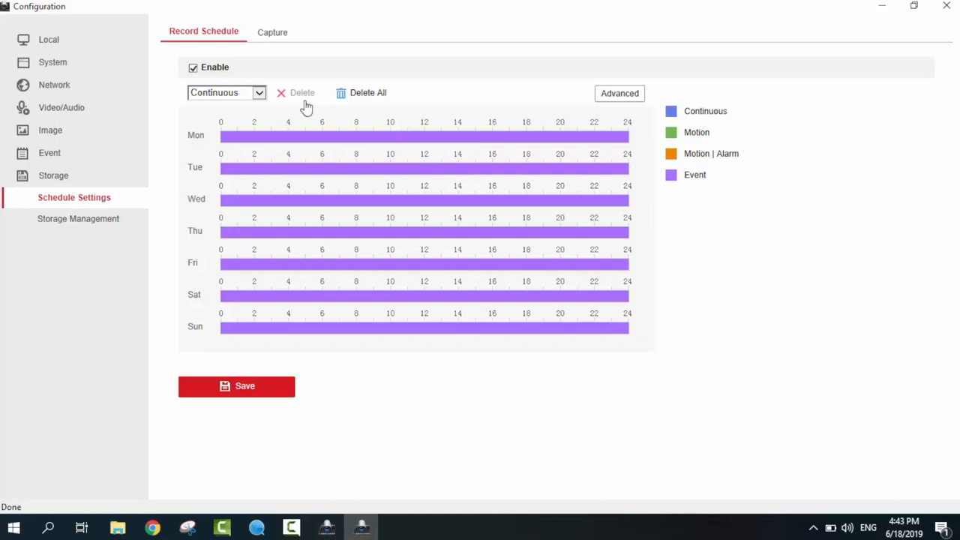
- Delete the schedule, set all-day Continuous recording copied to every day, and save it
click(367, 93)
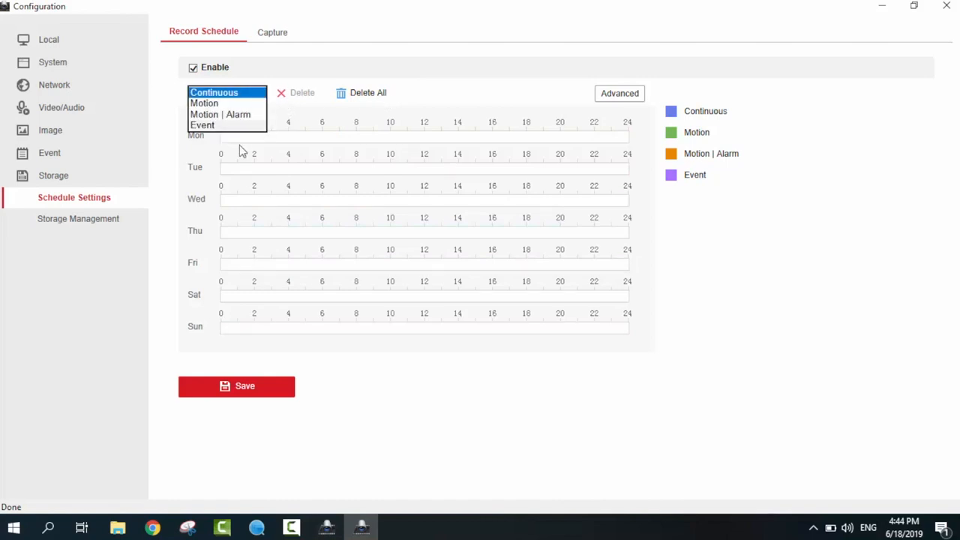
click(214, 93)
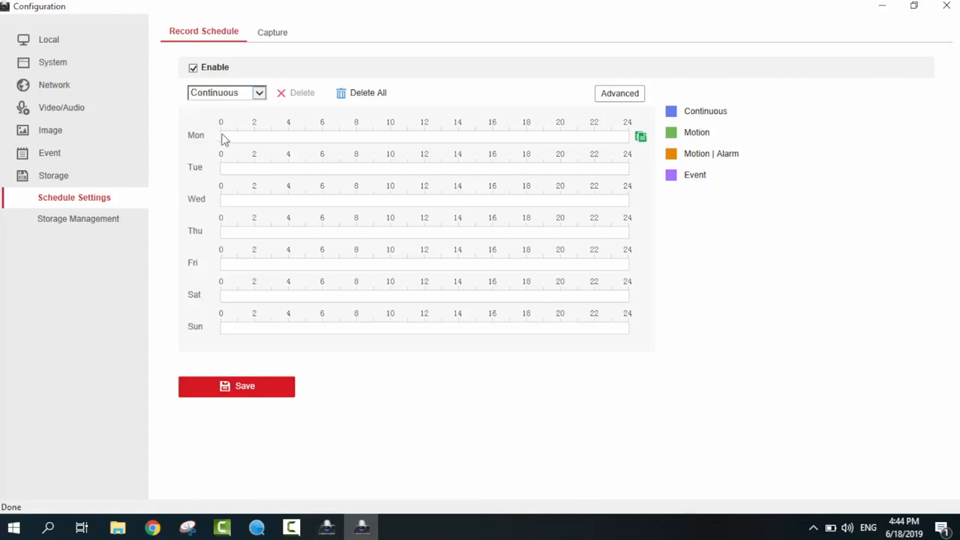
click(640, 137)
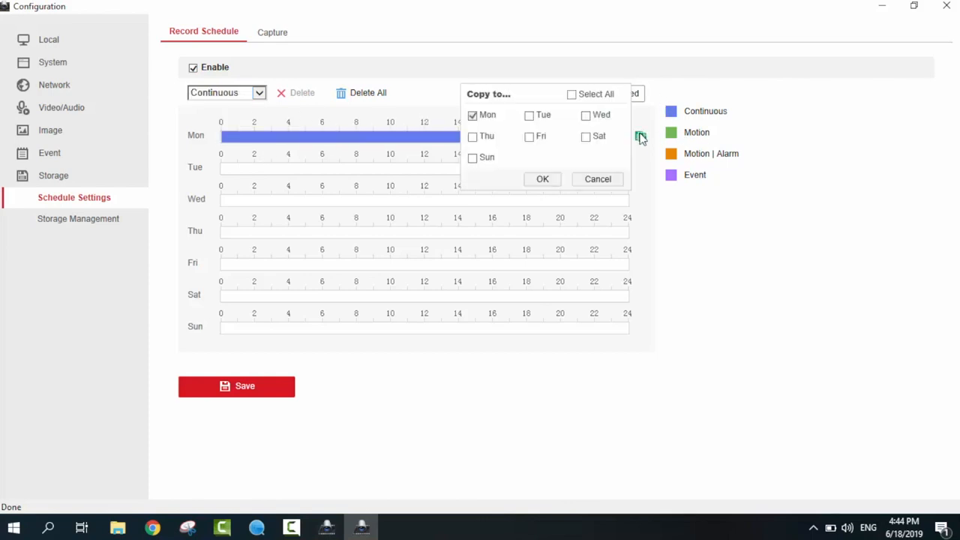
click(542, 178)
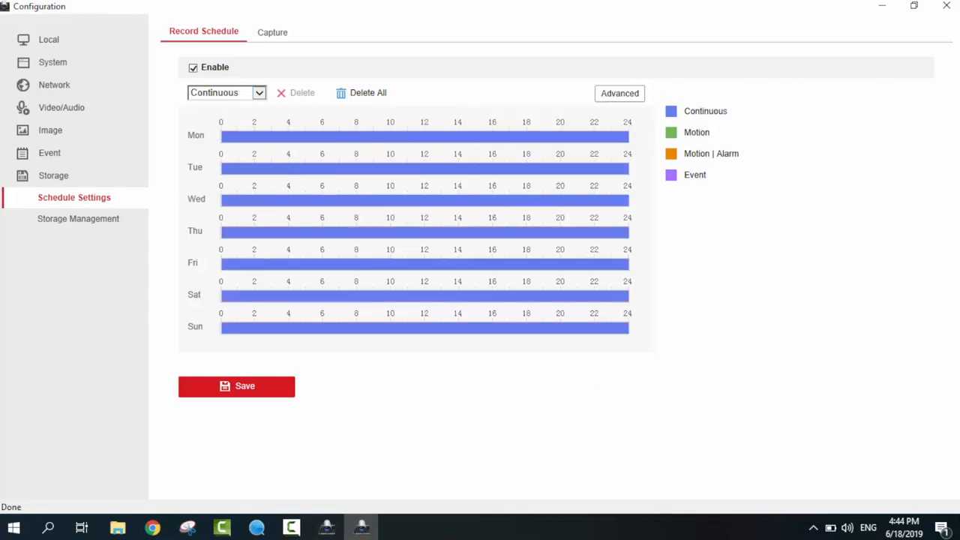
click(236, 385)
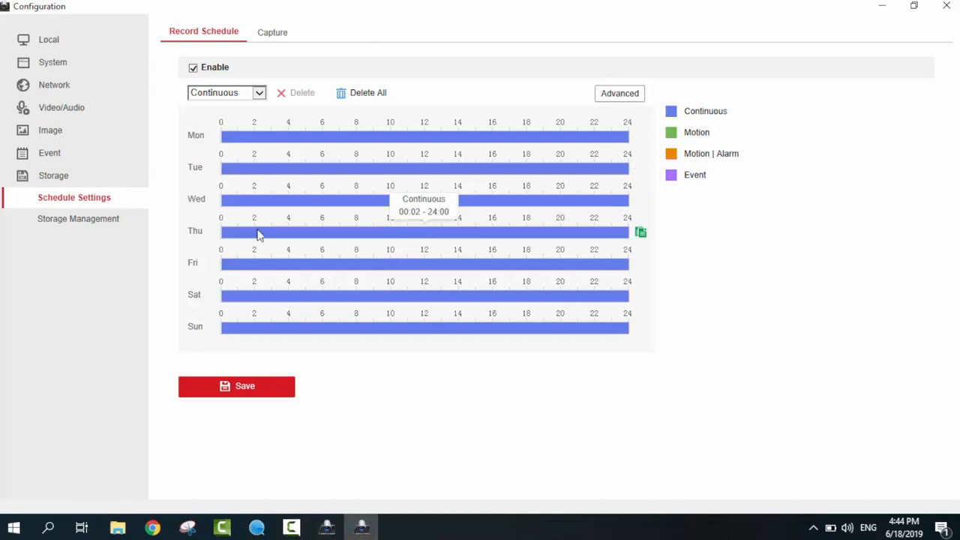
click(236, 386)
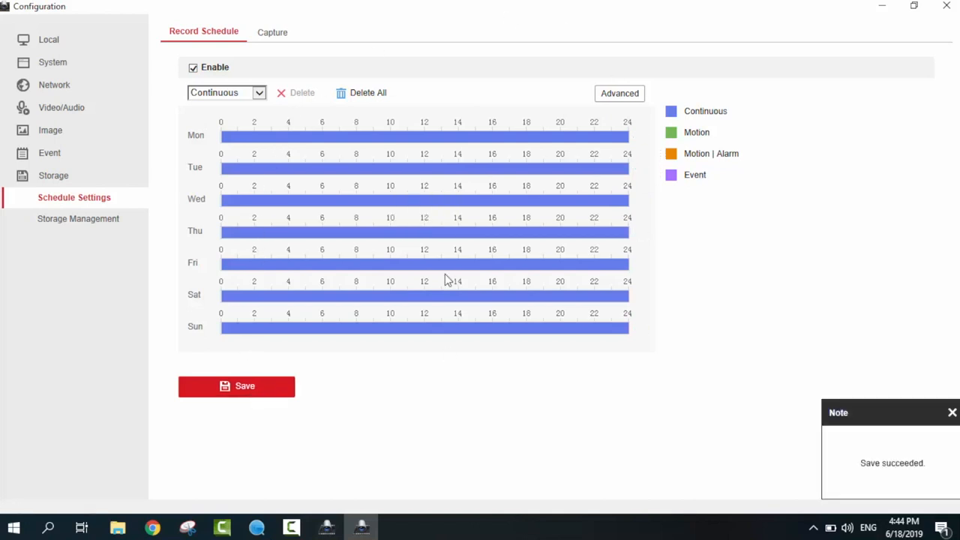
mouse_move(756, 228)
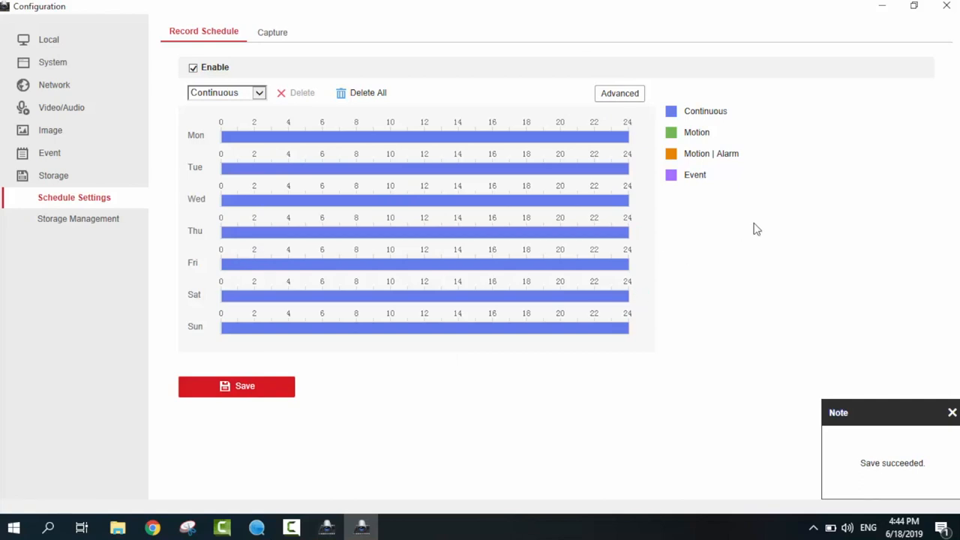